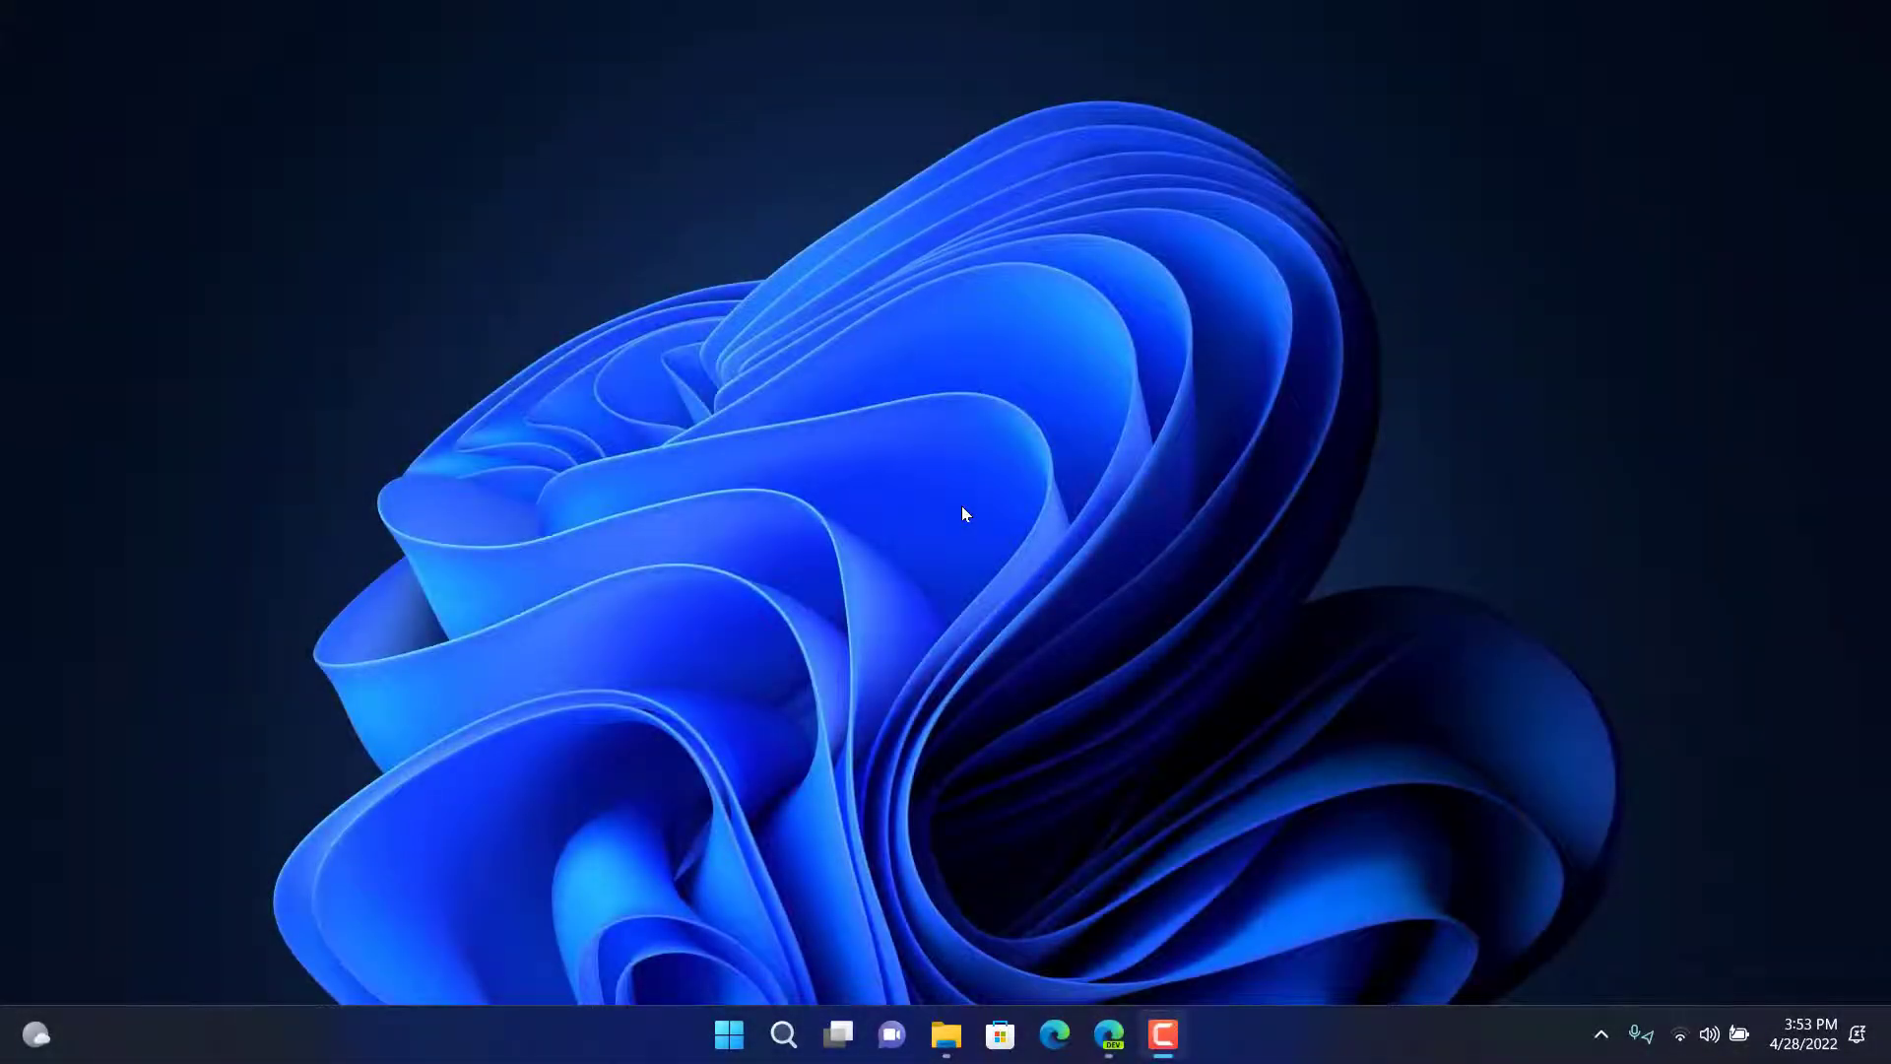
- Get Microsoft Edge onto the python.org home page from the taskbar
left_click(782, 1034)
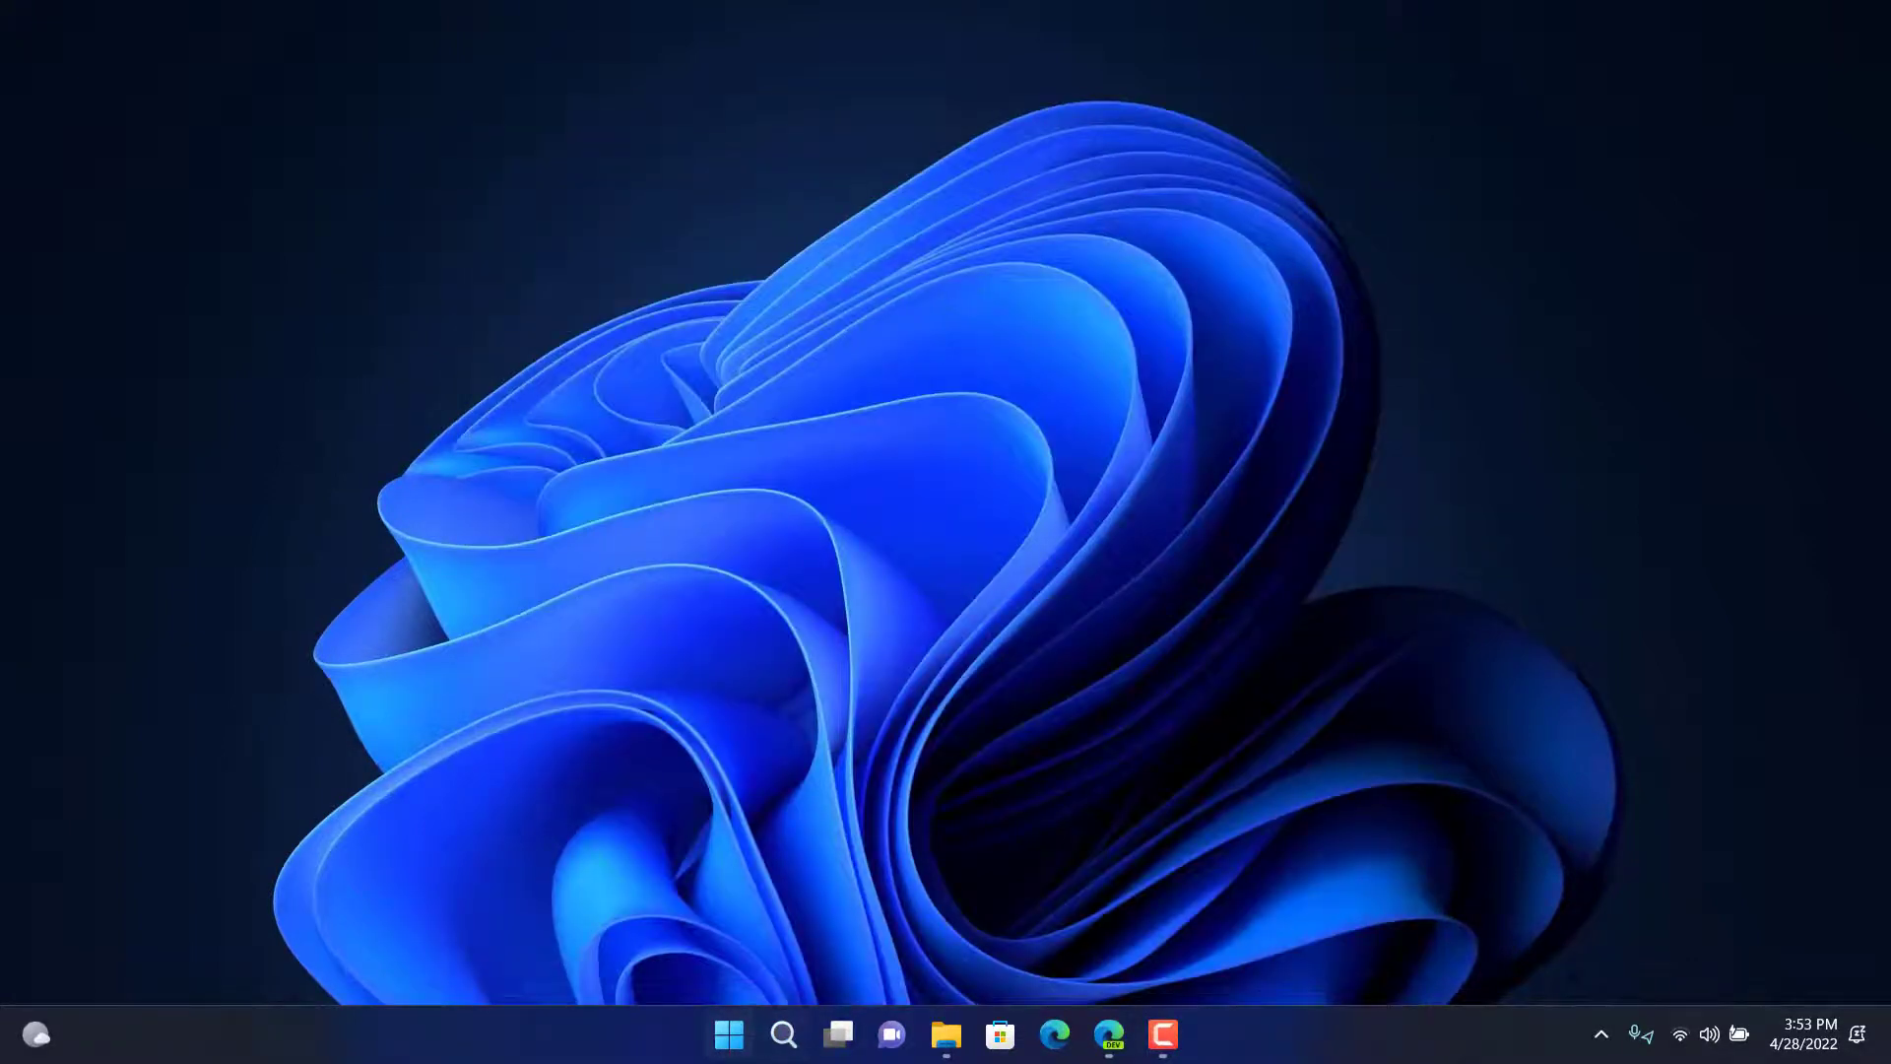
mouse_move(716, 481)
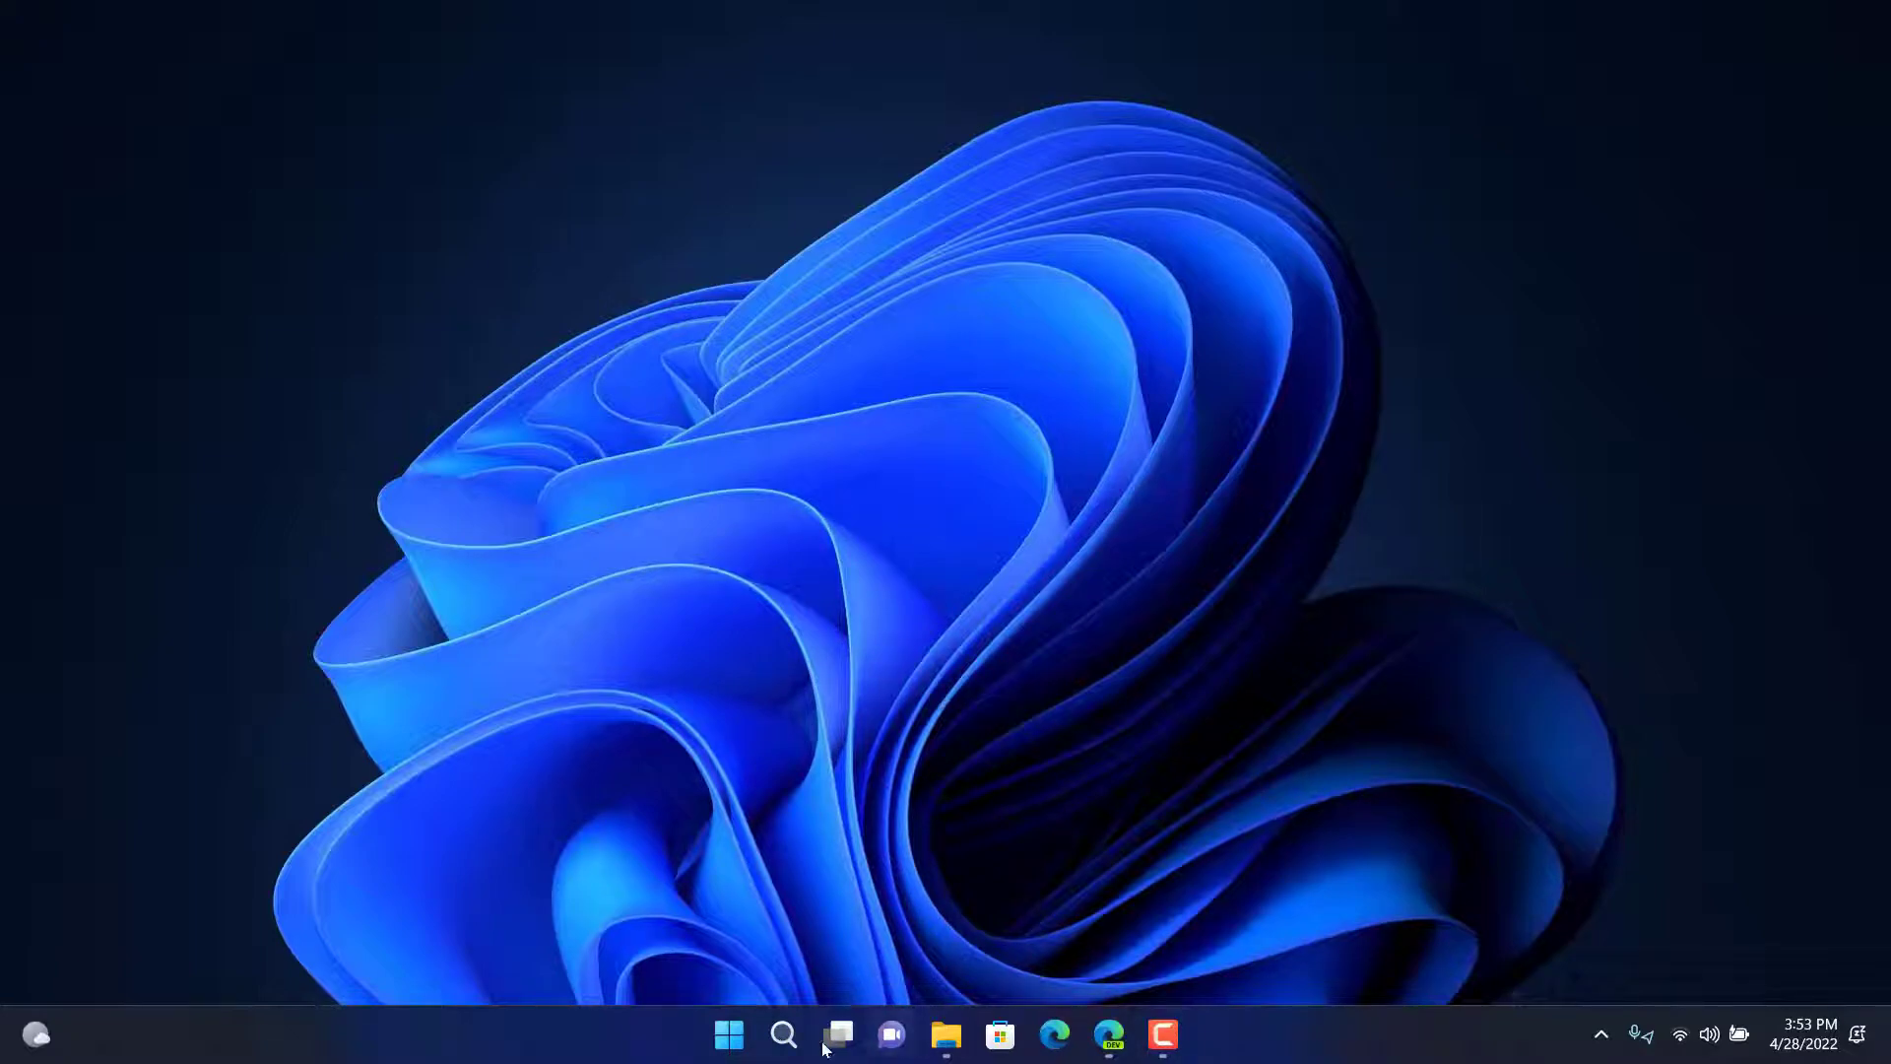
left_click(727, 1034)
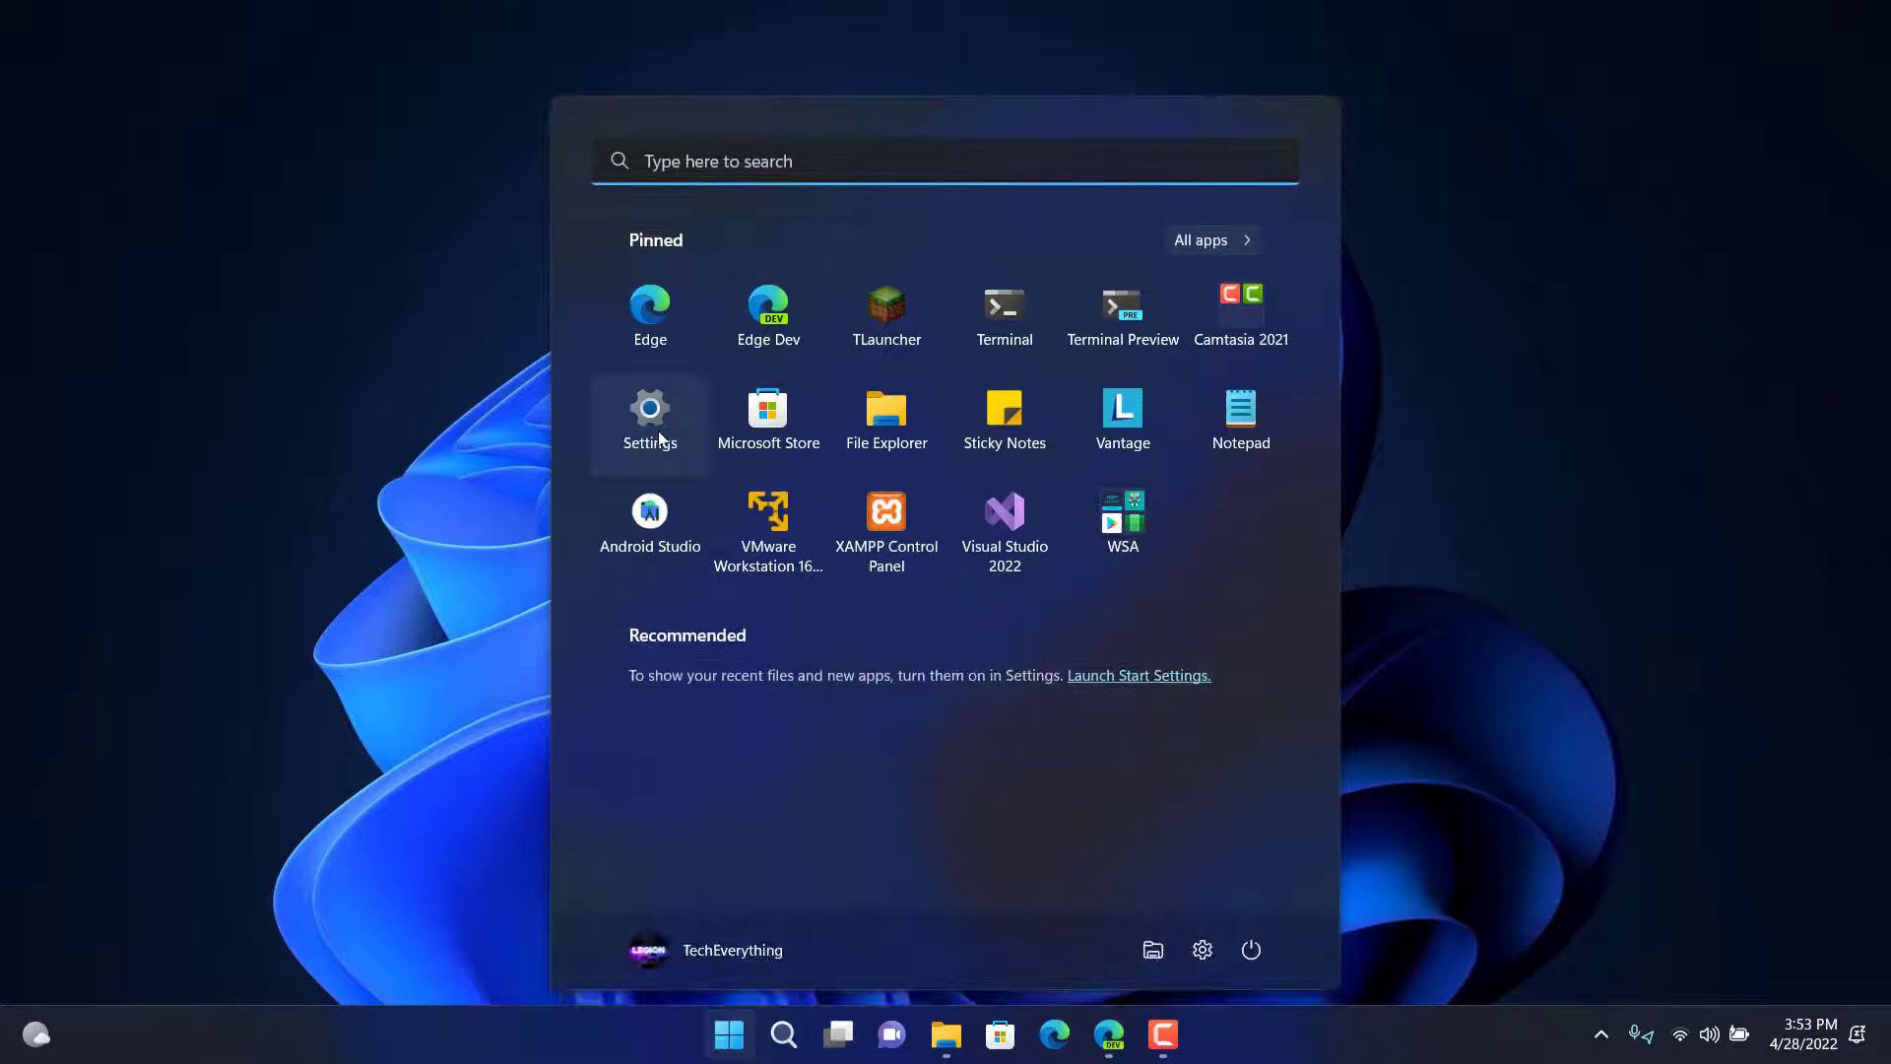
left_click(782, 1034)
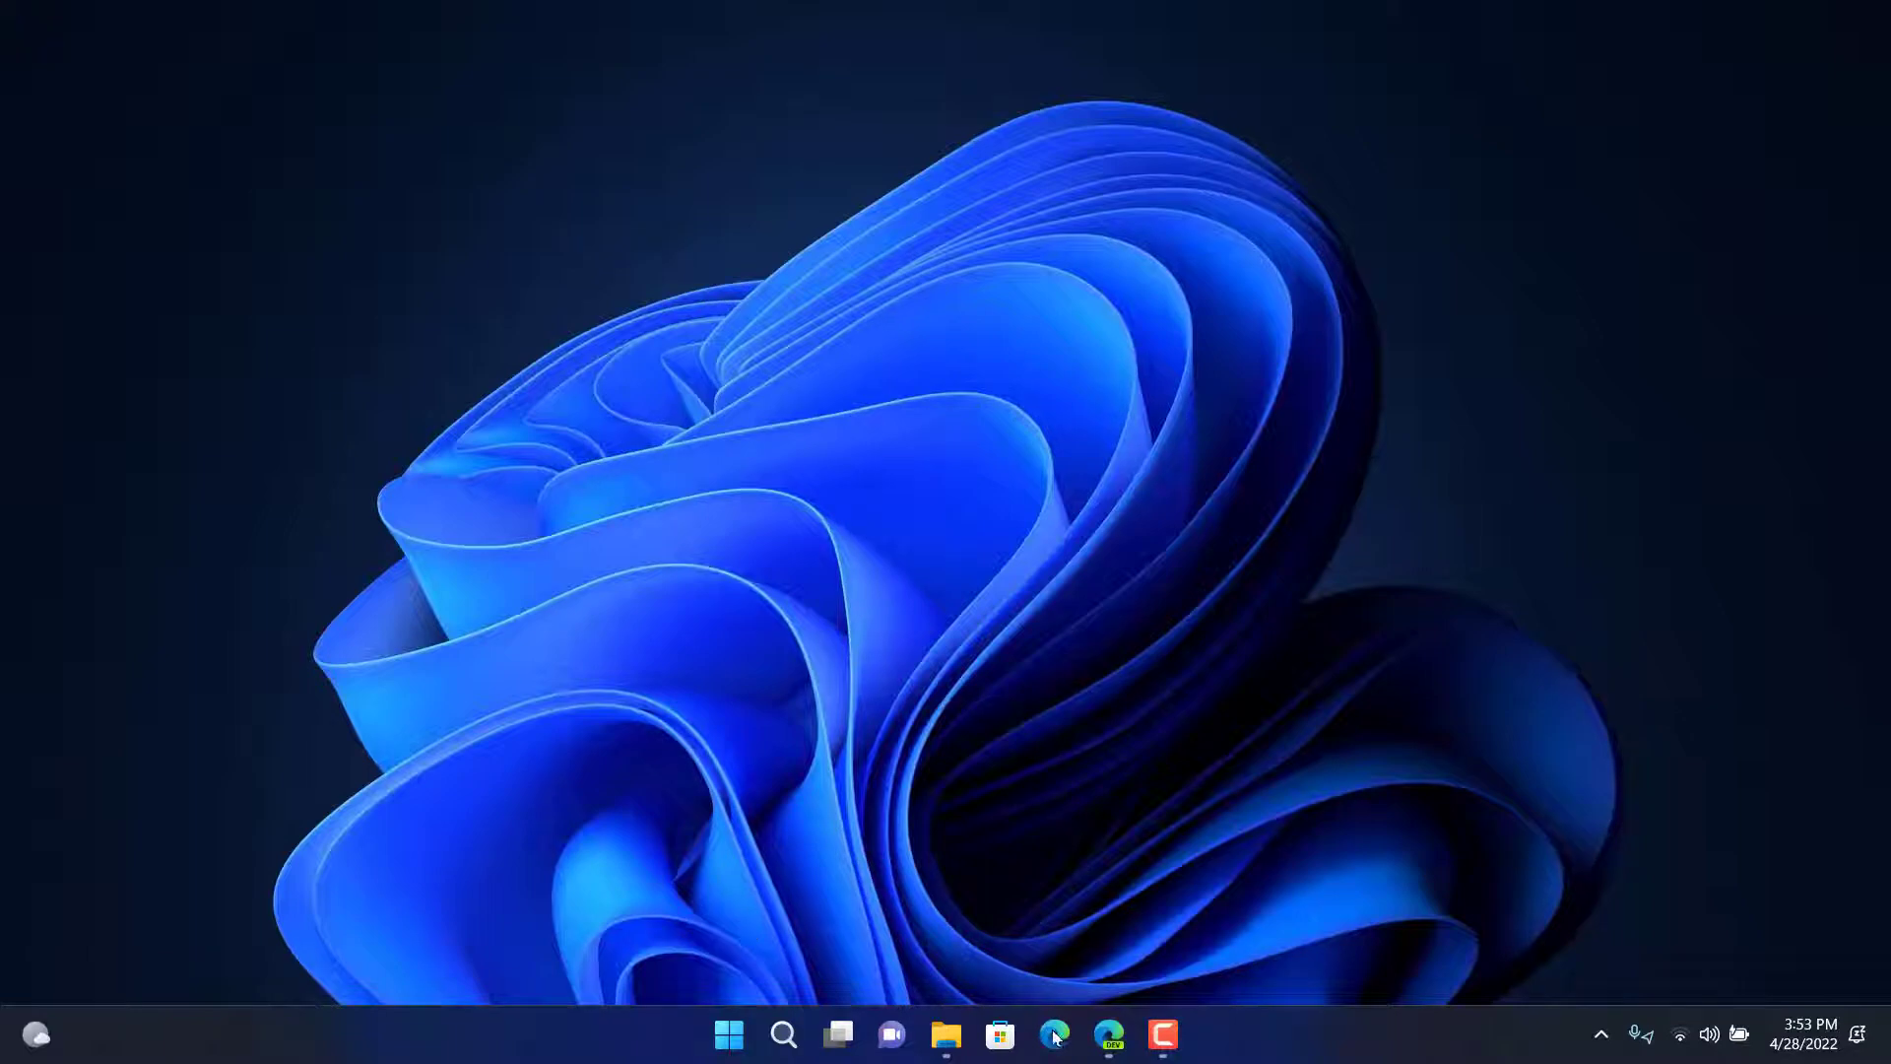
left_click(1107, 1034)
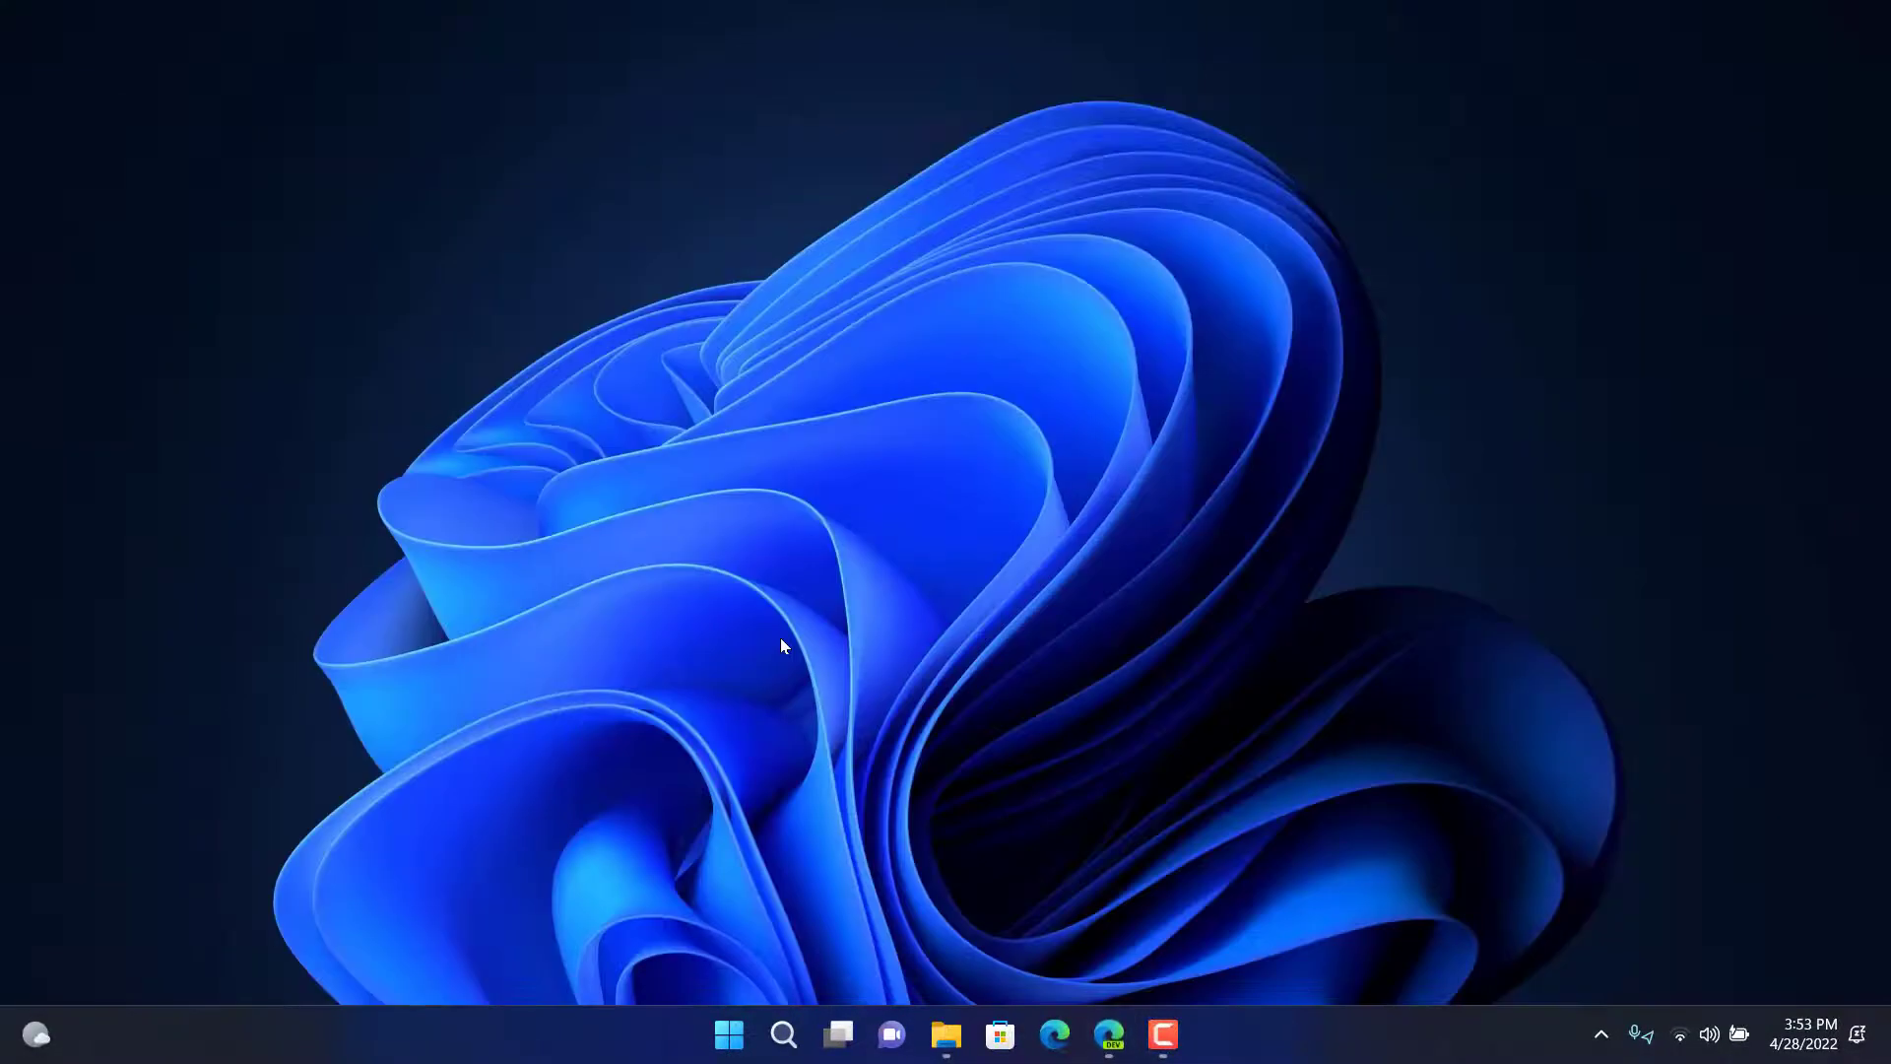
mouse_move(726, 1034)
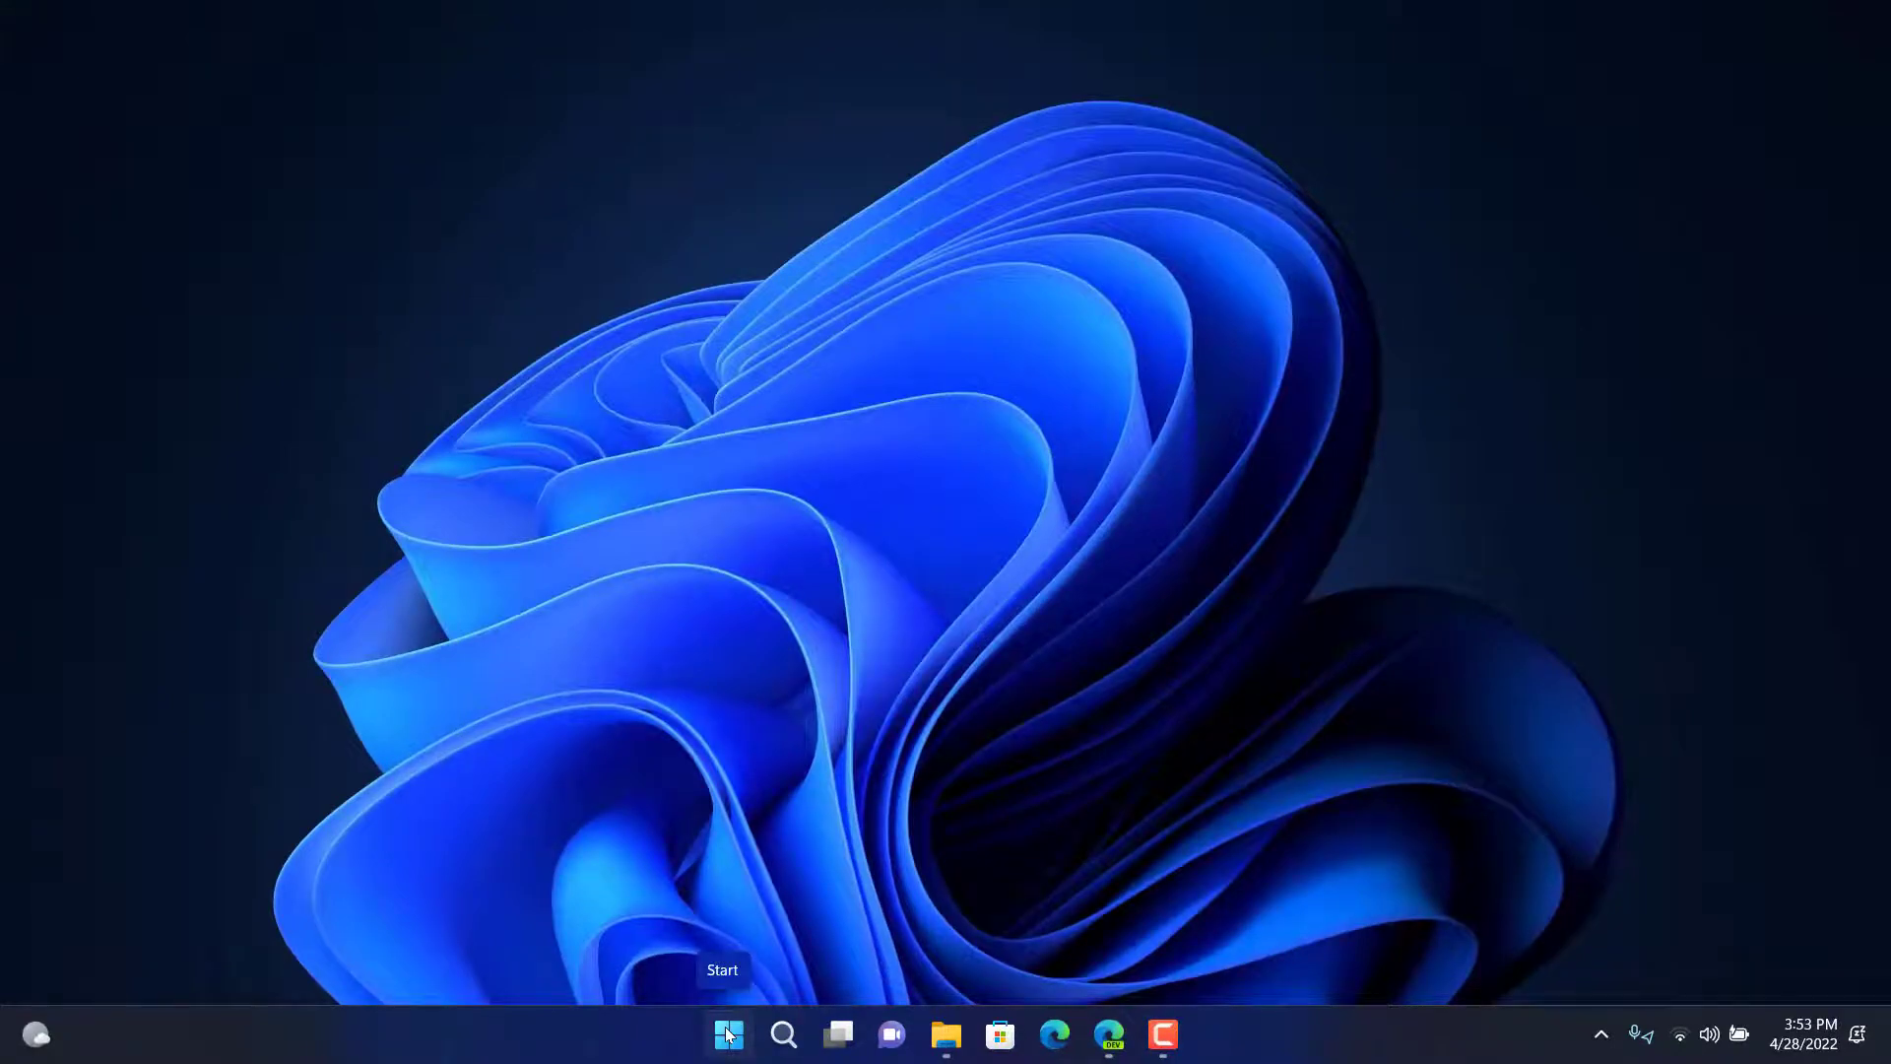
left_click(727, 1034)
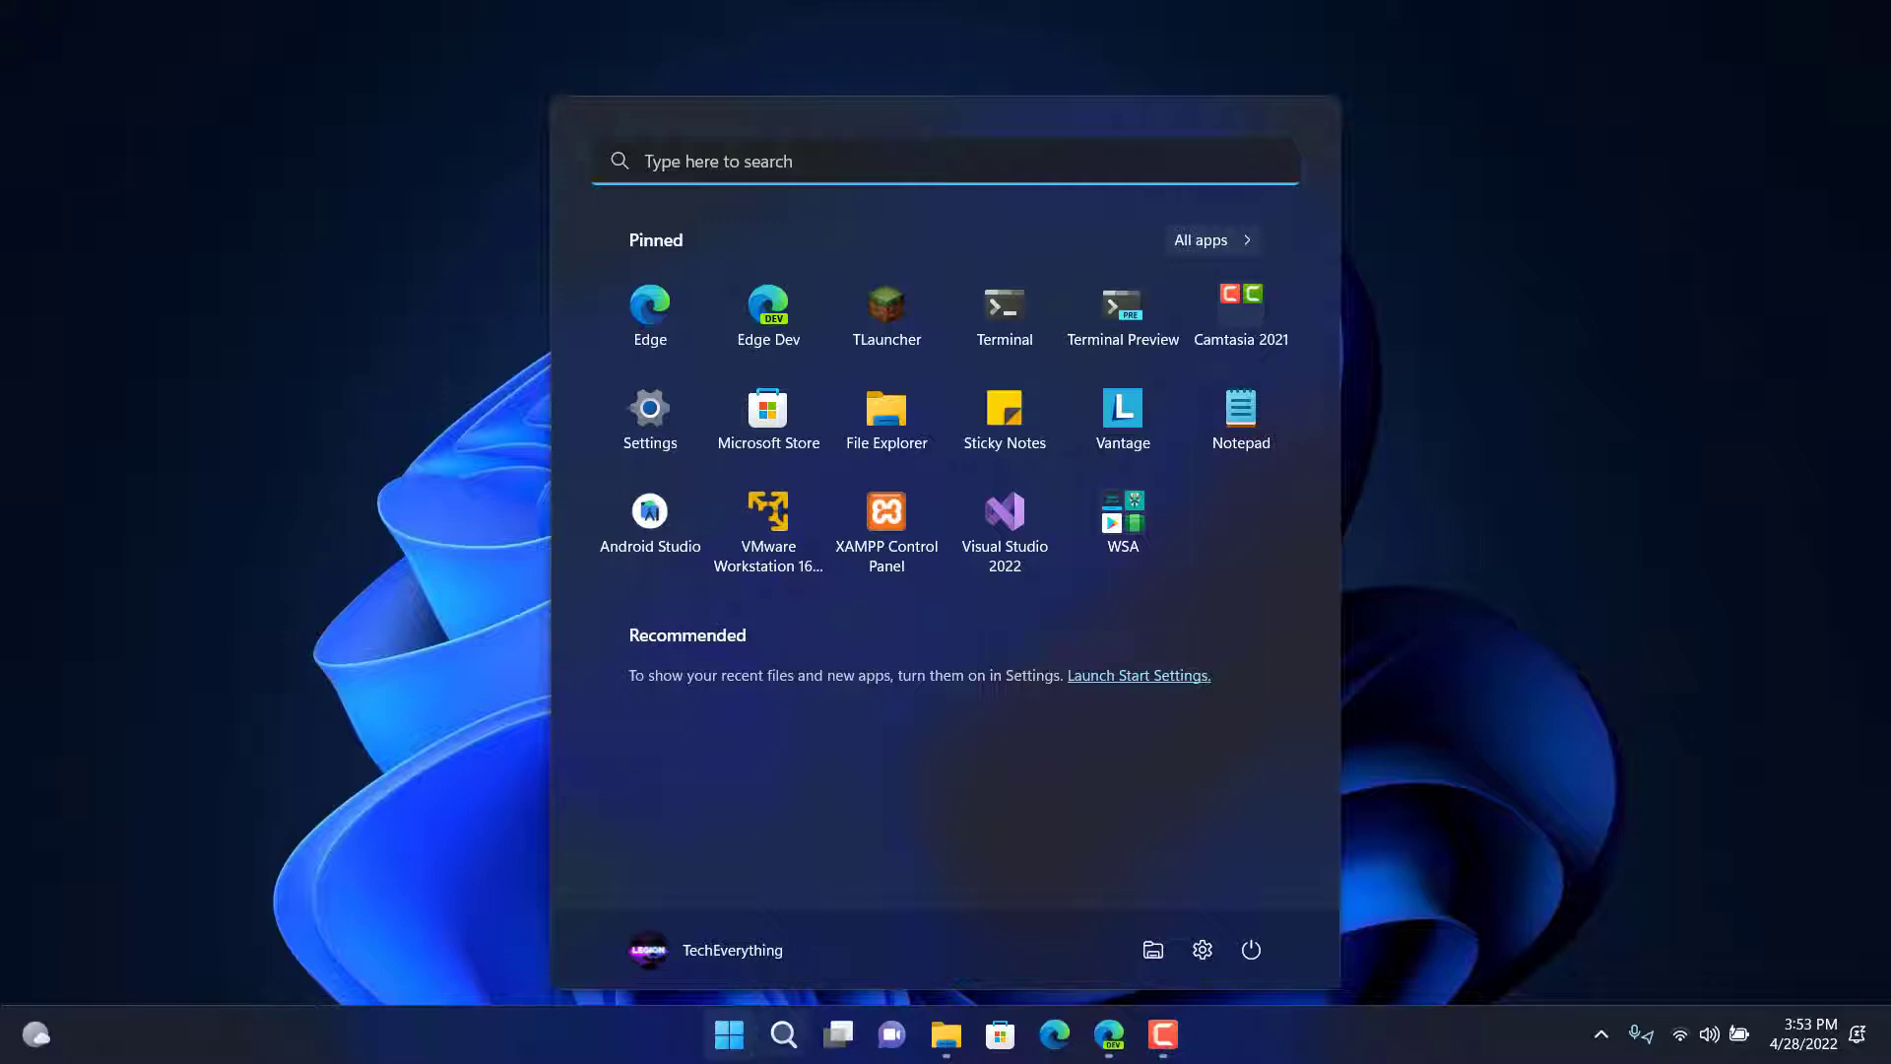
left_click(726, 1034)
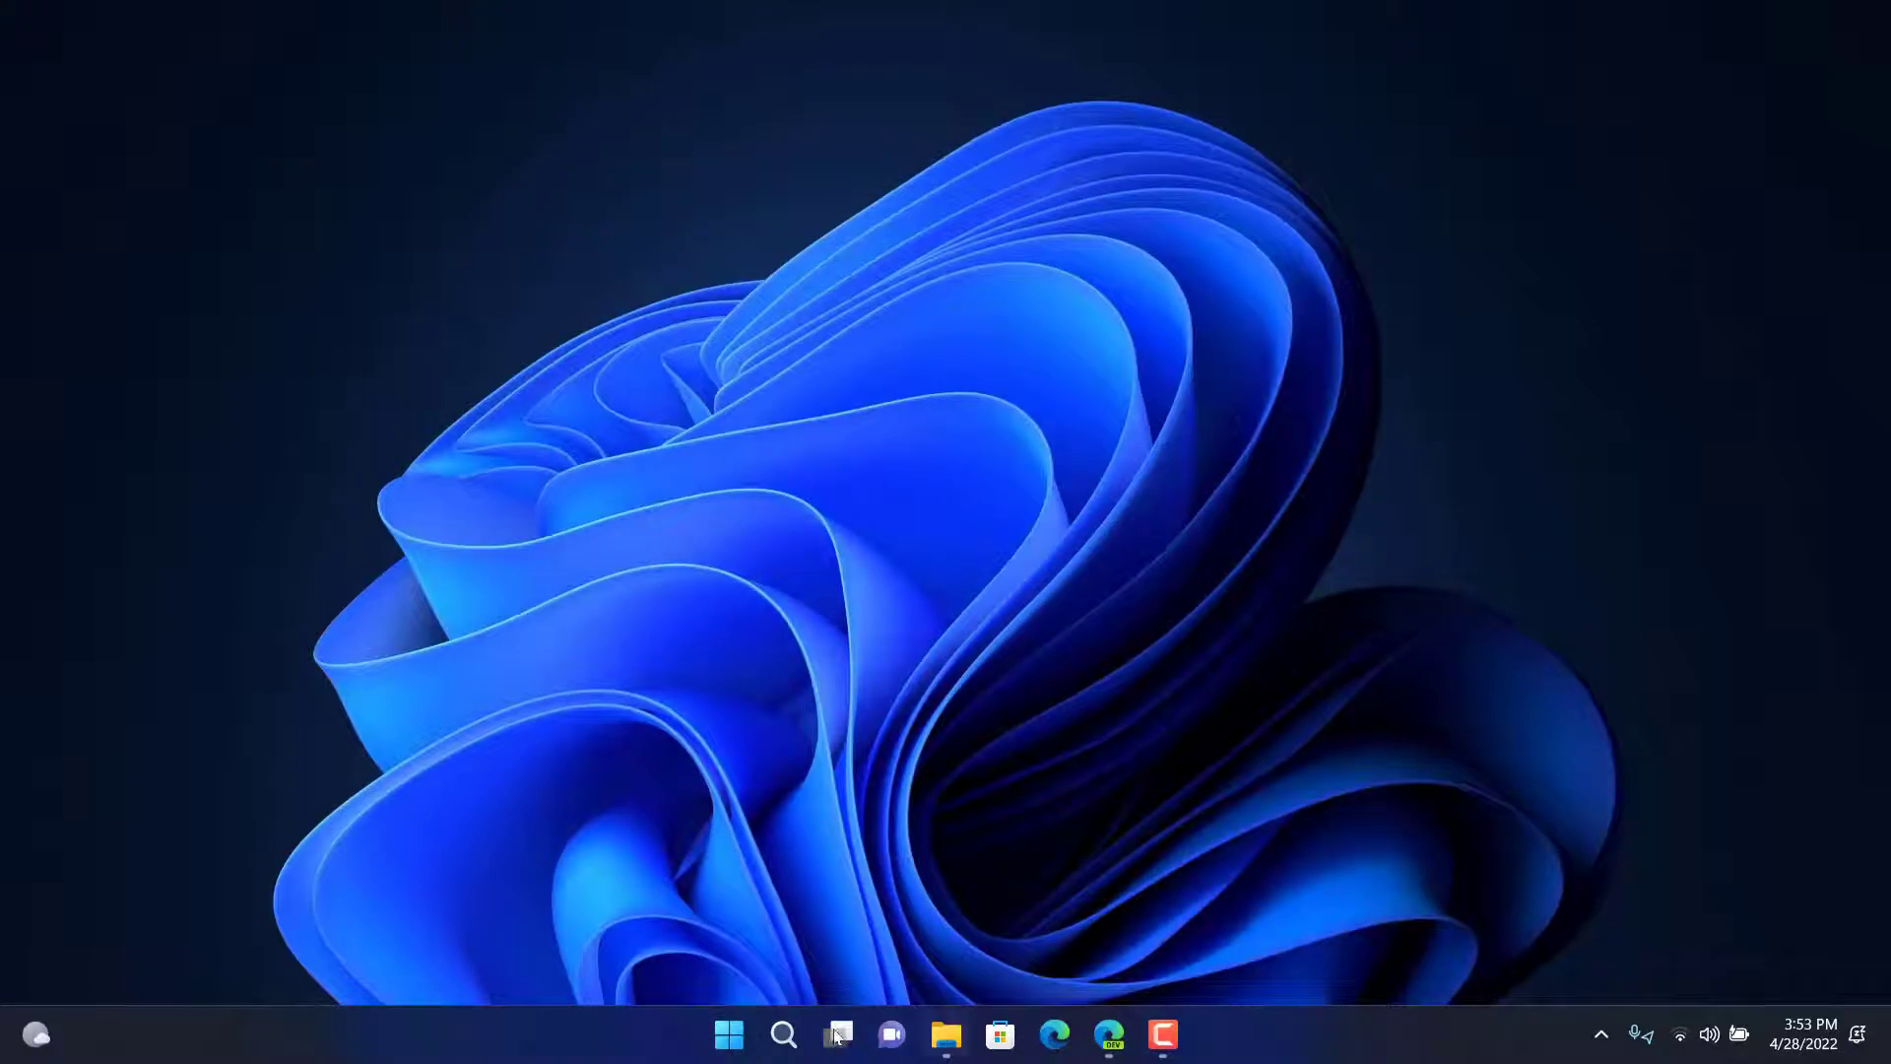
left_click(1106, 1035)
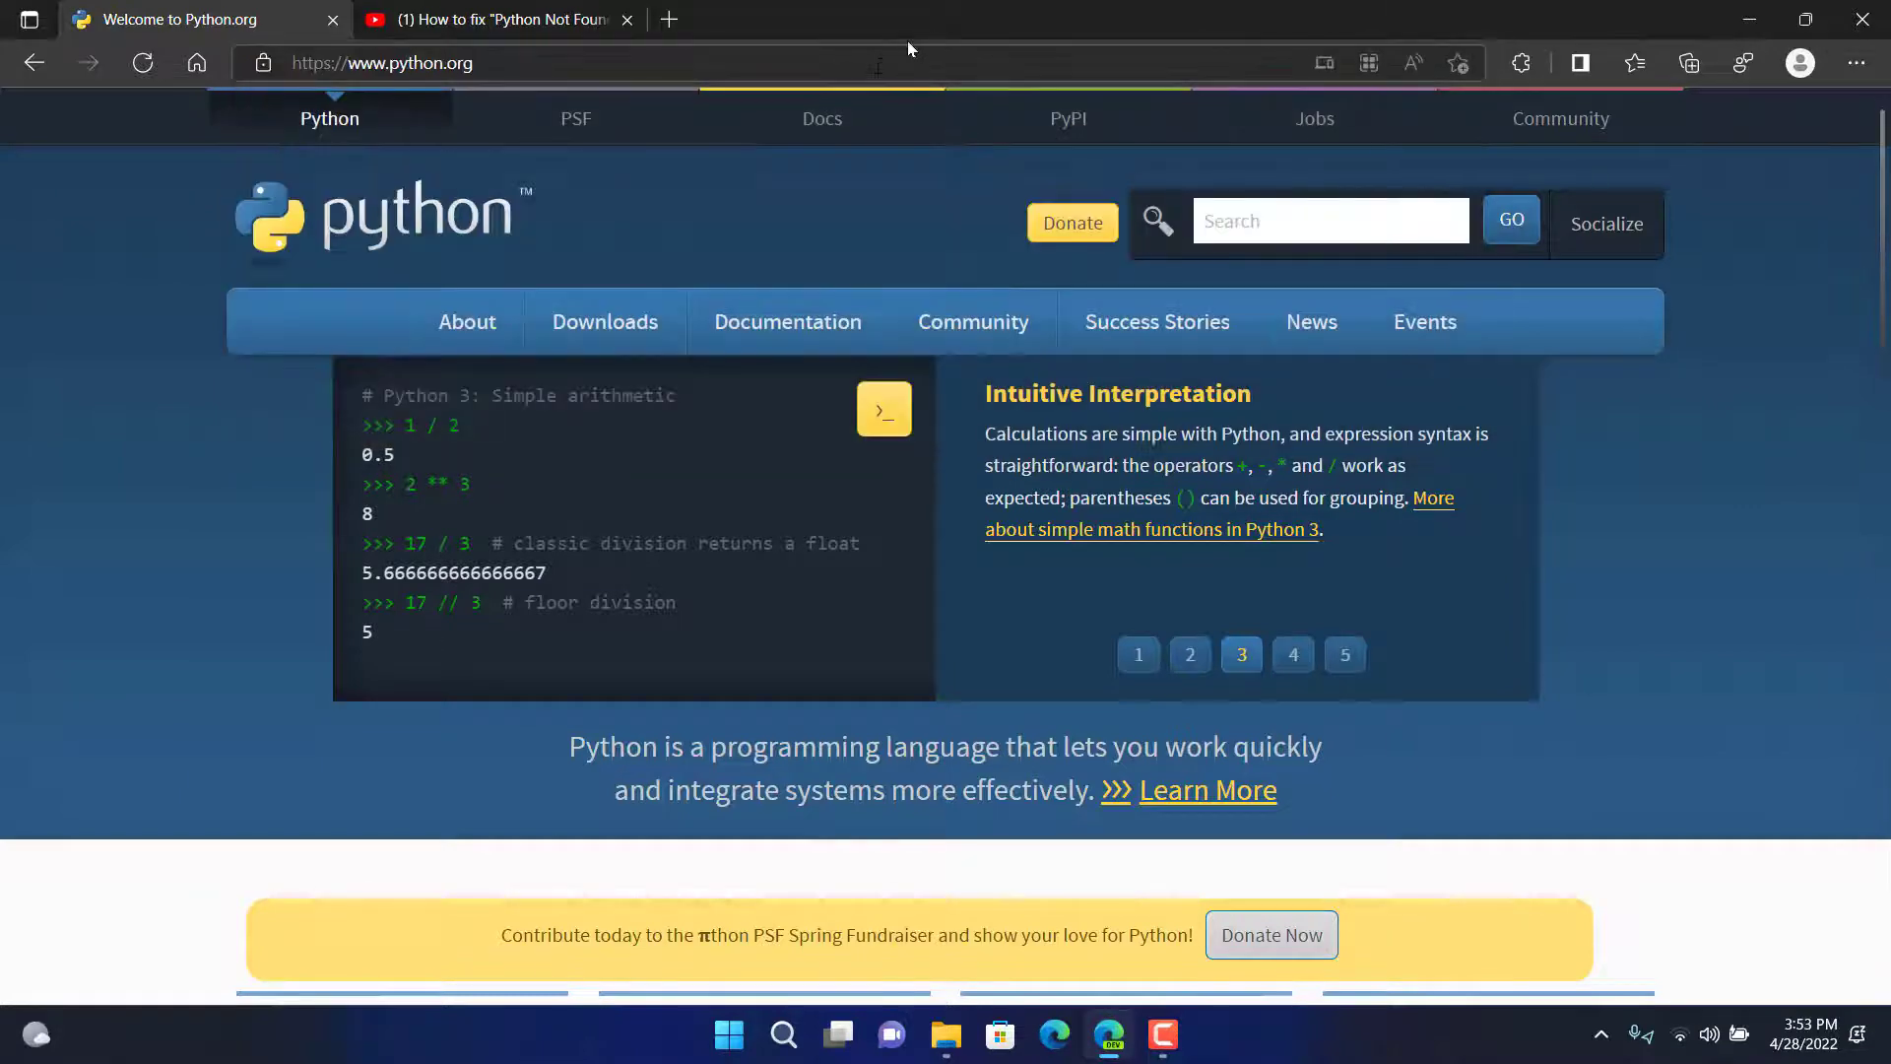
mouse_move(495, 108)
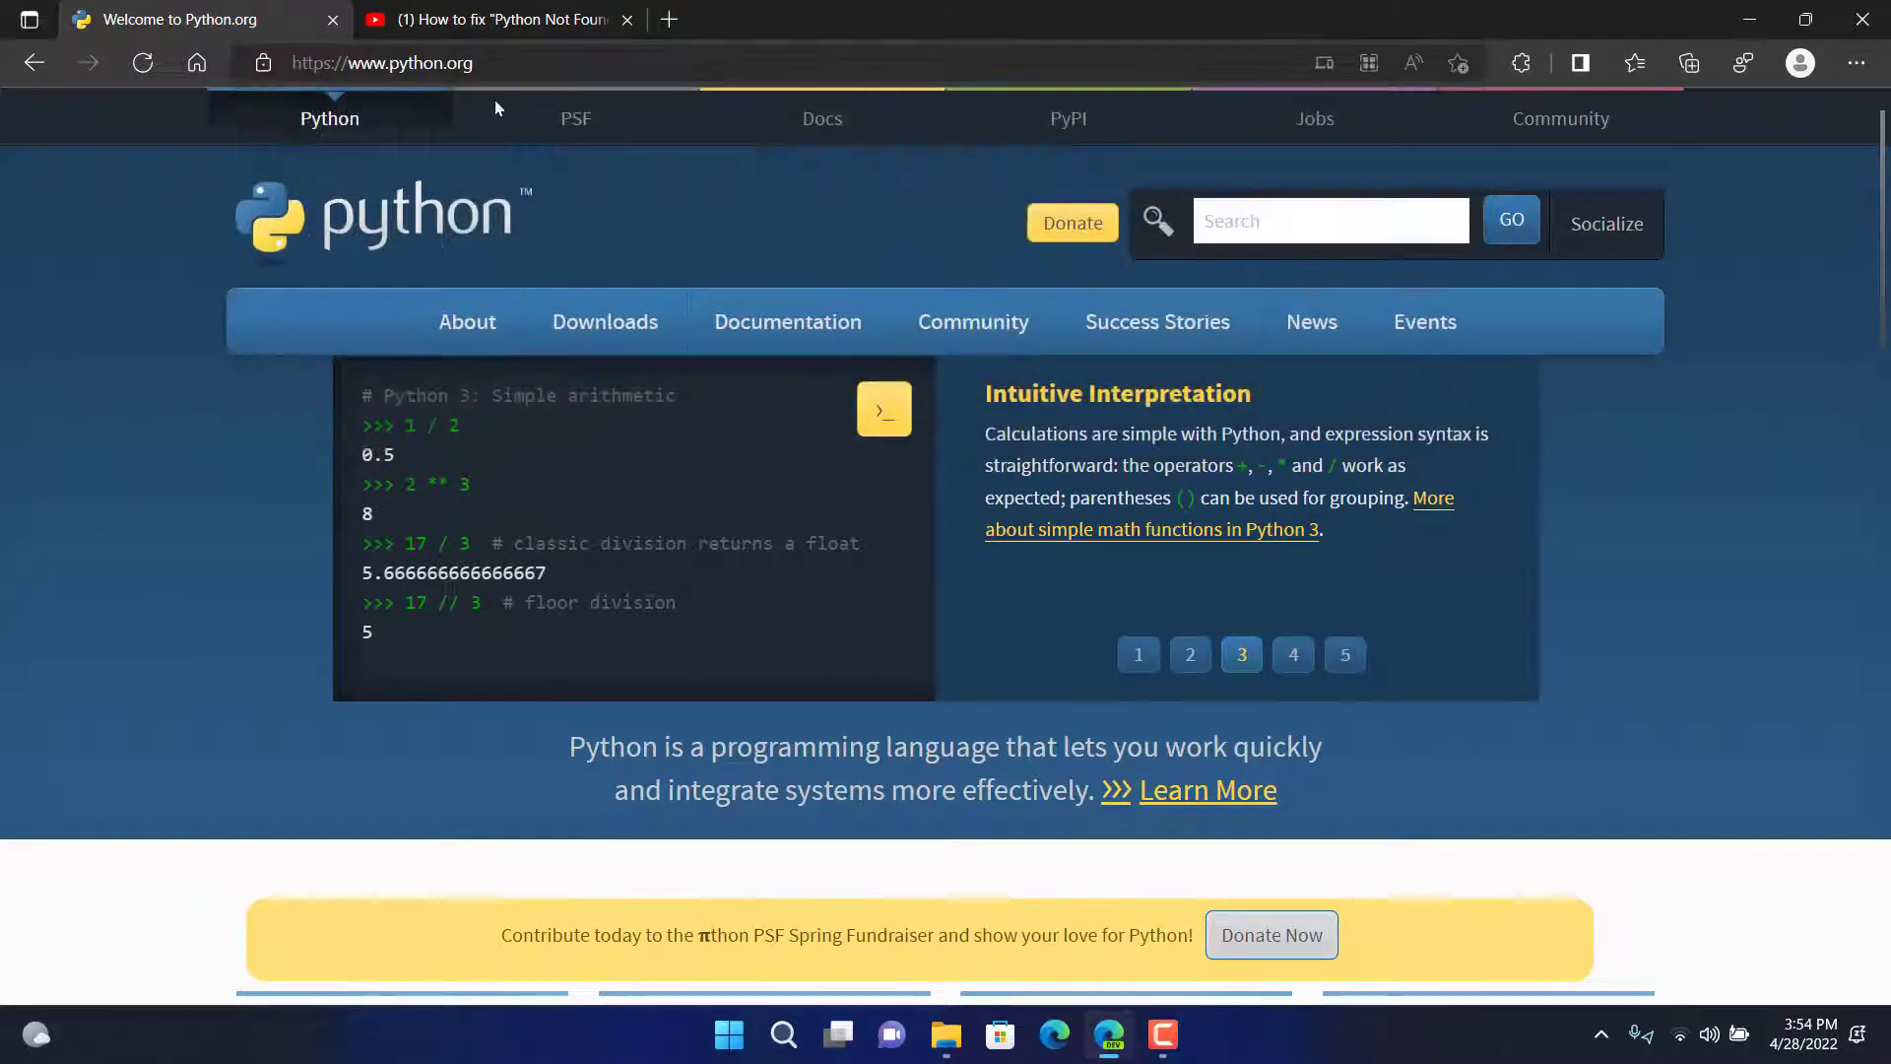
- Download the Python 3.10.4 Windows installer from the python.org downloads page and run it
left_click(1292, 654)
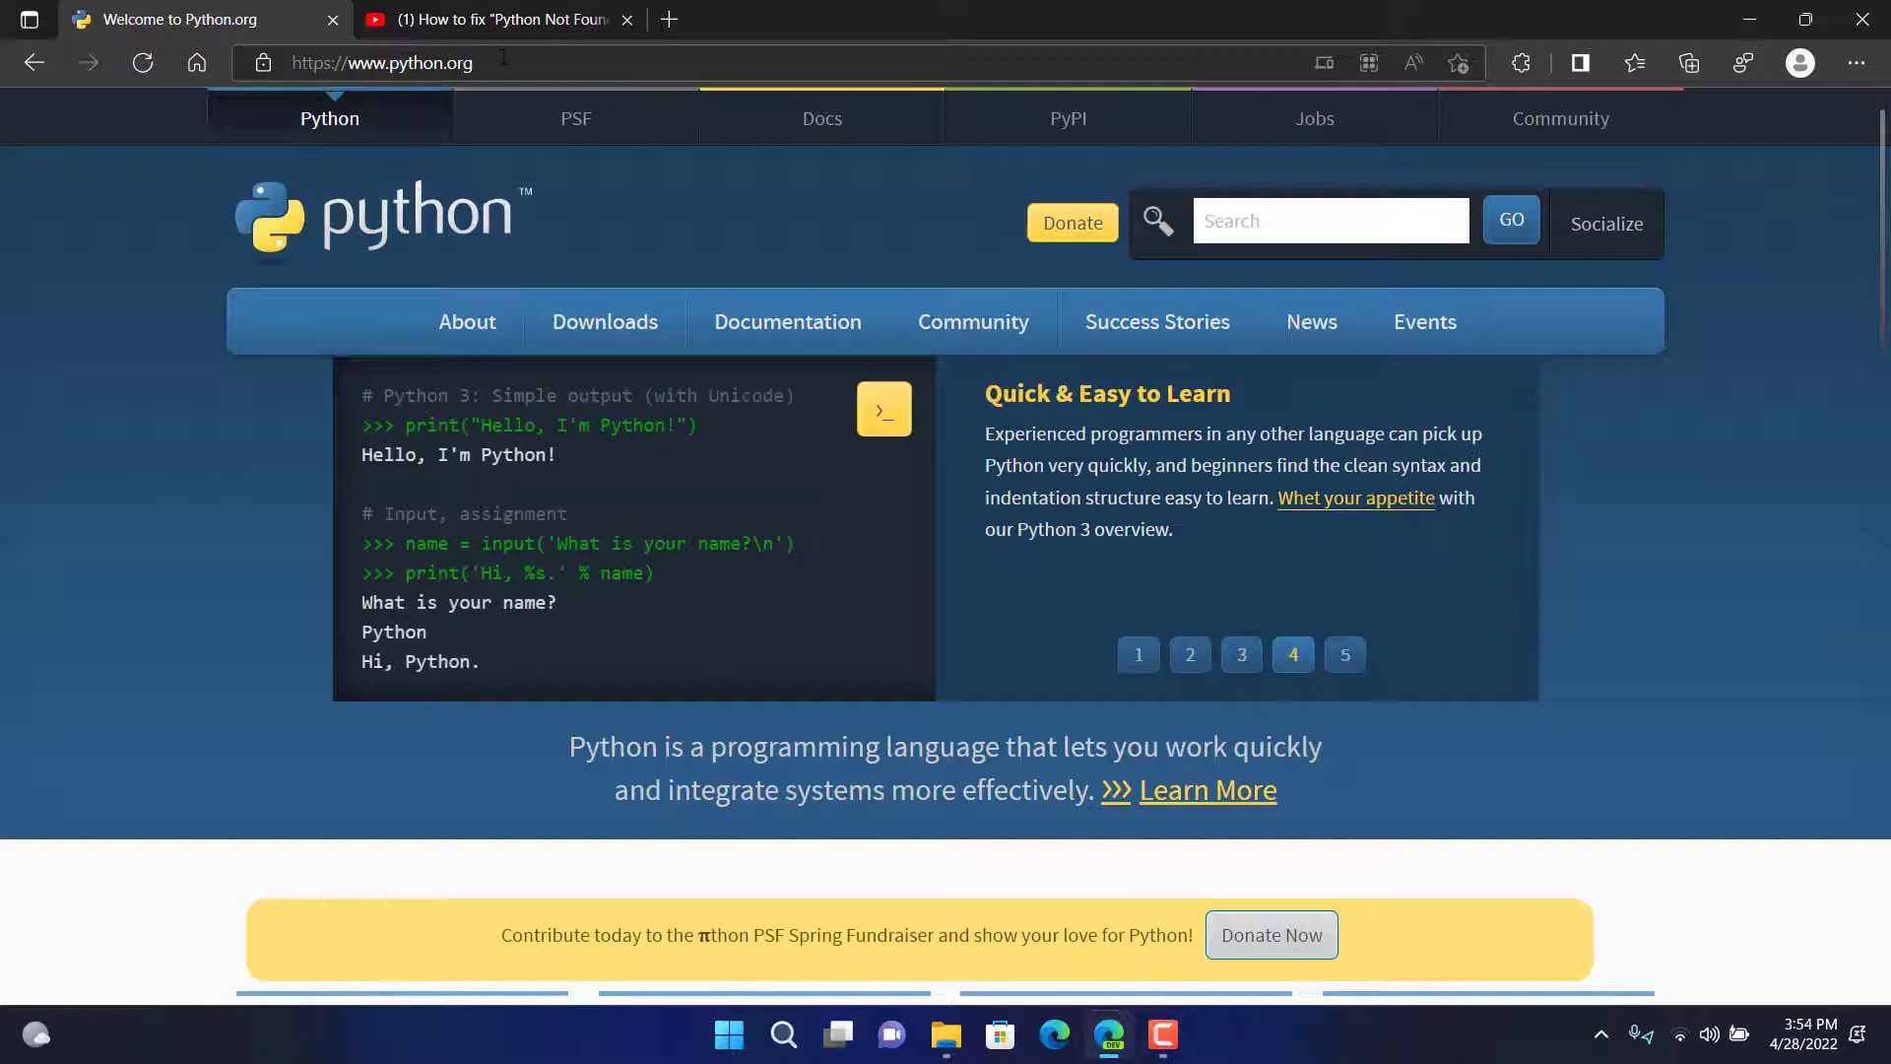
mouse_move(863, 499)
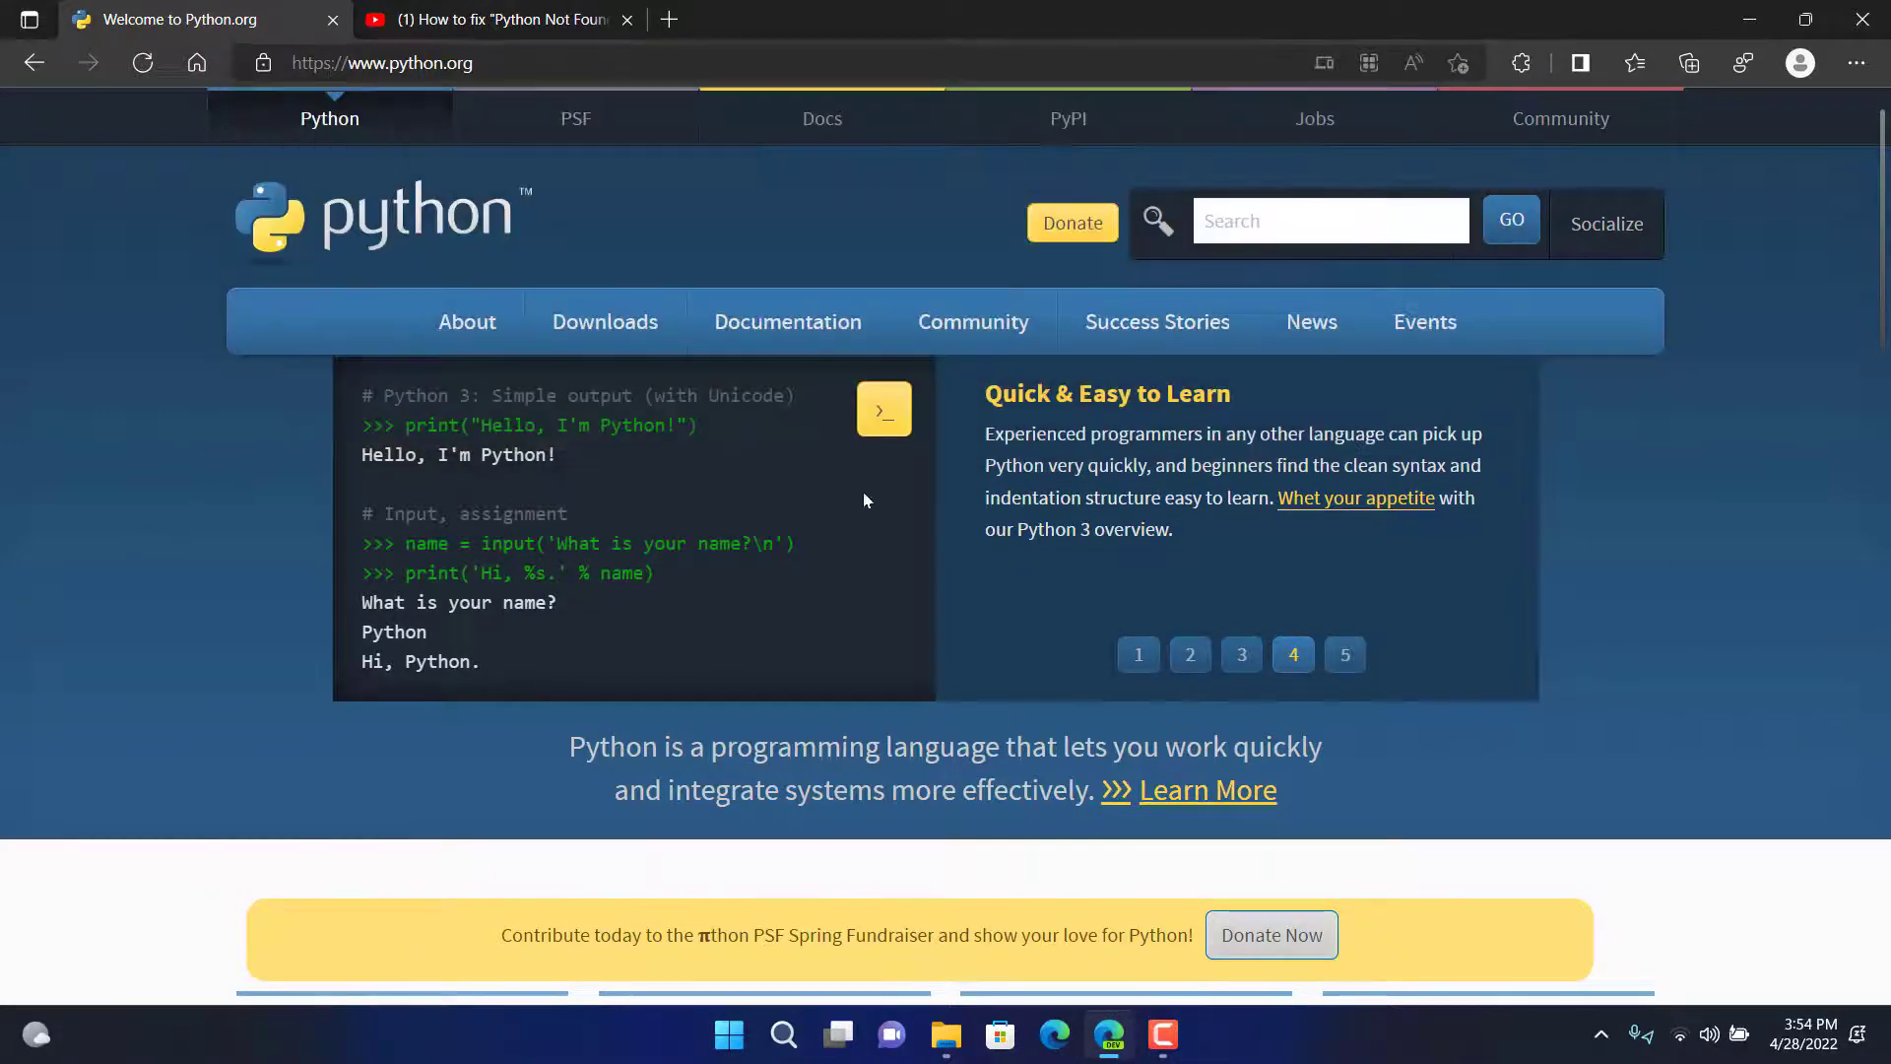
left_click(605, 321)
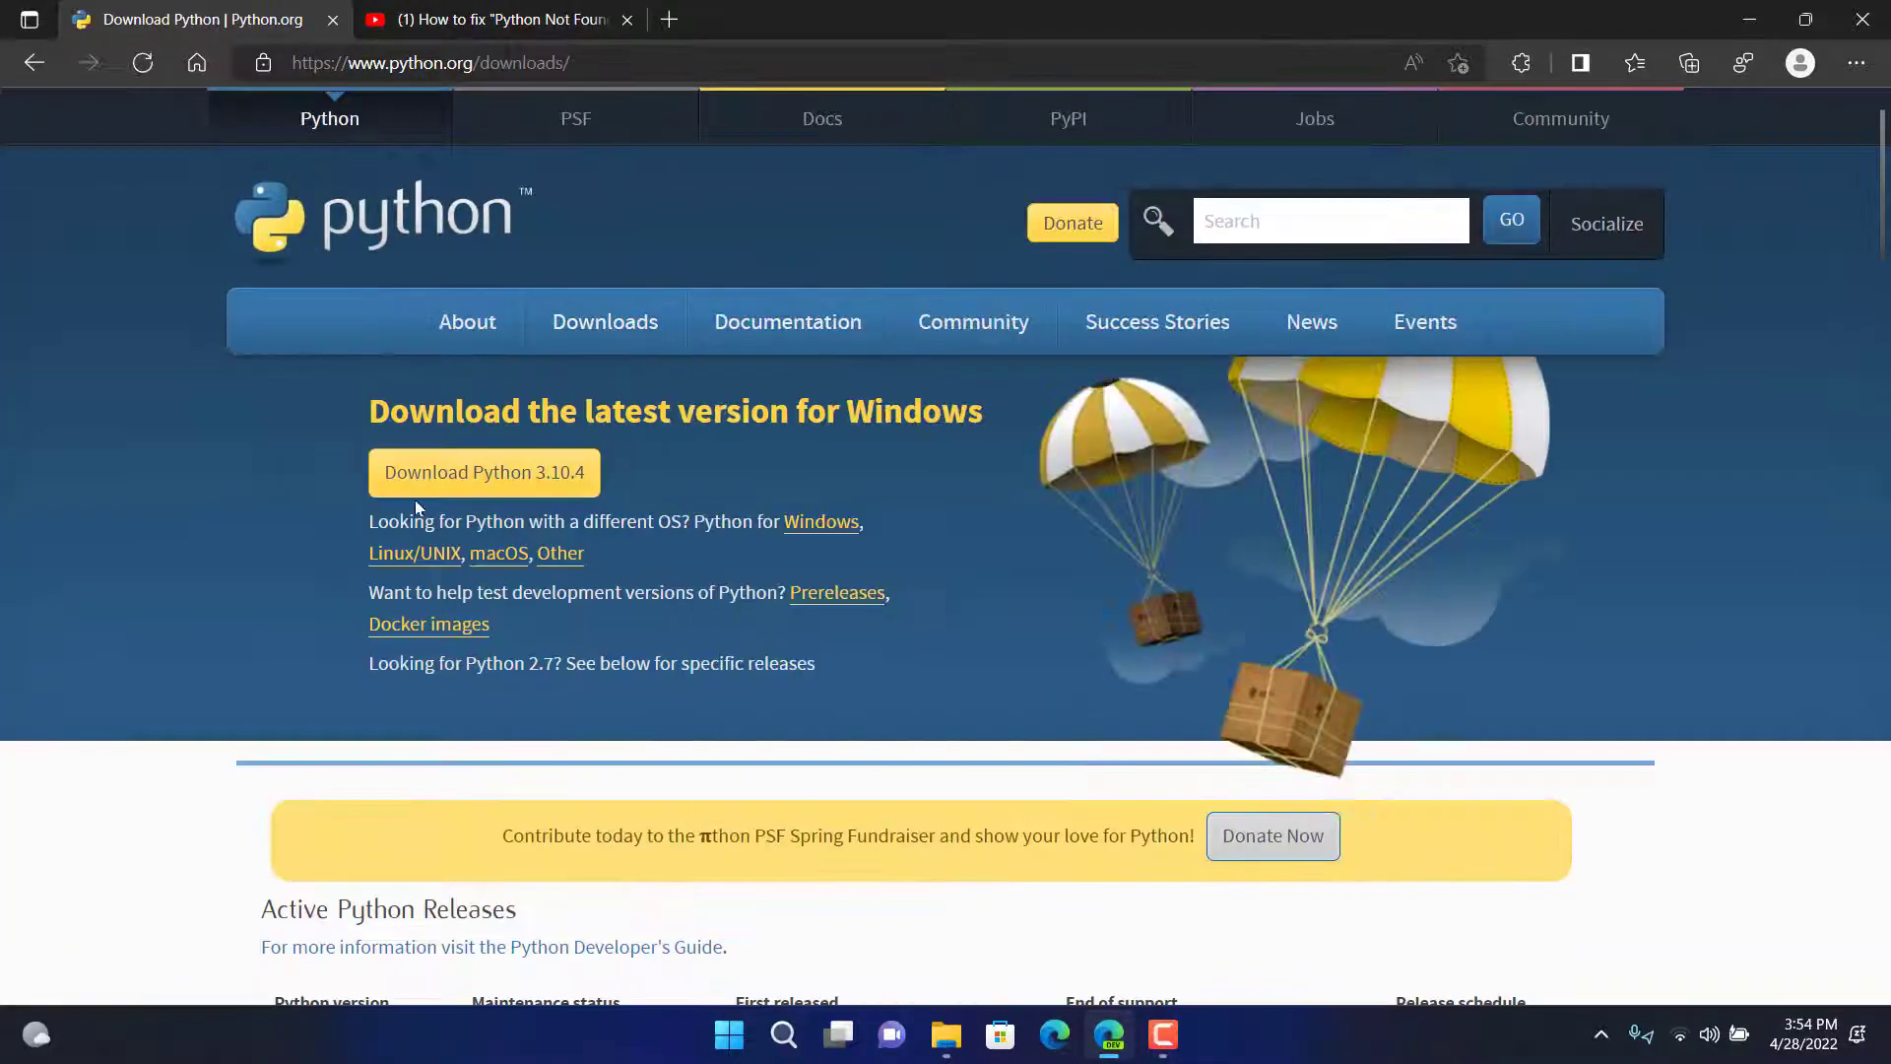
left_click(483, 471)
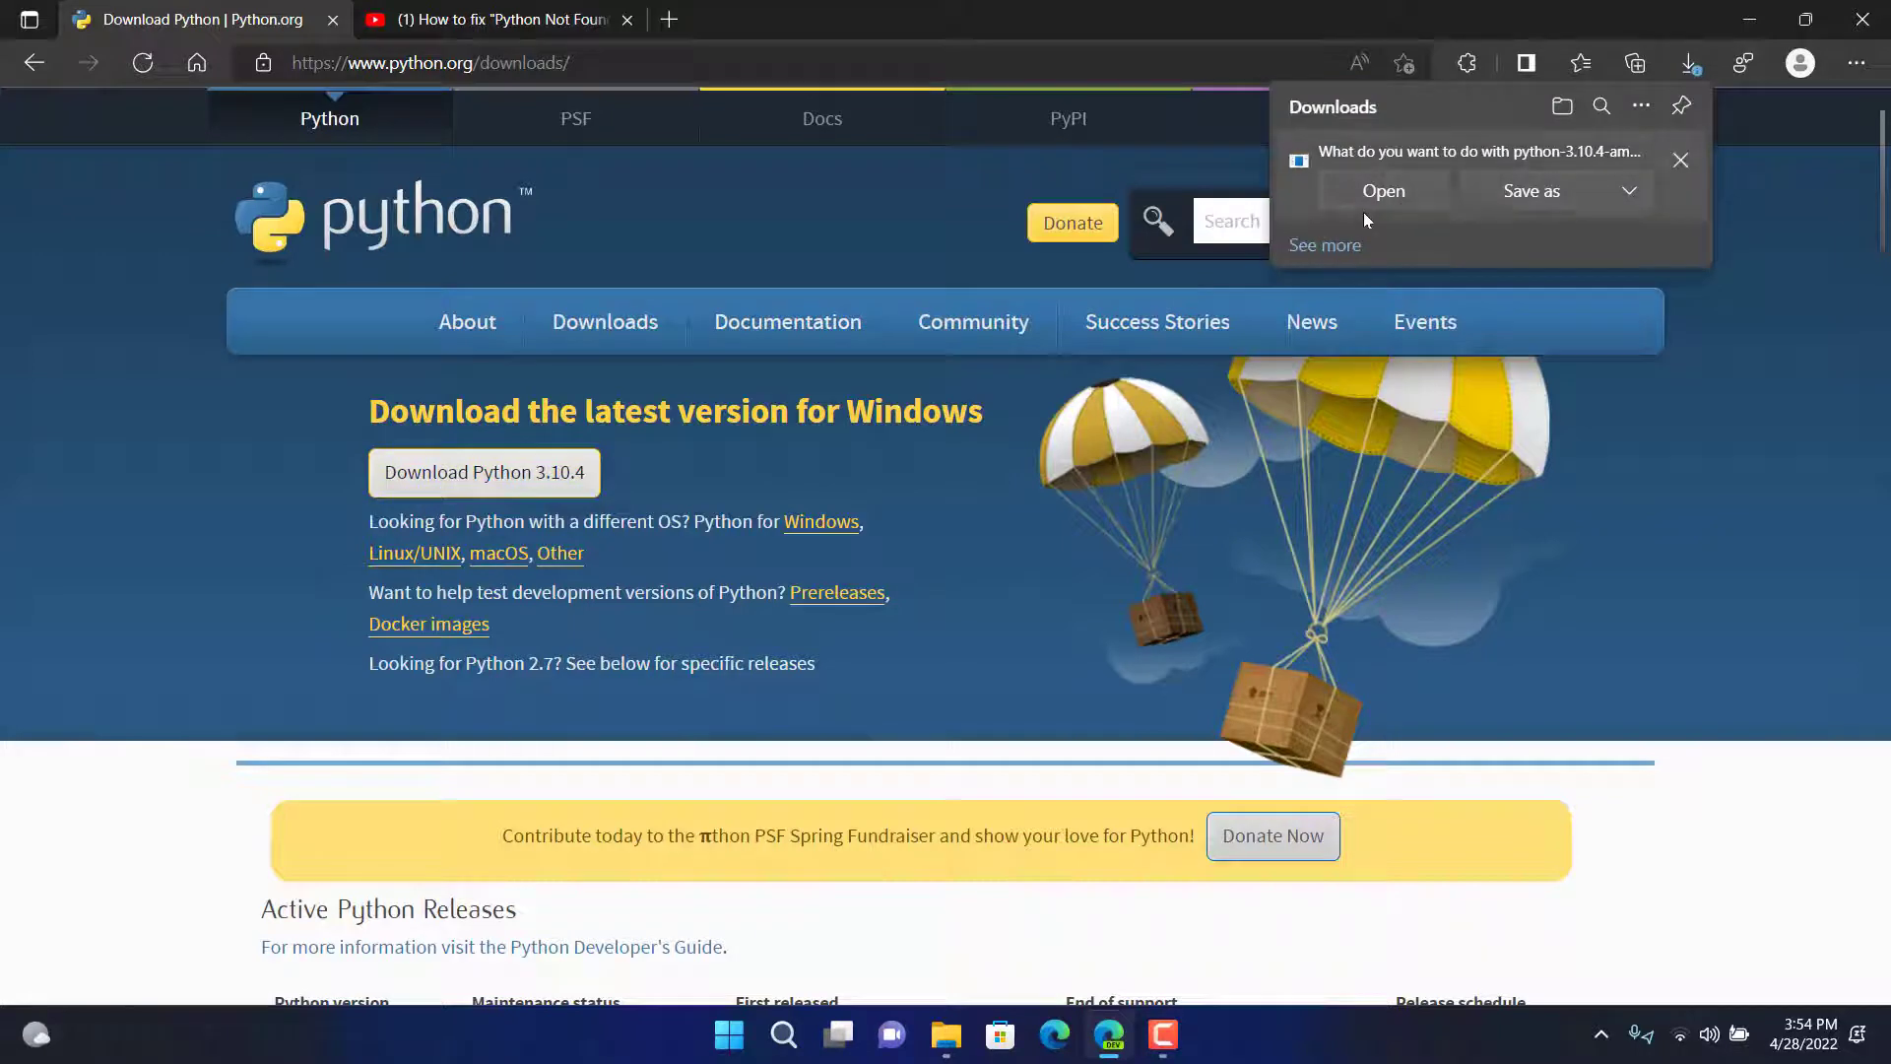
left_click(1680, 159)
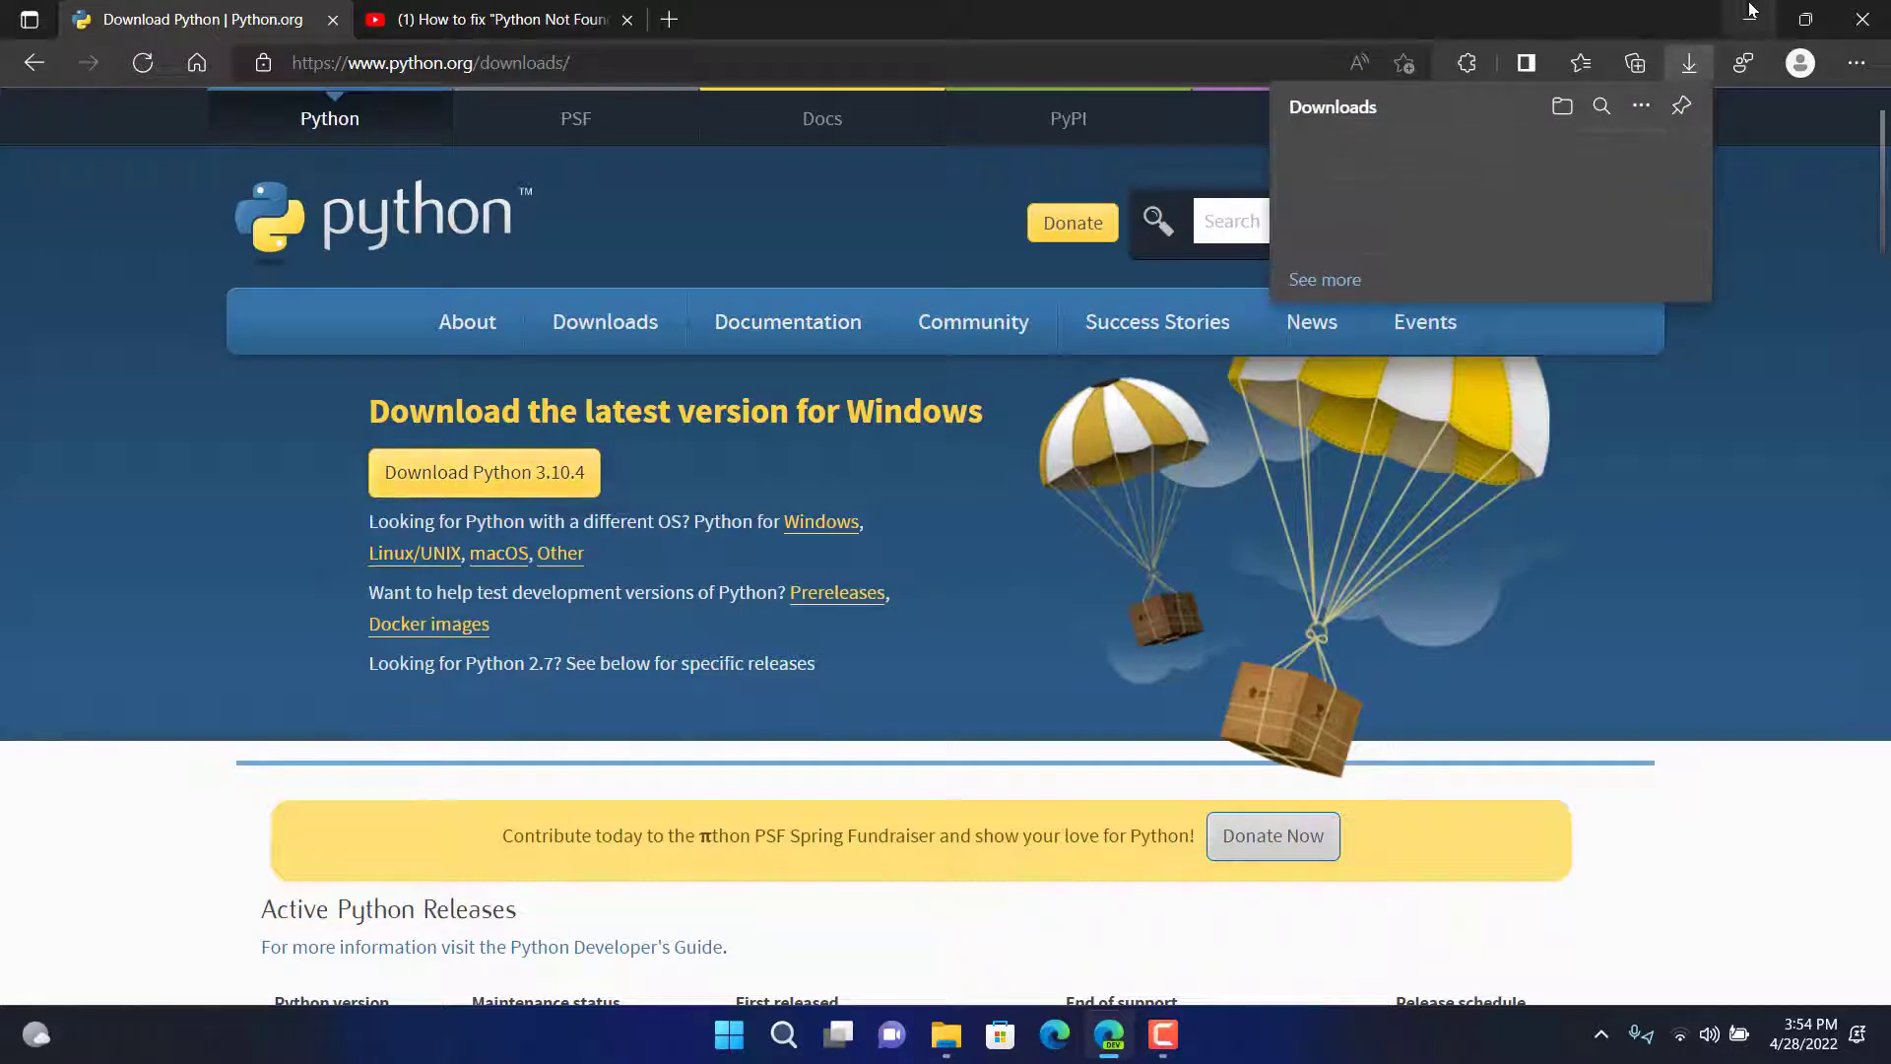
- Show the Downloads folder with the installer, then search from Start for Control Panel
left_click(1562, 106)
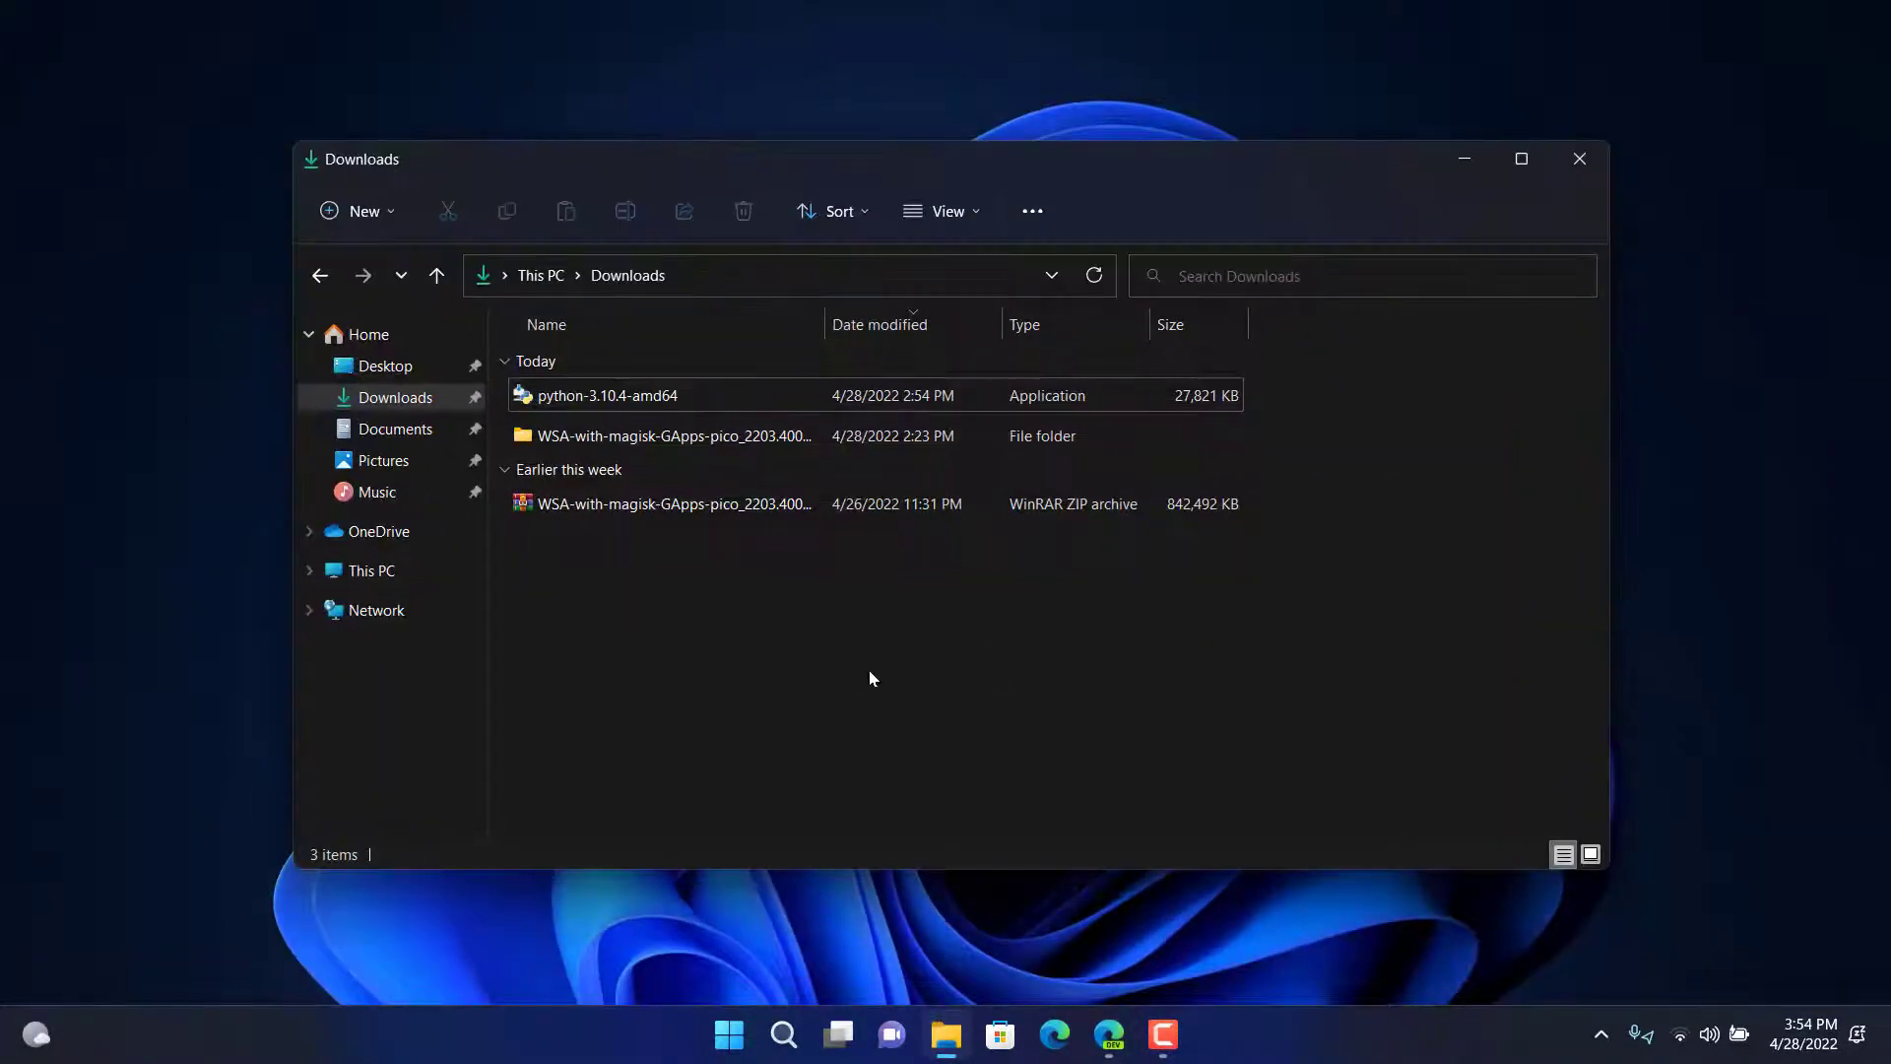
mouse_move(853, 752)
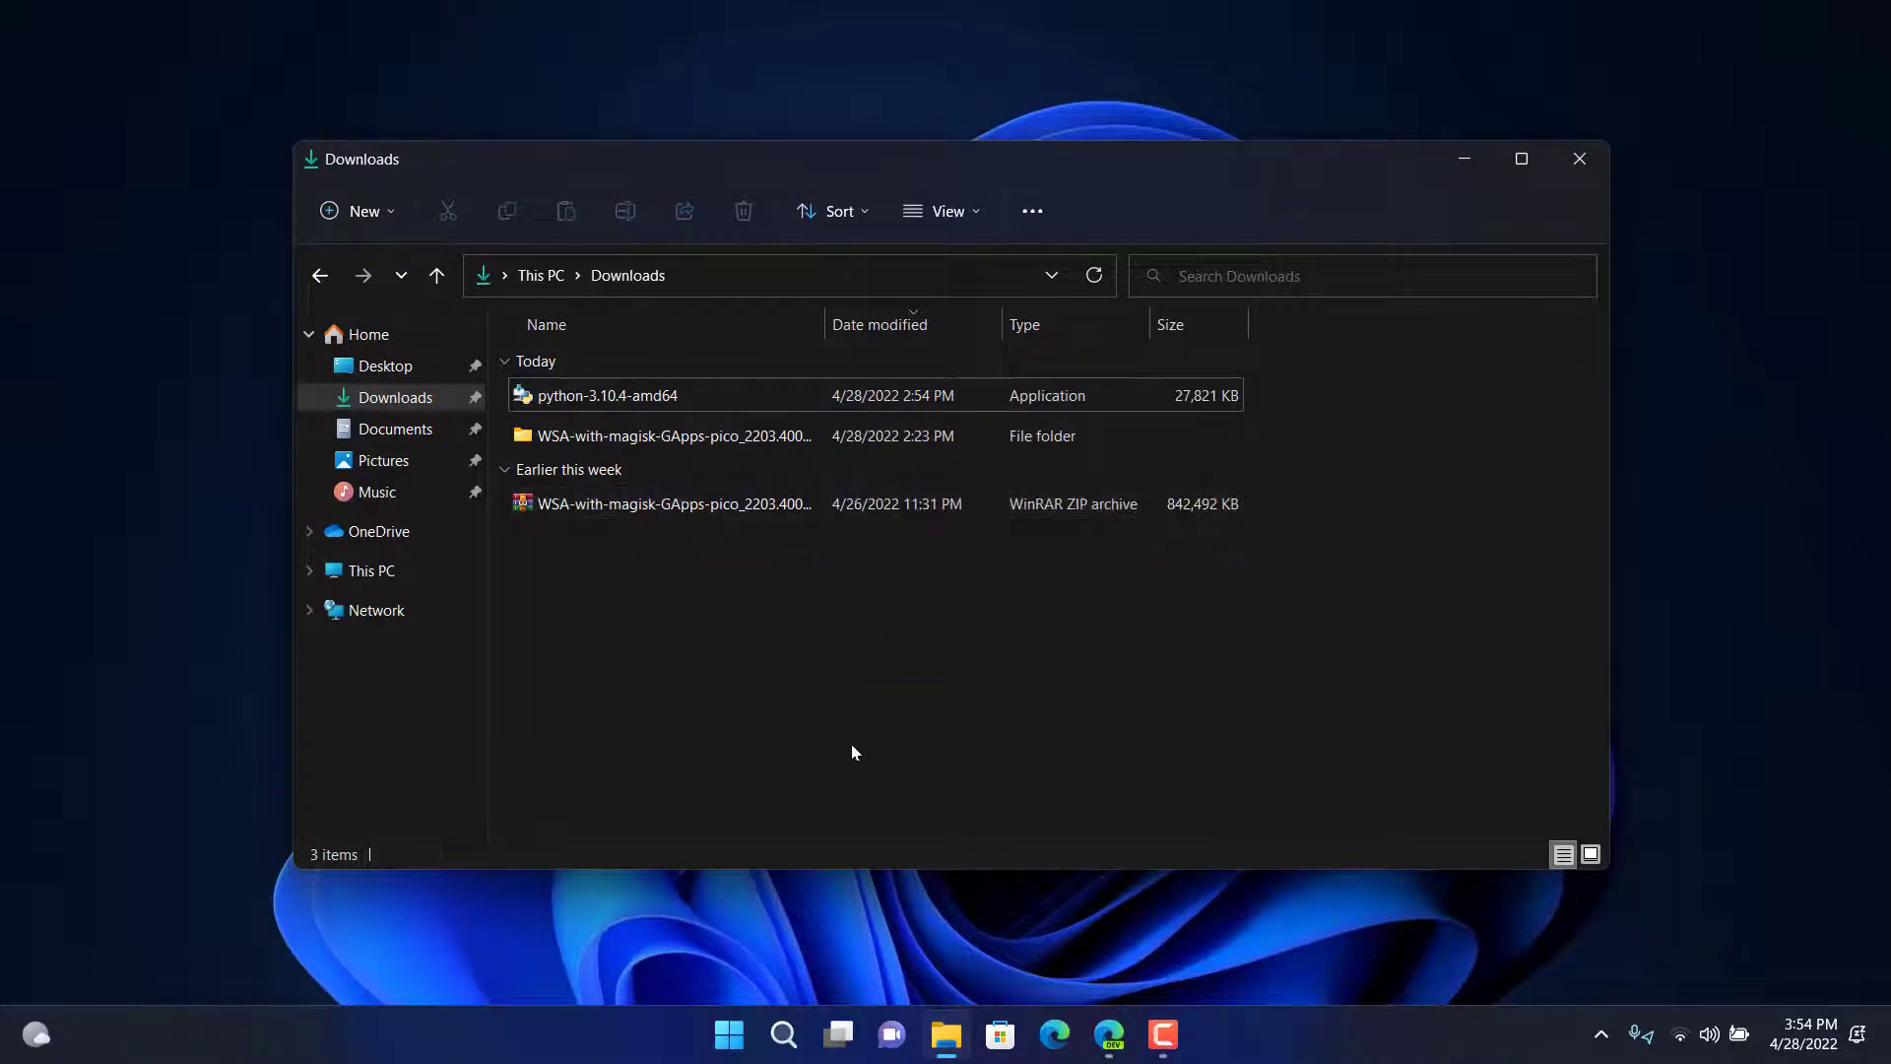
left_click(726, 1034)
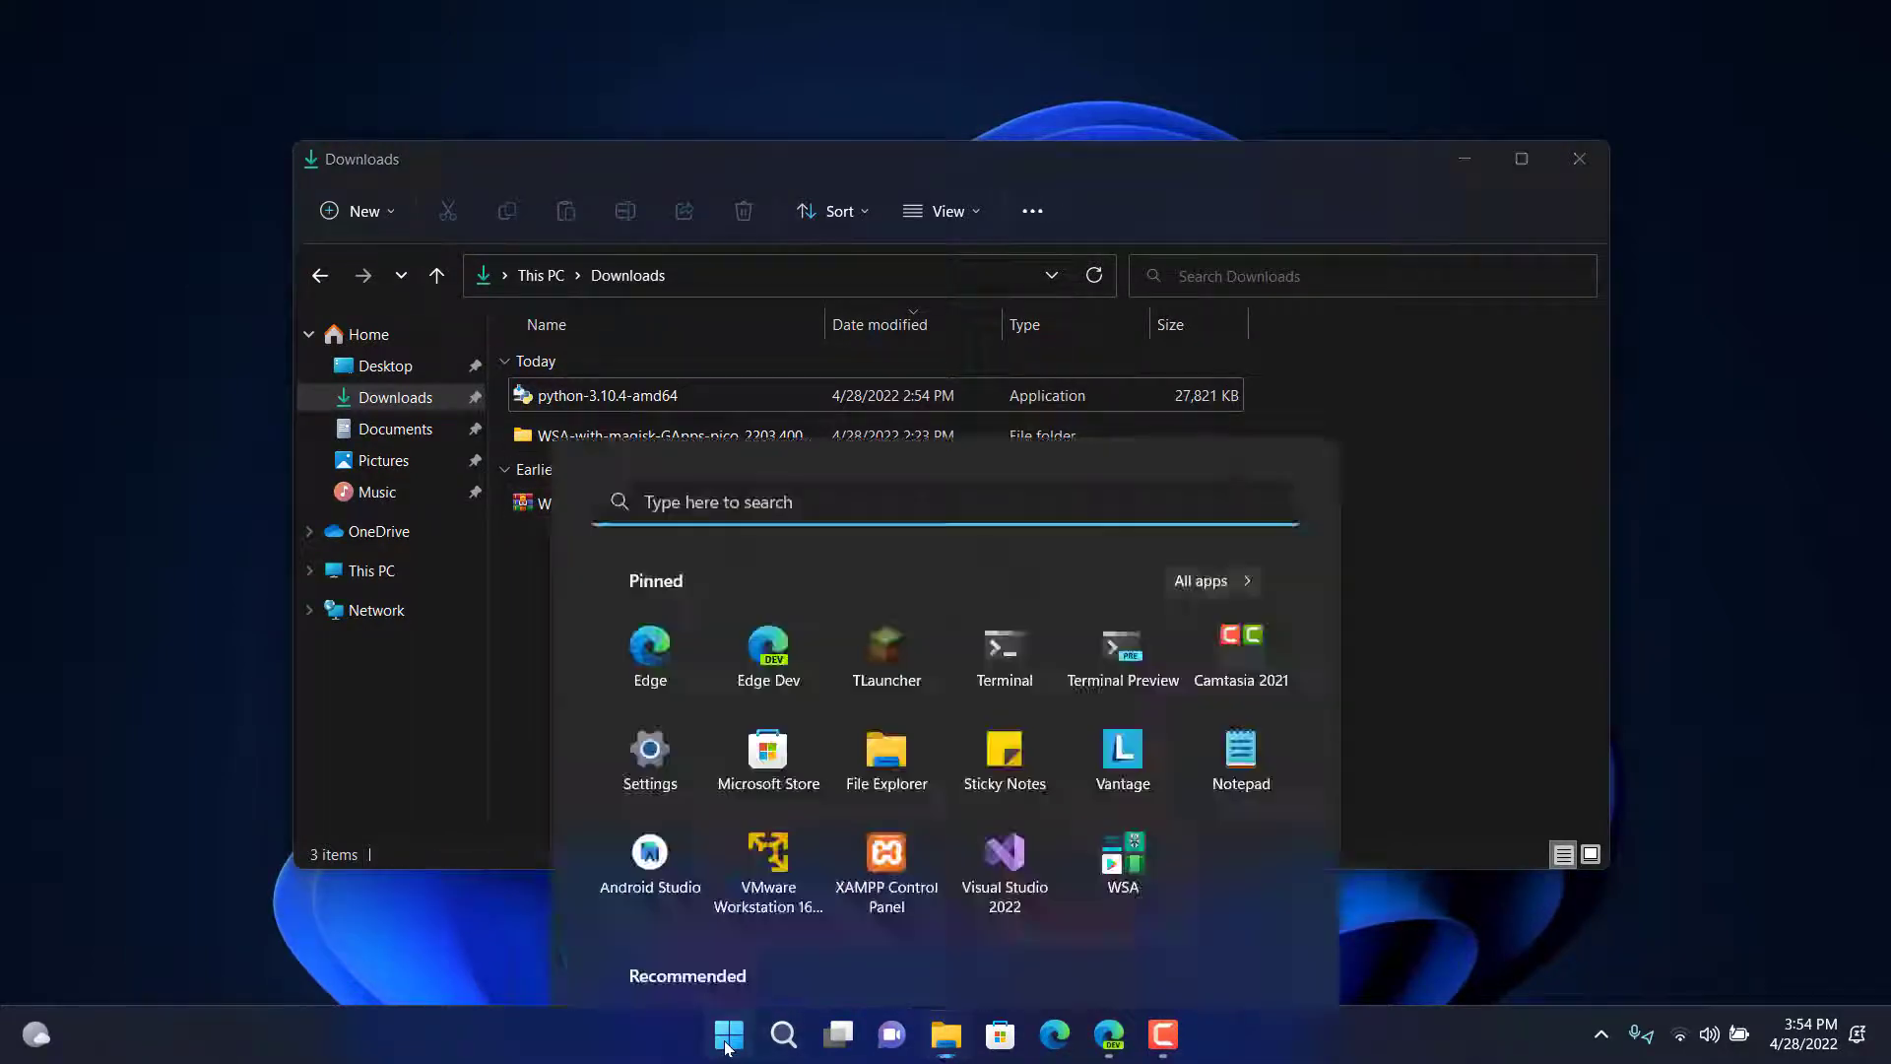
type("camtasia 2021")
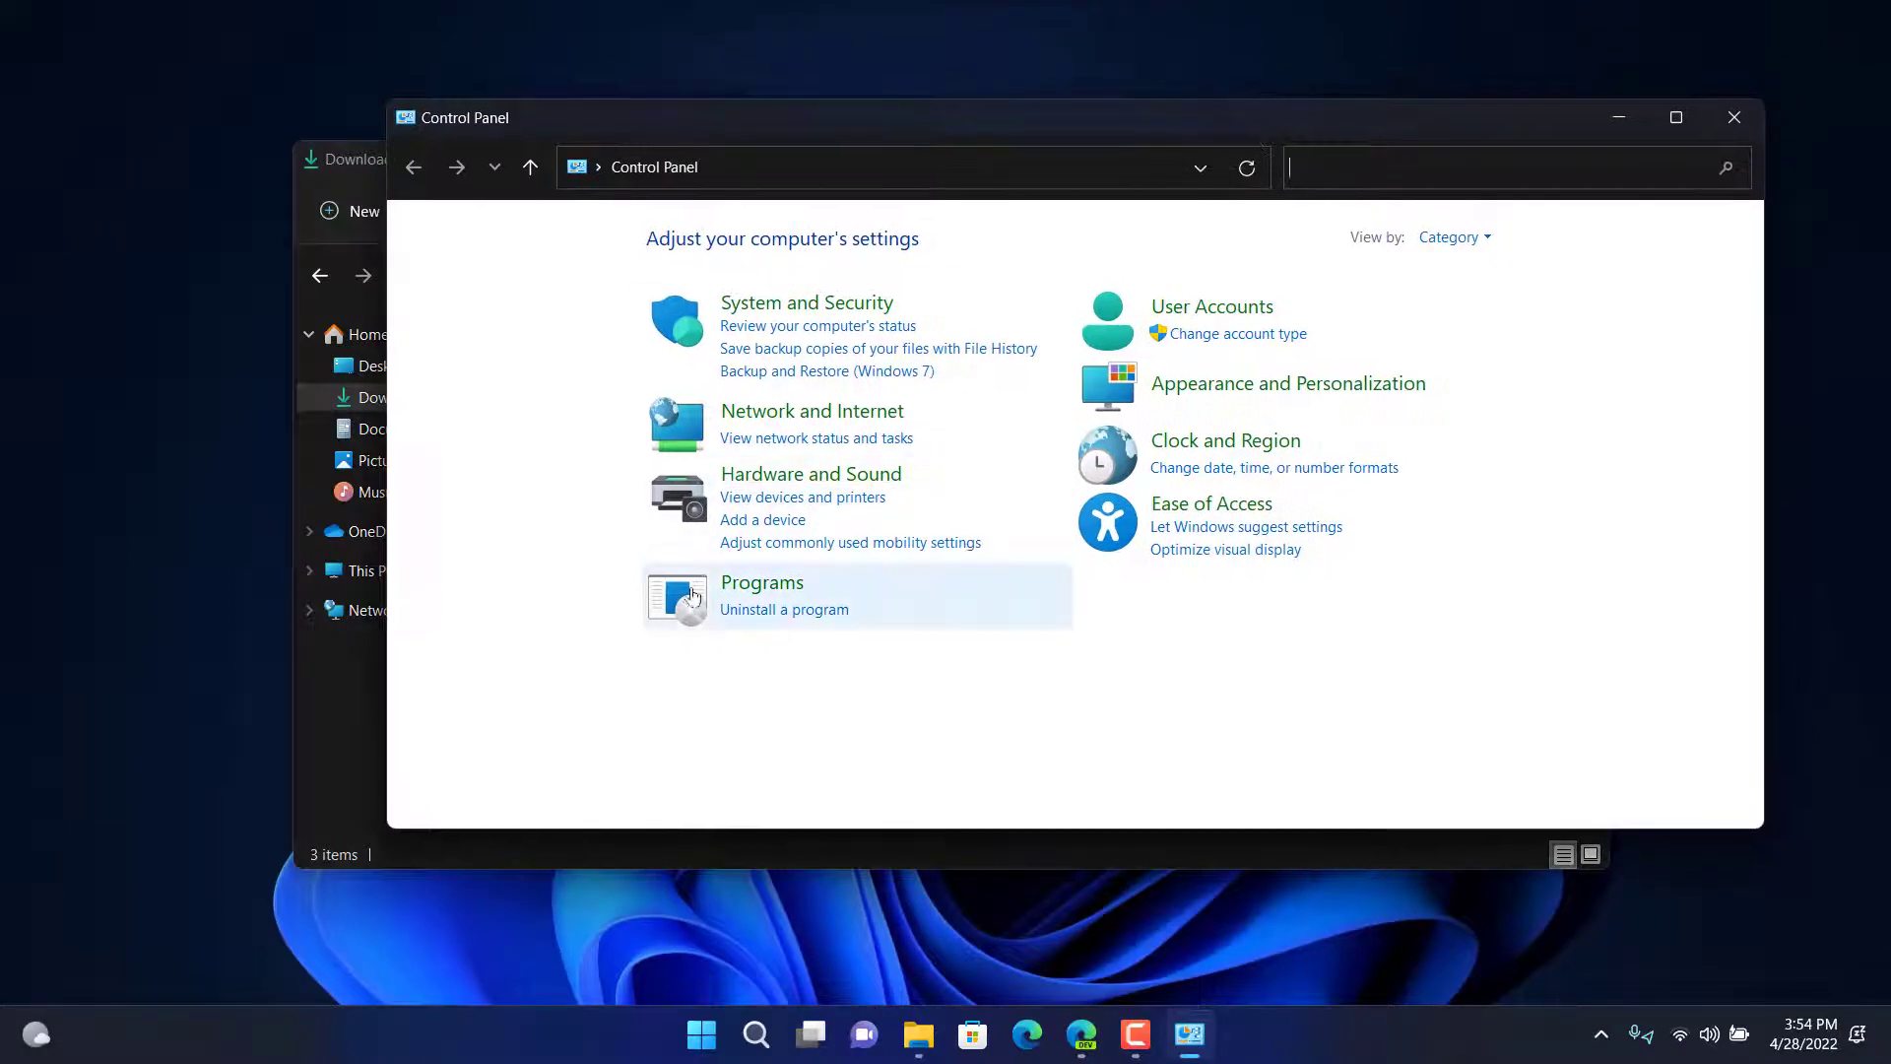
- In Programs and Features, locate and select the Python 3.10.4 (64-bit) entry
left_click(782, 609)
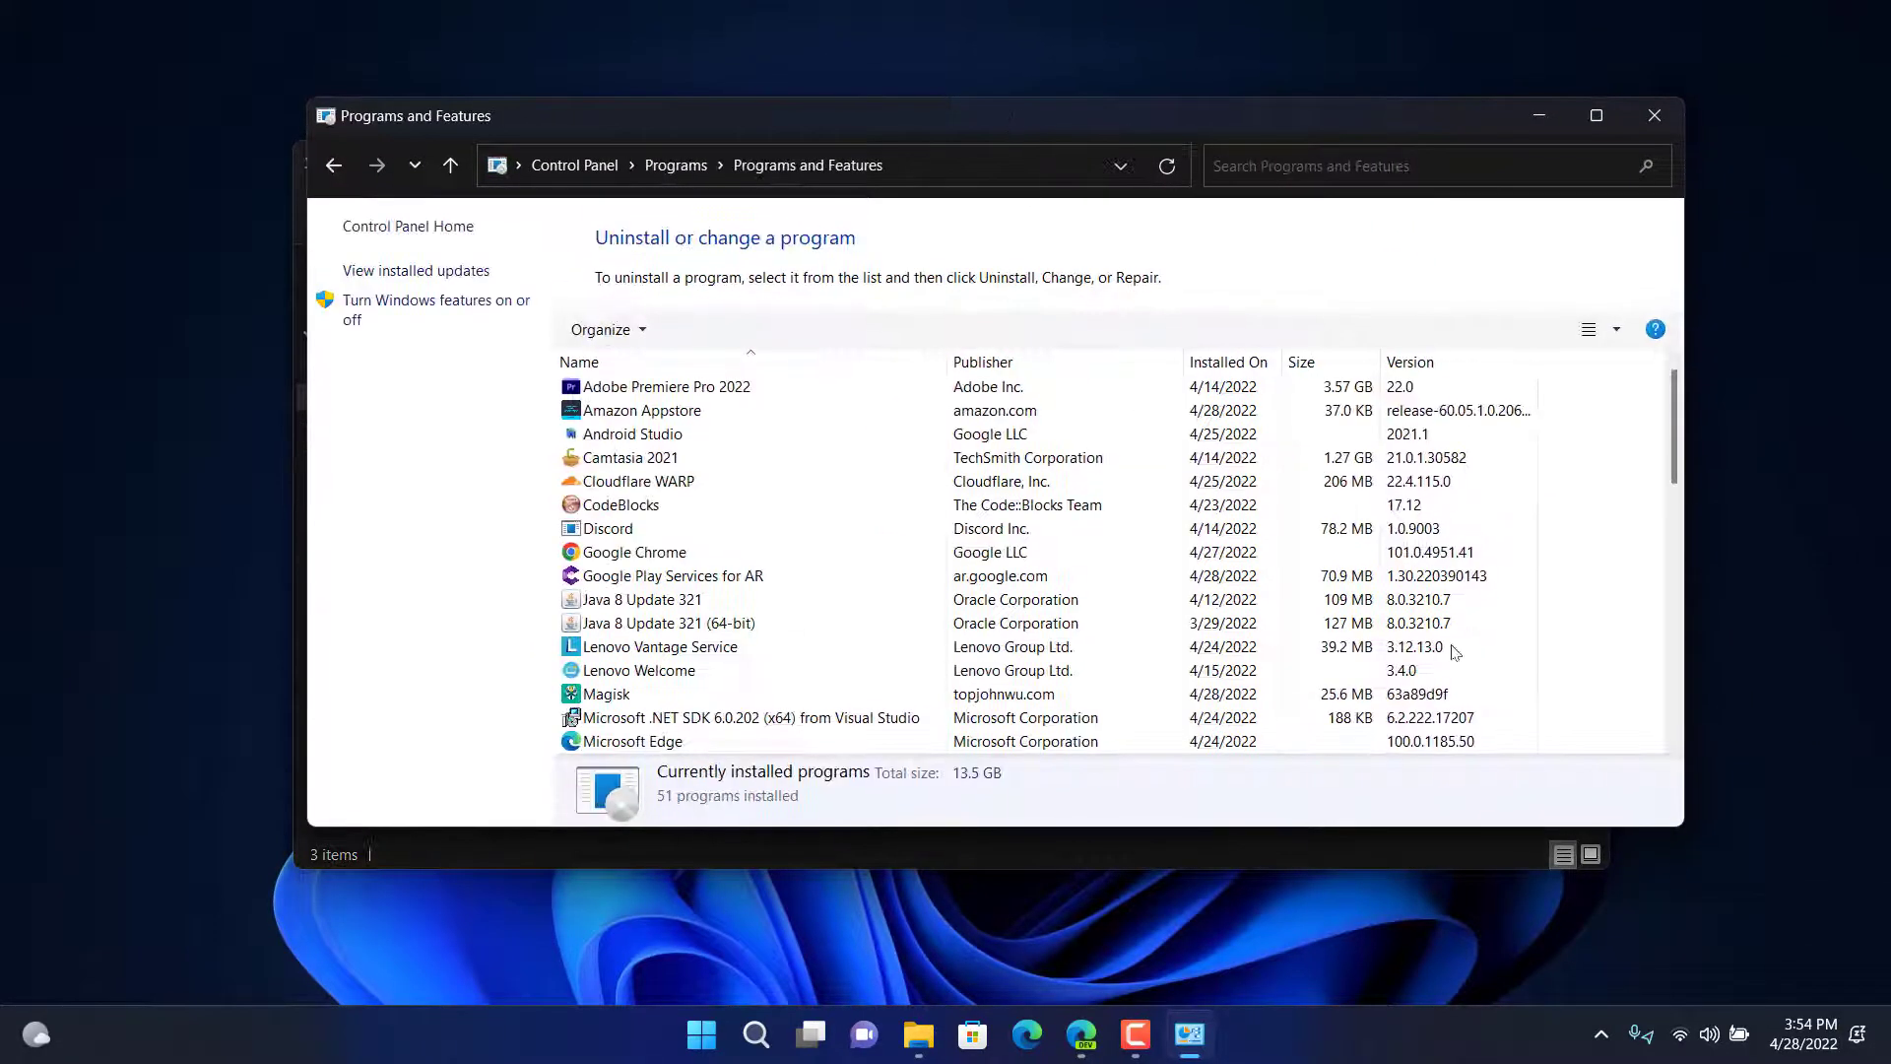
left_click(631, 433)
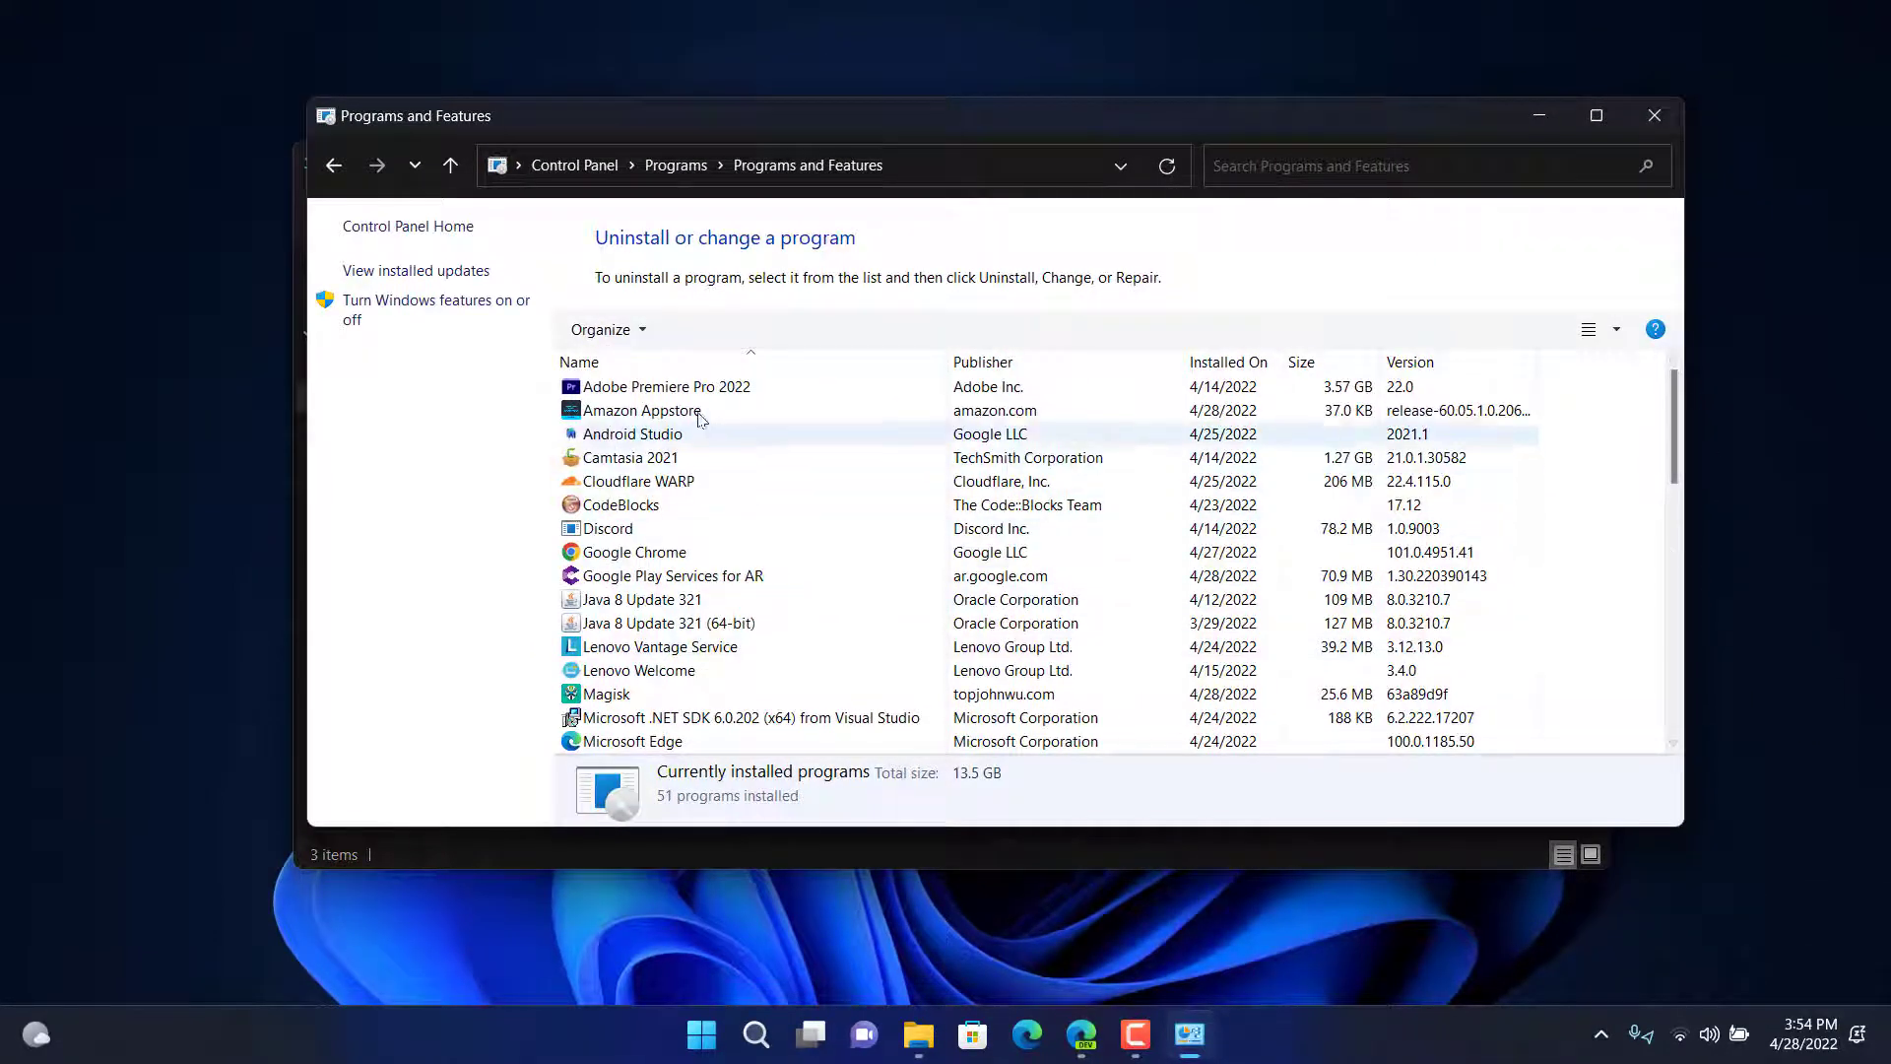
scroll("down", 3)
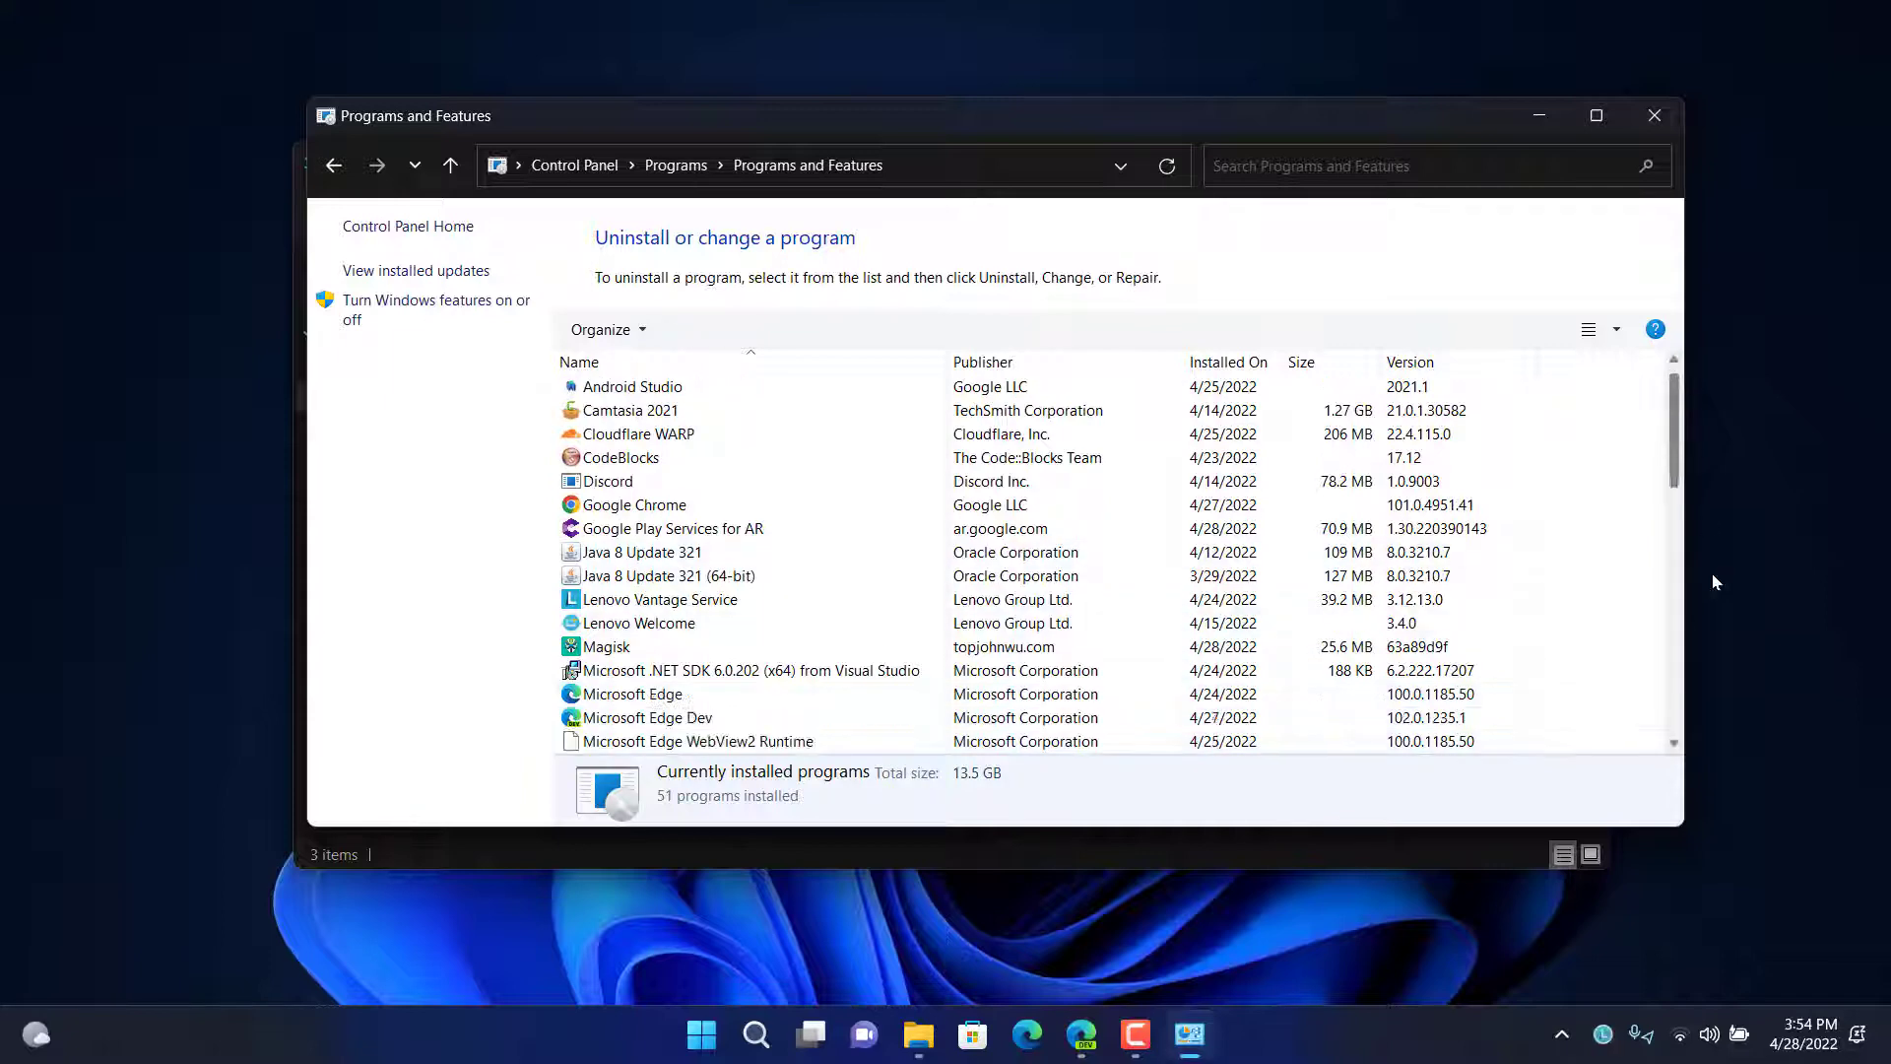
scroll("down", 3)
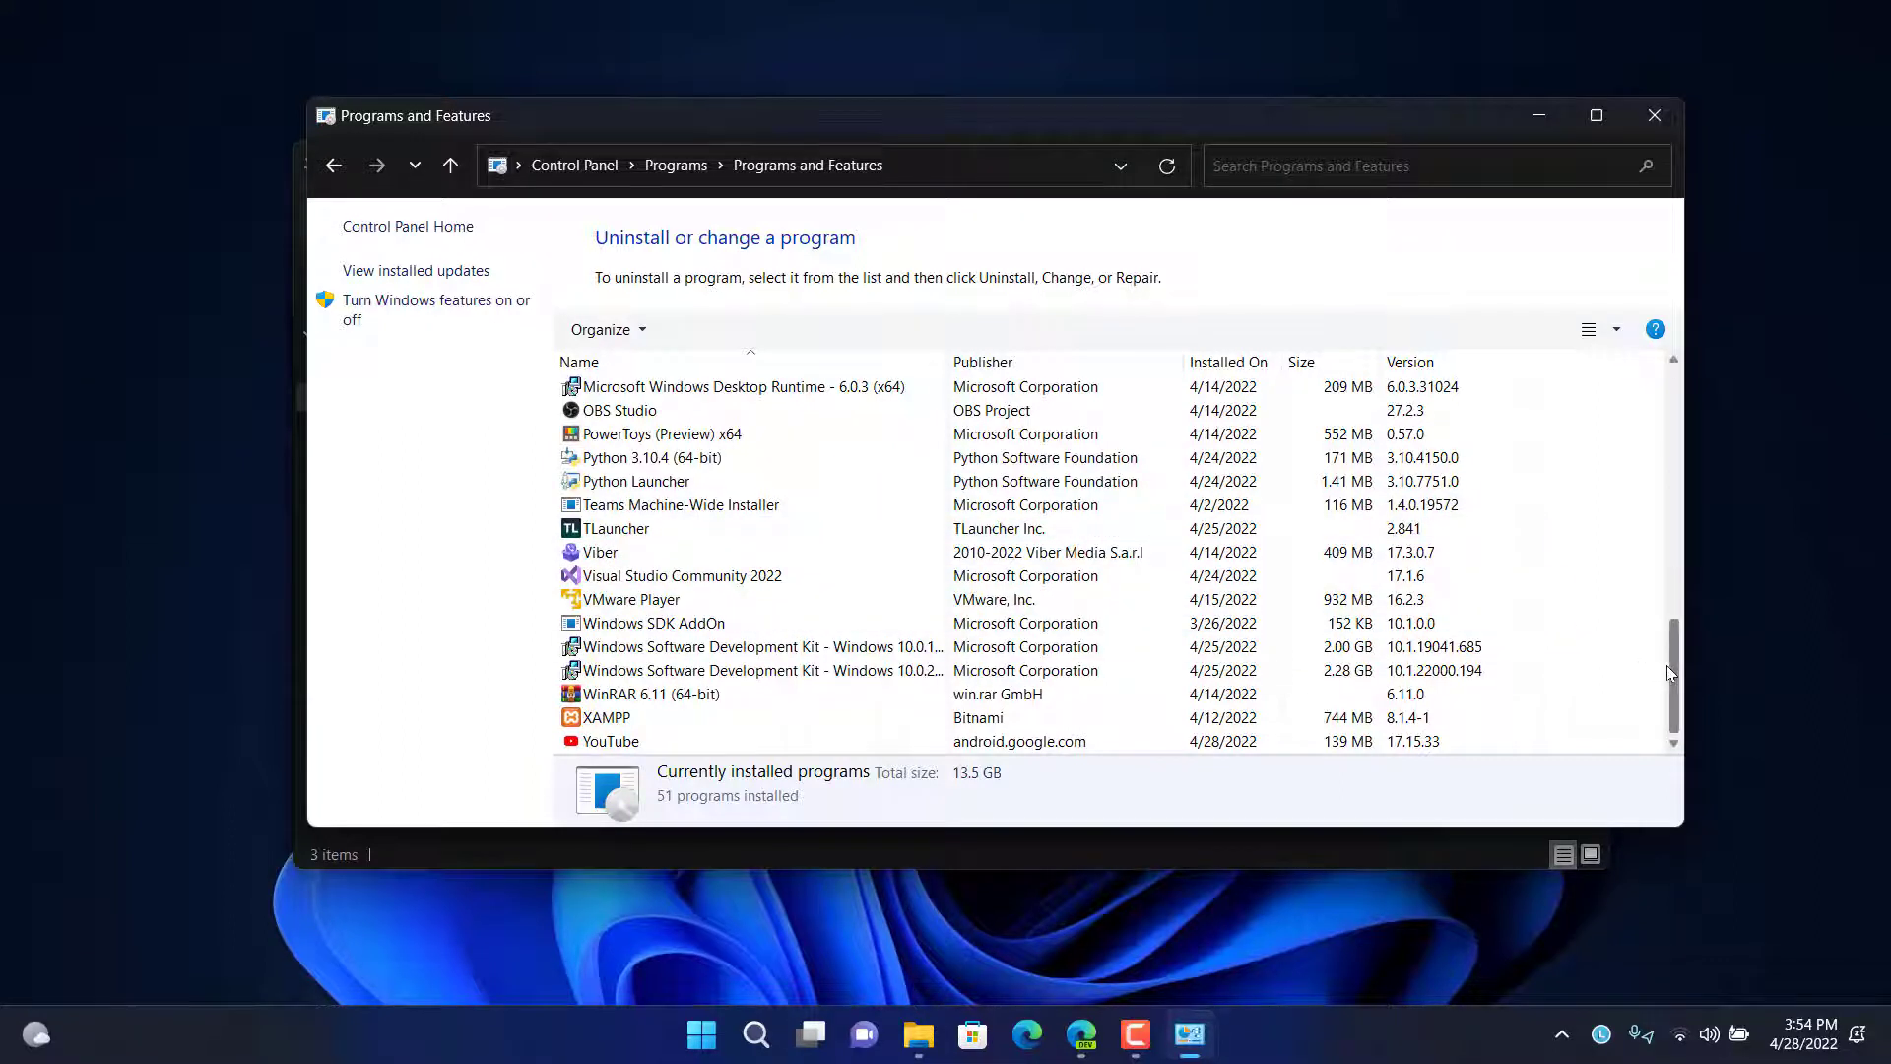
scroll("up", 3)
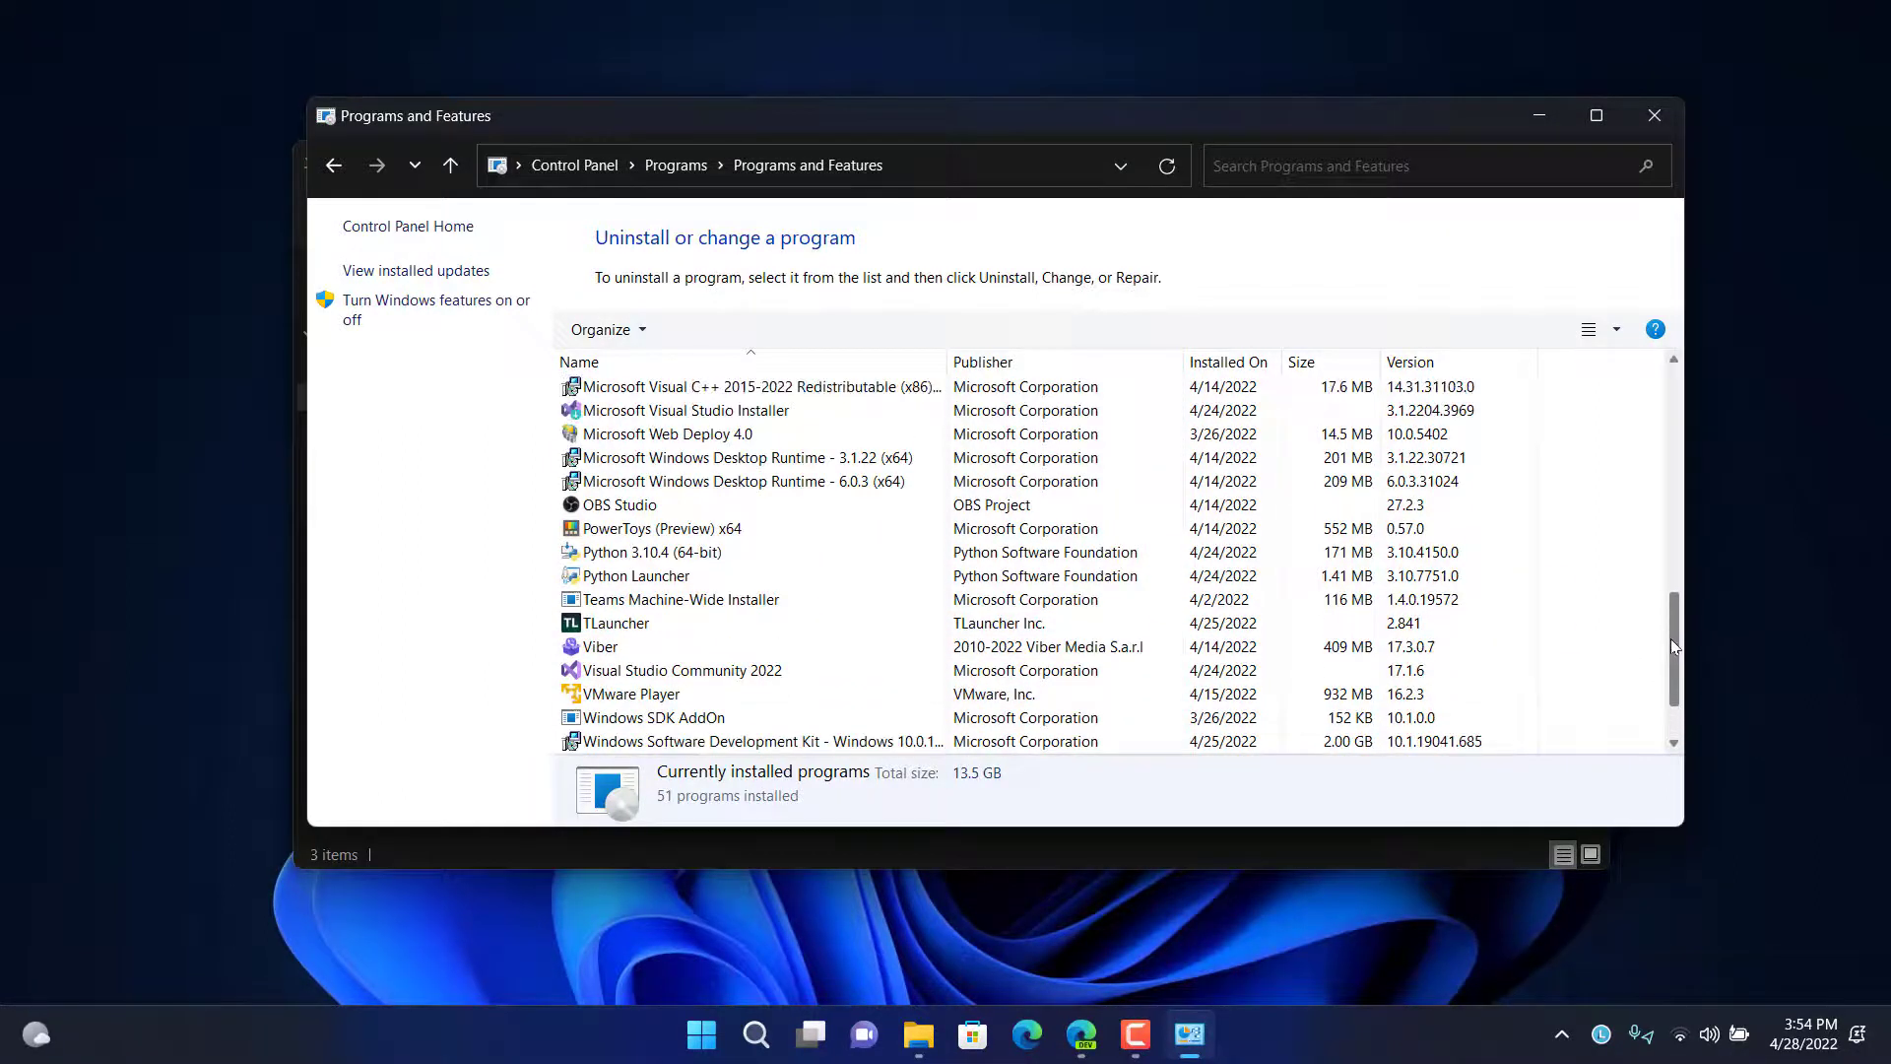
left_click(652, 504)
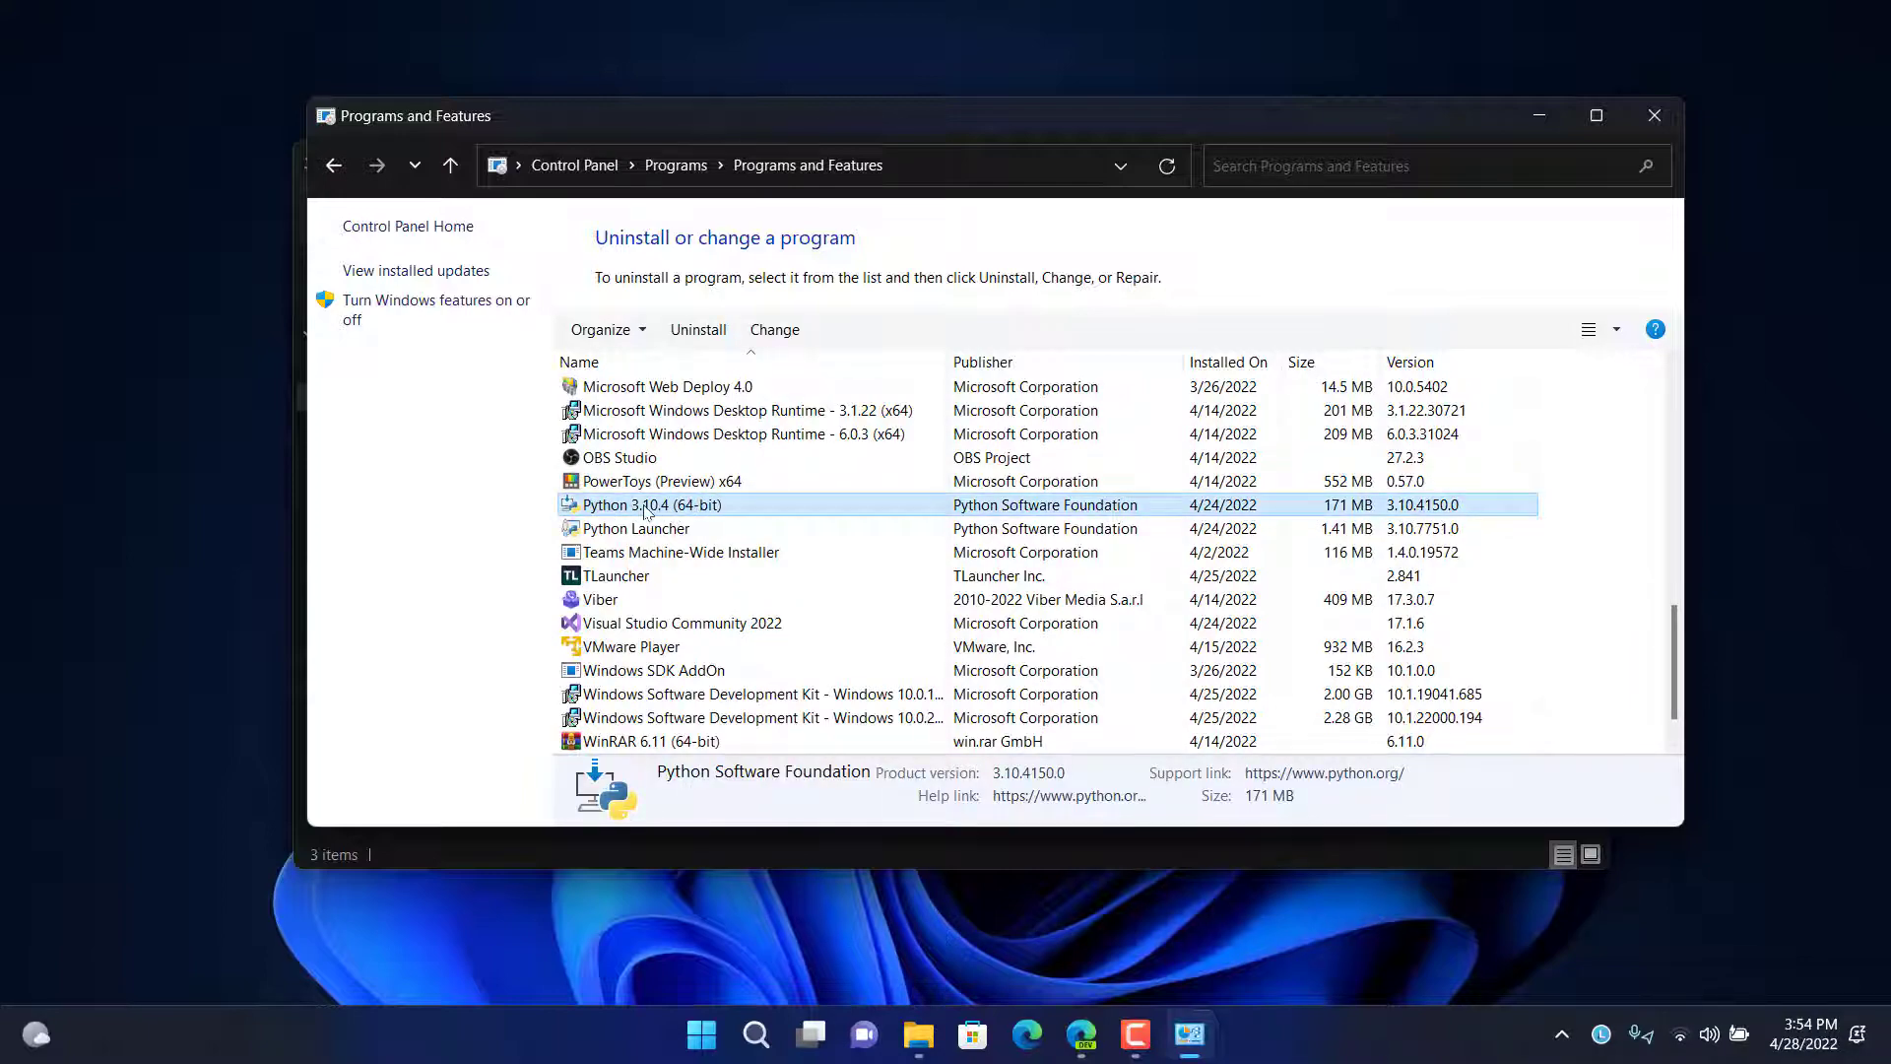
- Uninstall Python 3.10.4 (64-bit) from its context menu and let removal run
right_click(652, 505)
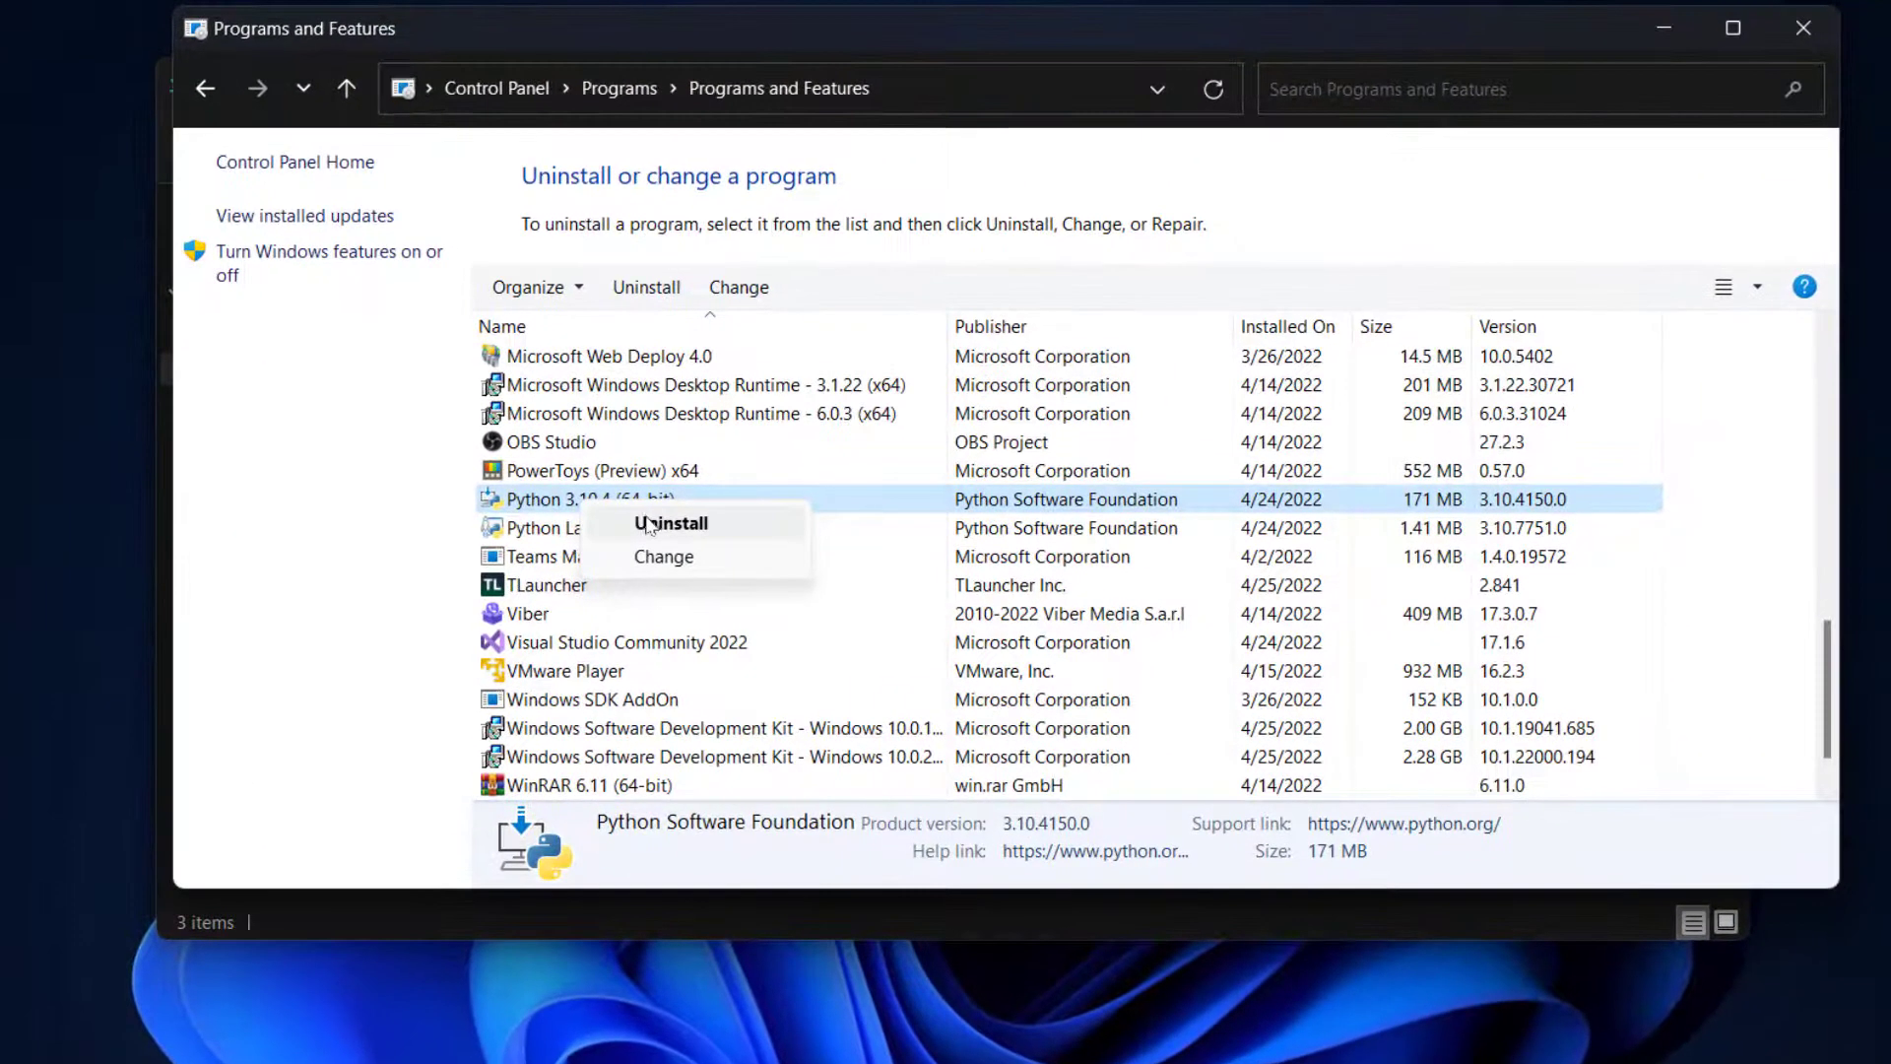
left_click(670, 522)
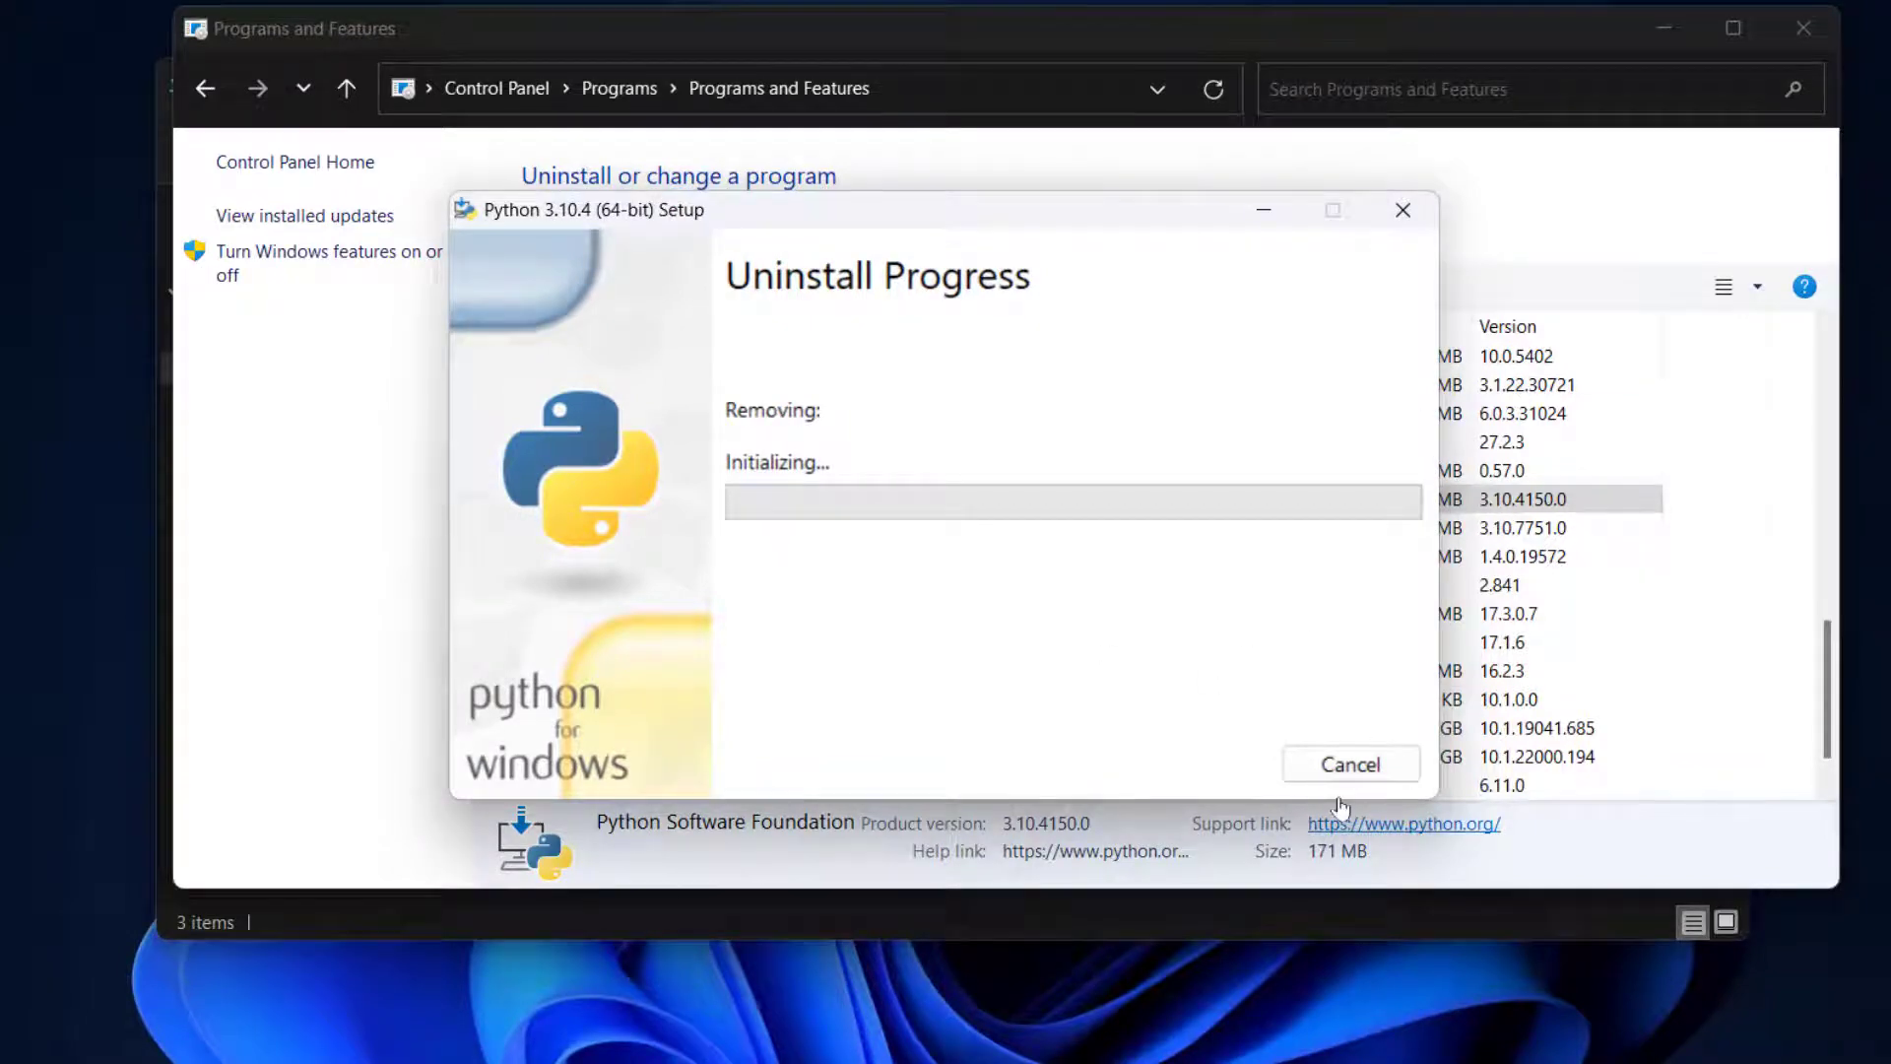
mouse_move(729, 229)
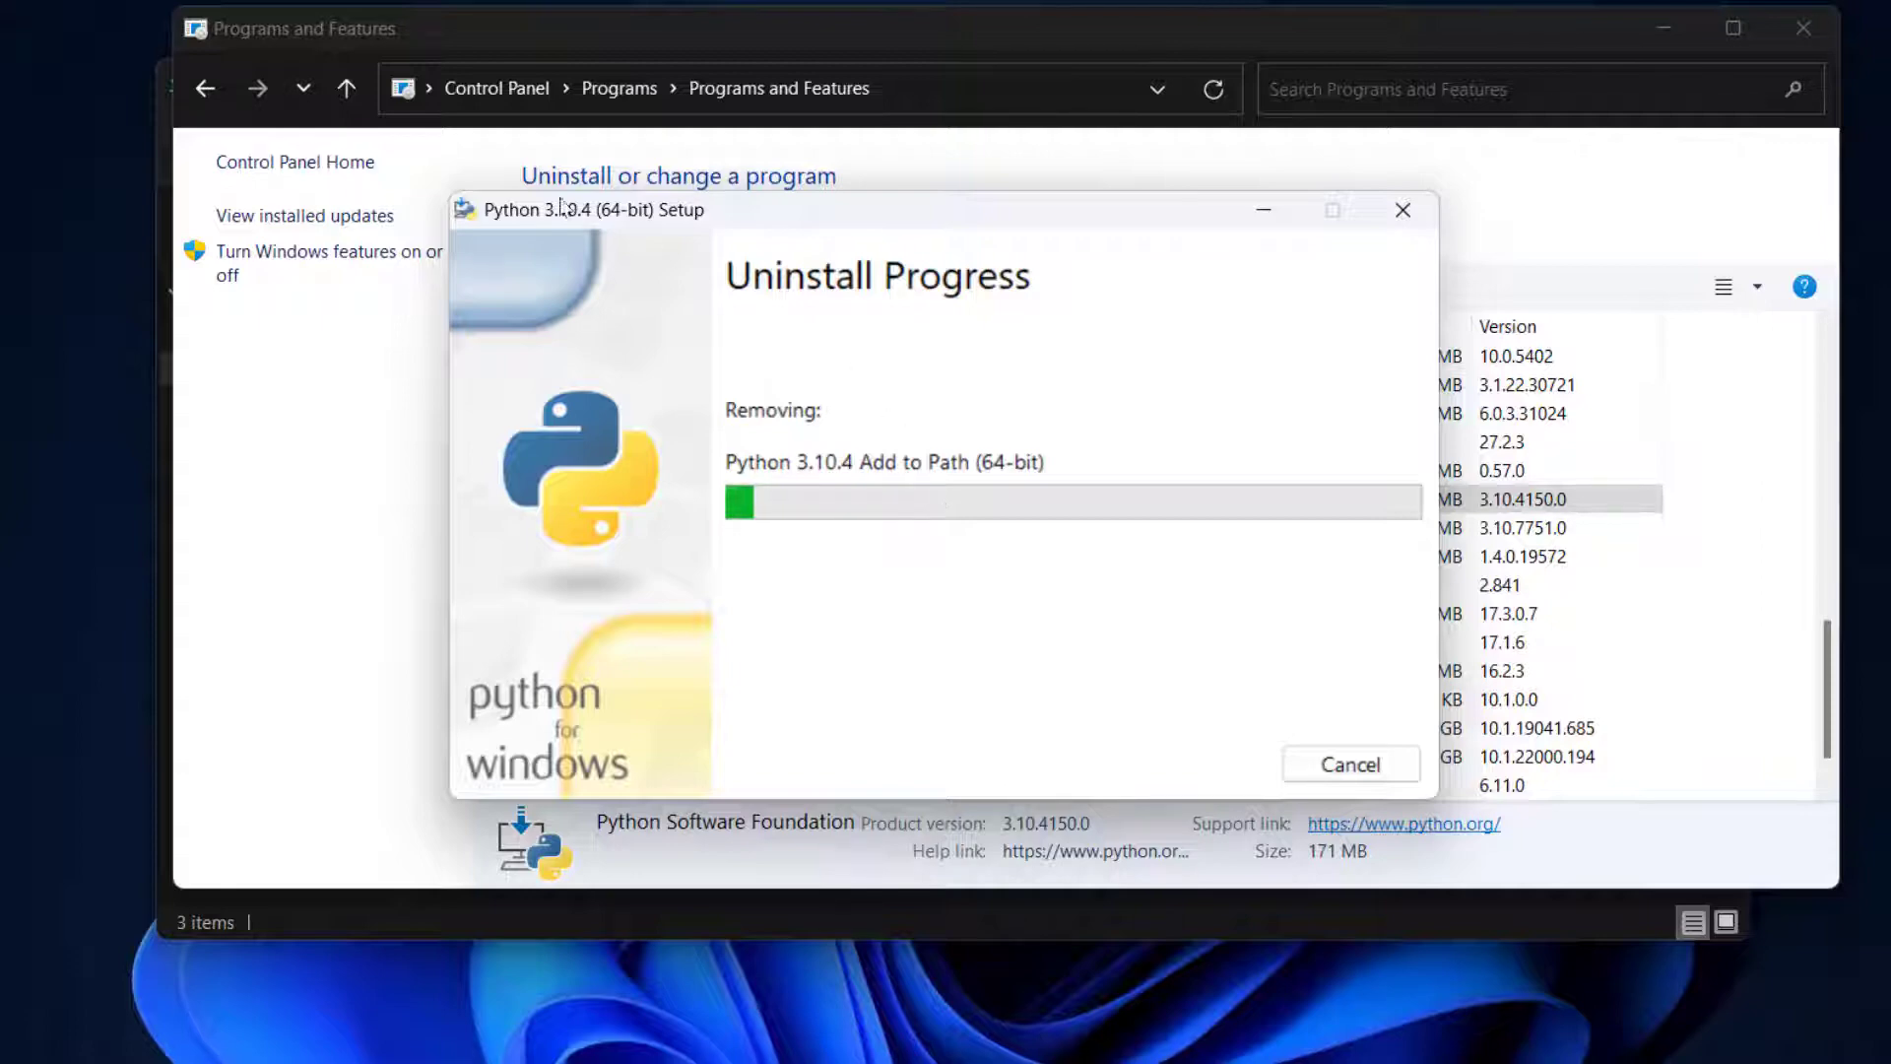
mouse_move(1142, 660)
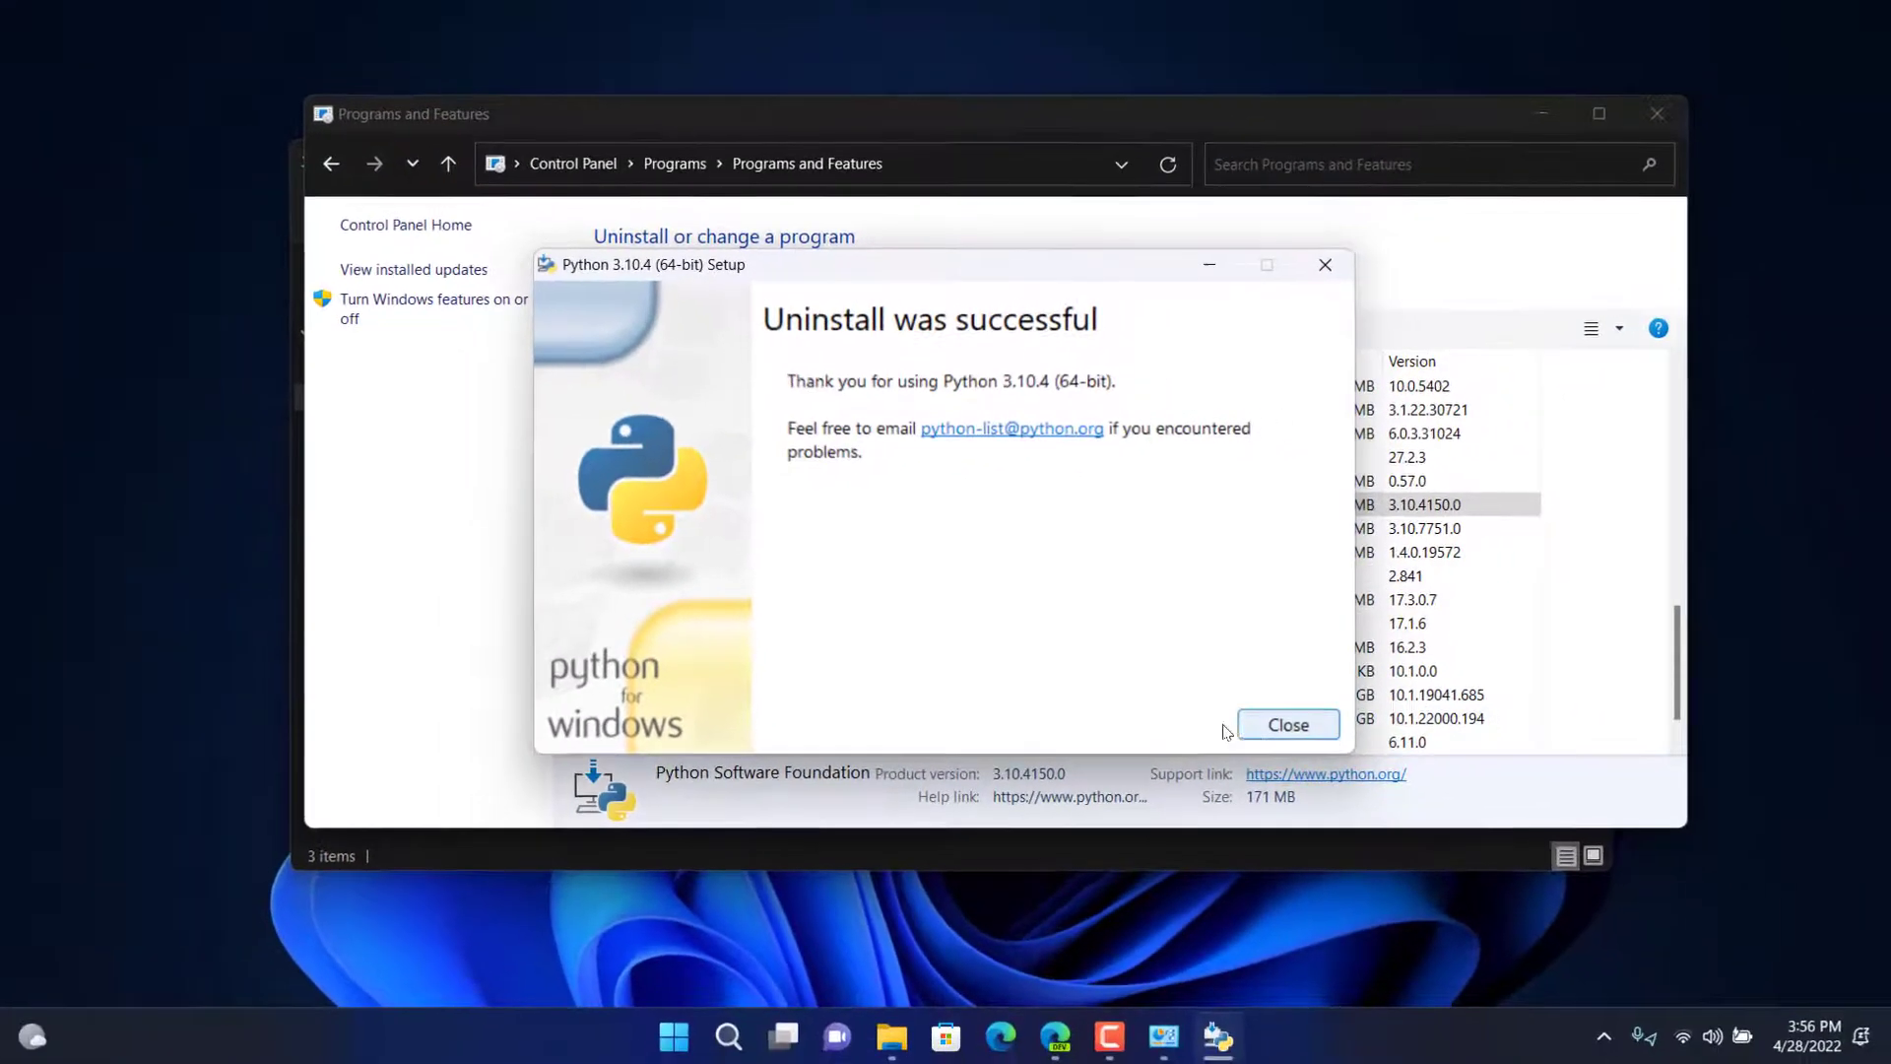
- Close the successful-uninstall notice and select python-3.10.4-amd64 in Downloads
left_click(1286, 723)
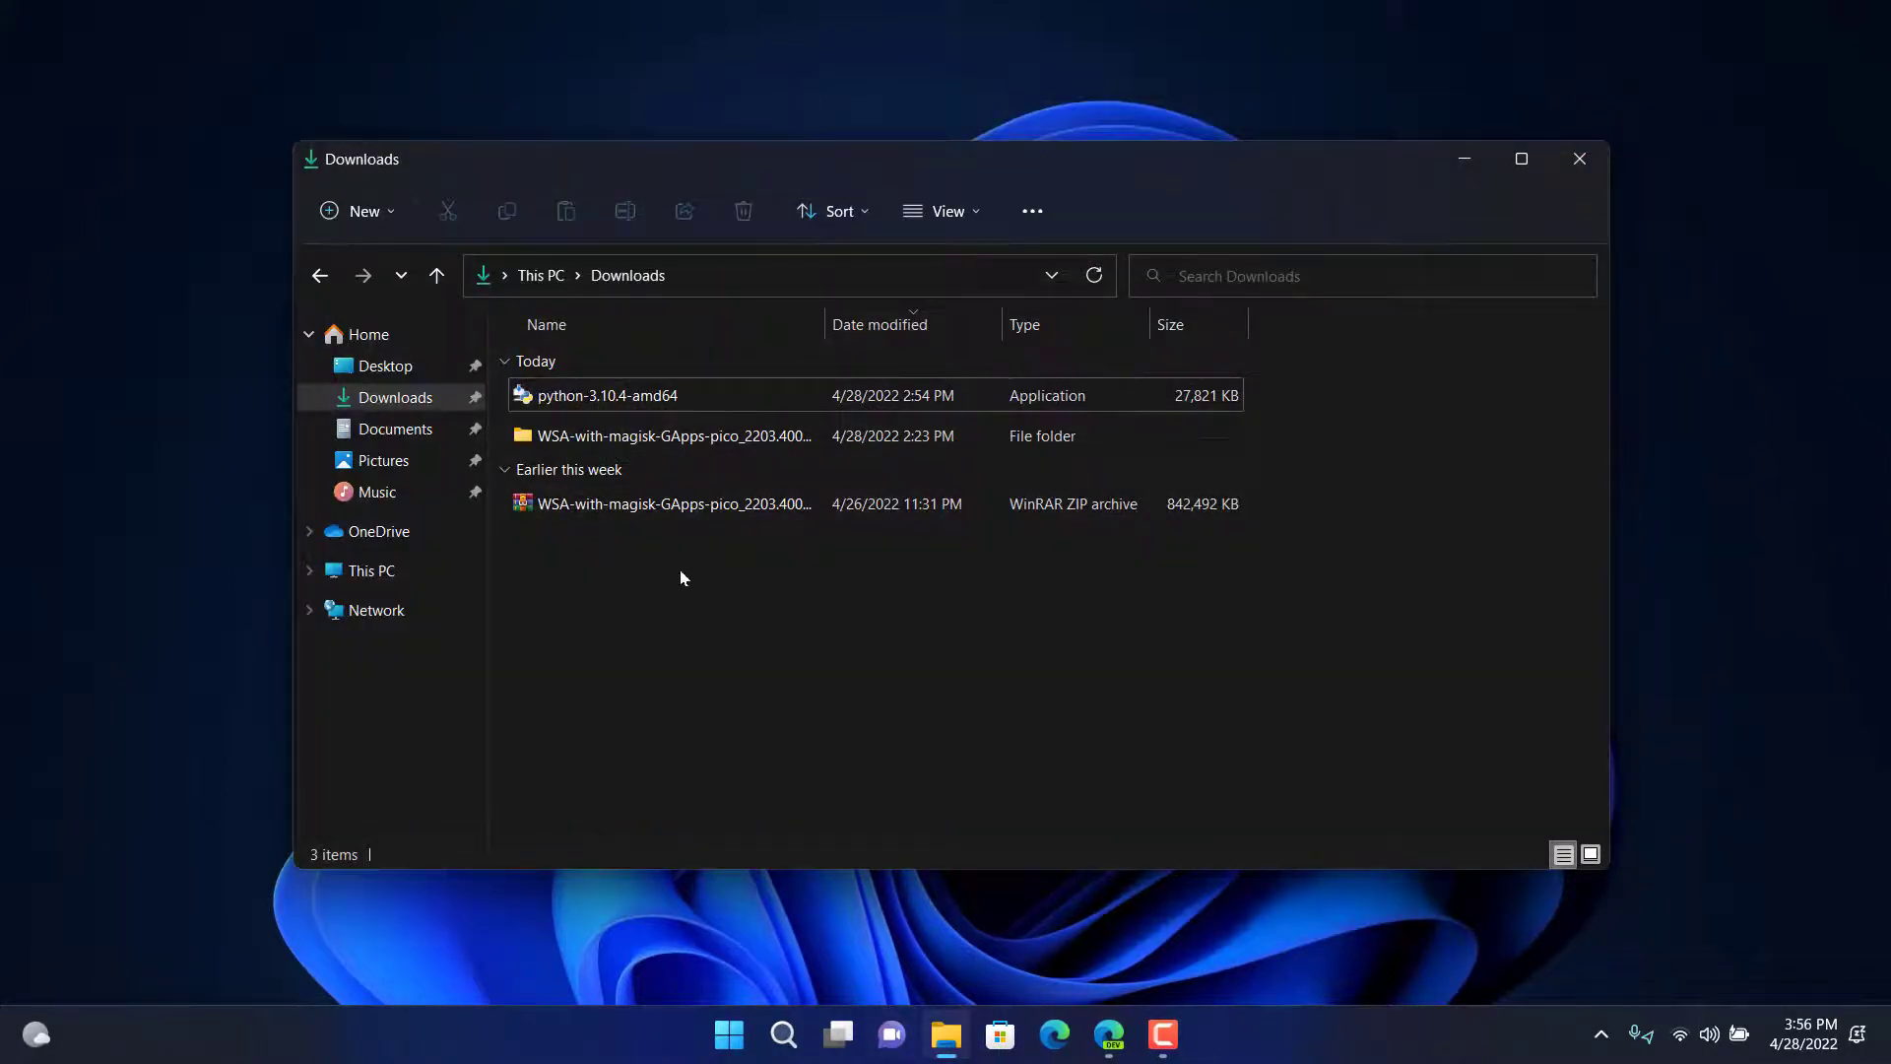
left_click(606, 394)
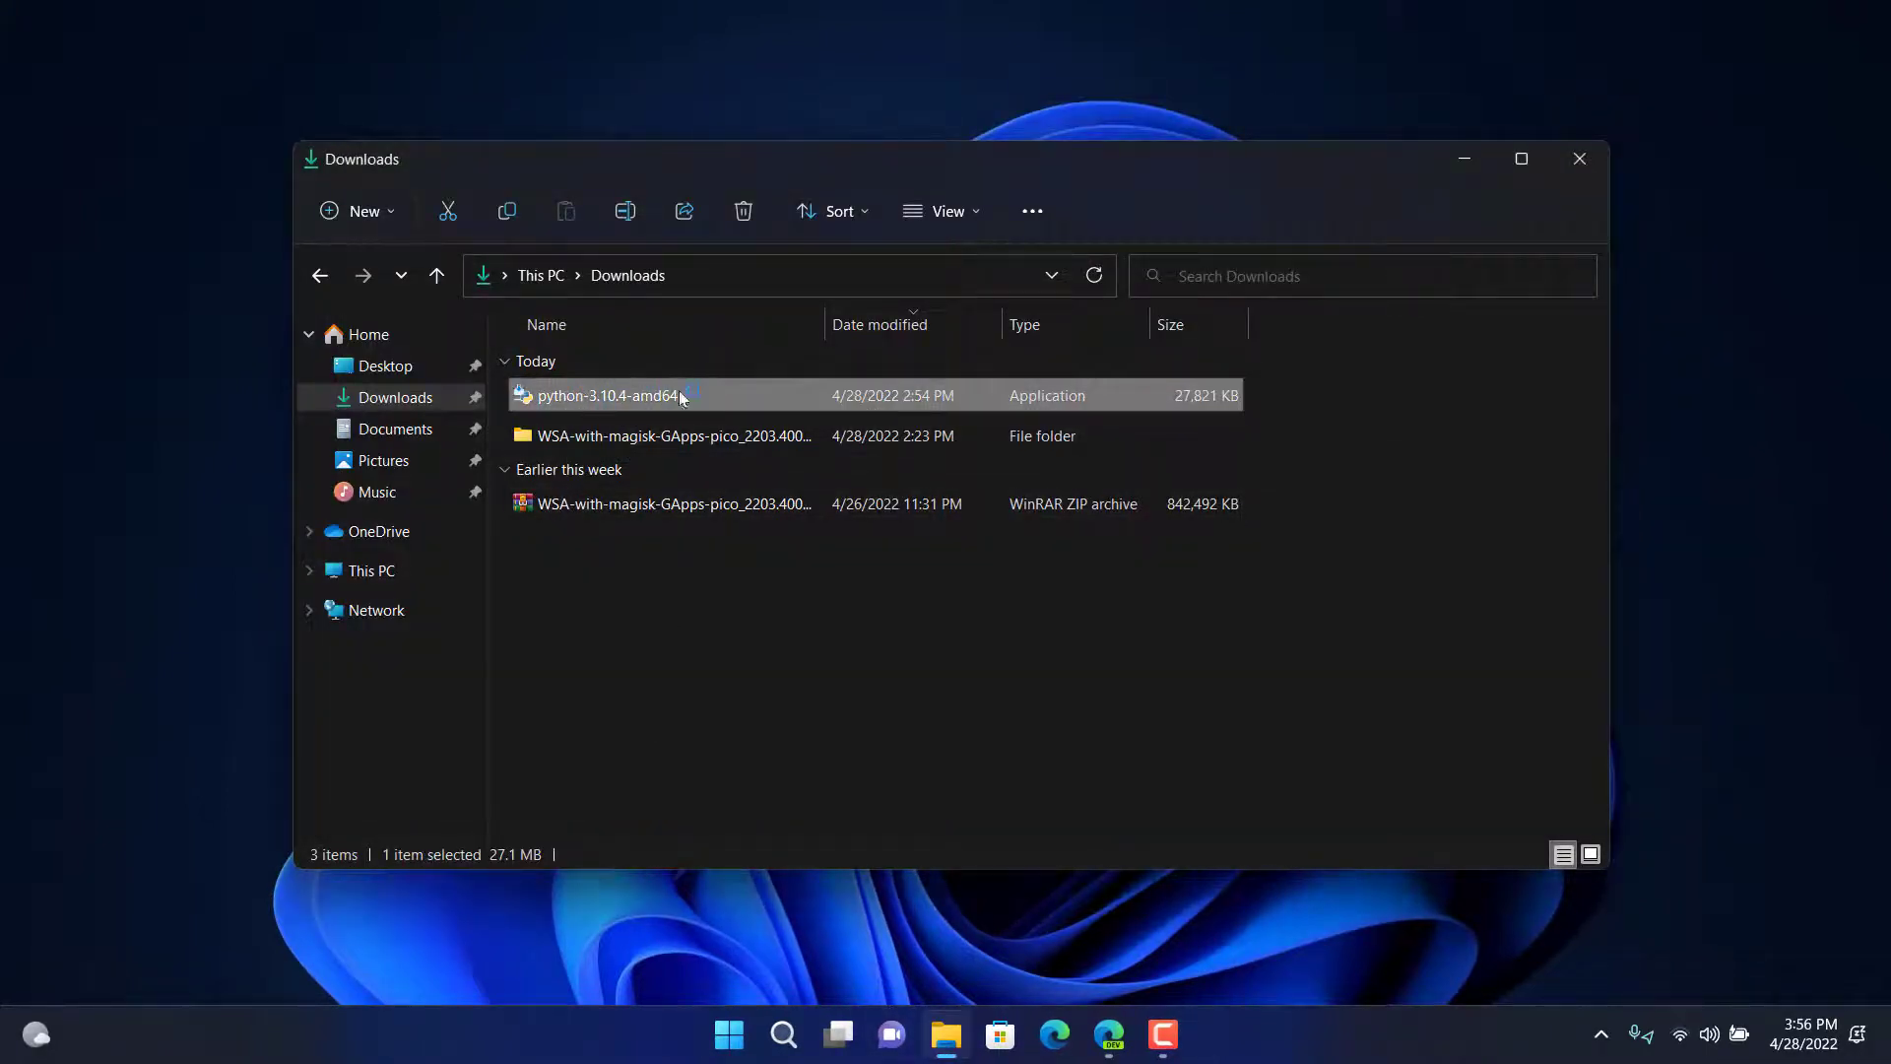
mouse_move(1105, 1034)
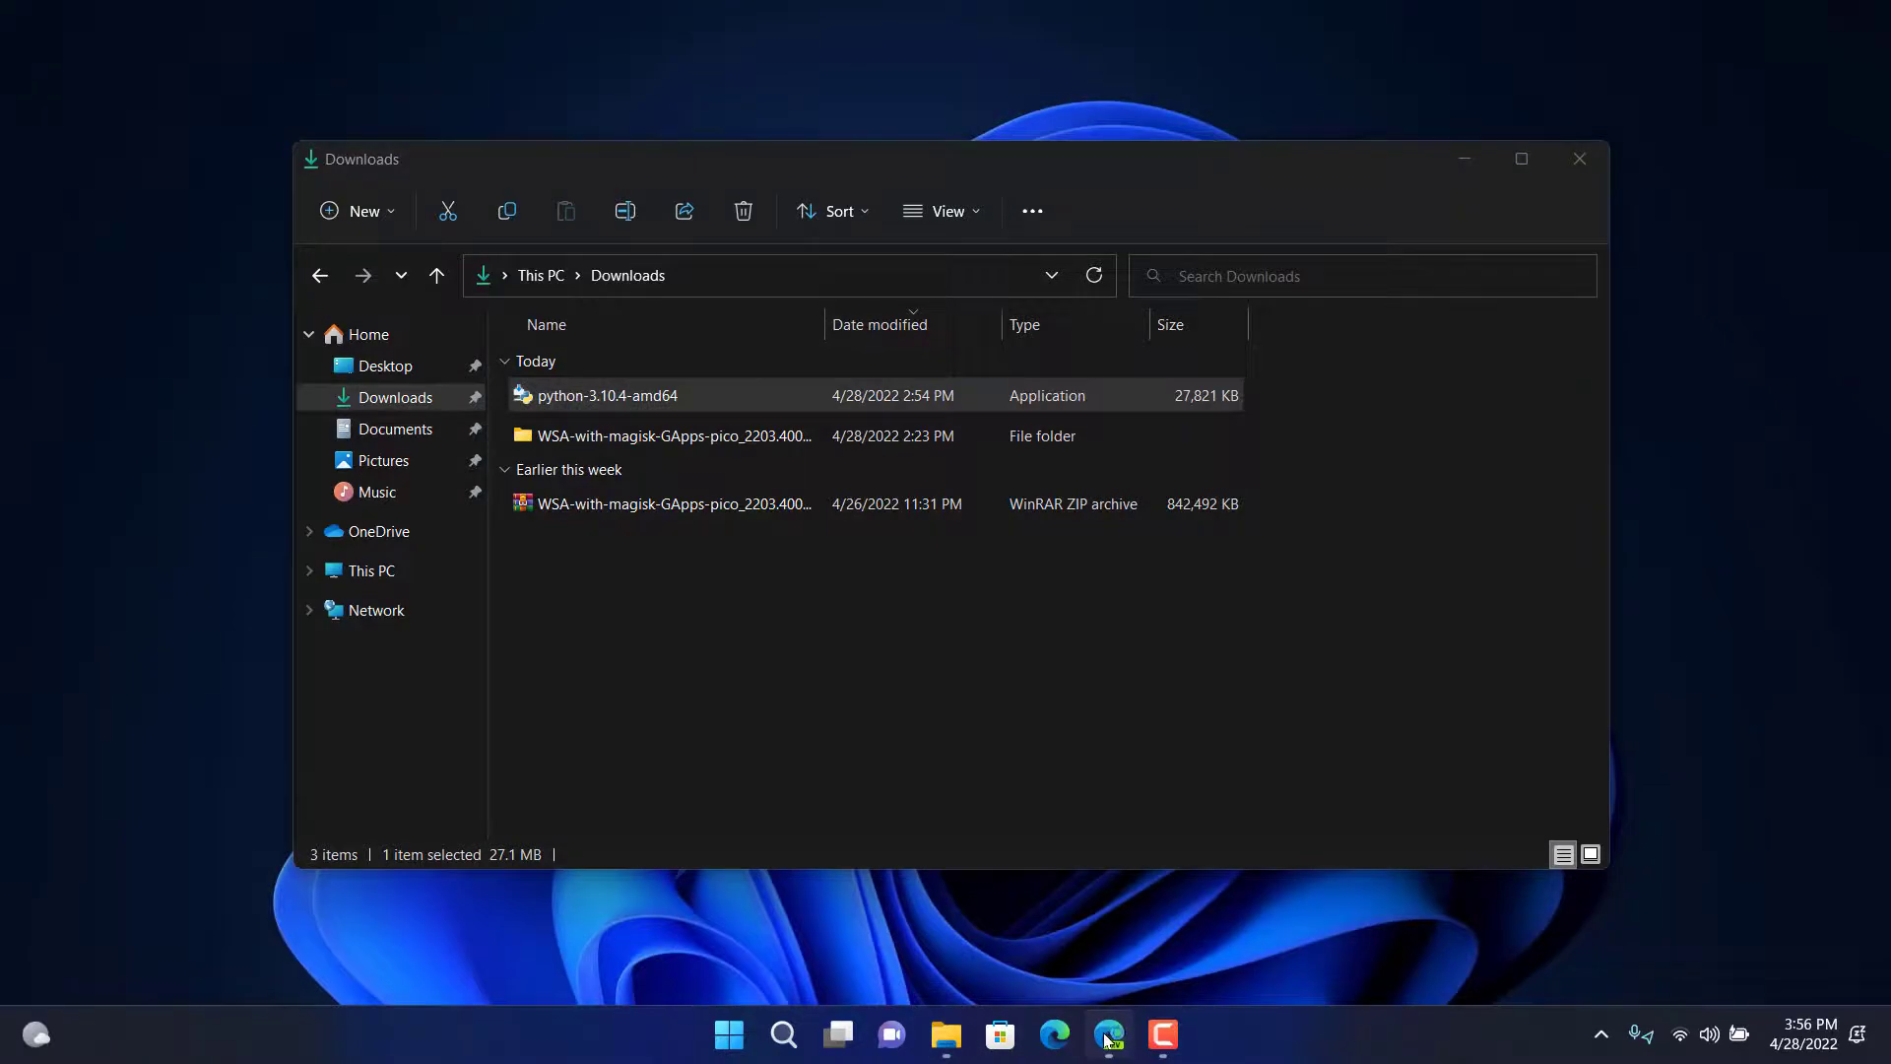
- Start a Customize installation with Add Python 3.10 to PATH and Install for all users ticked
left_click(1052, 1034)
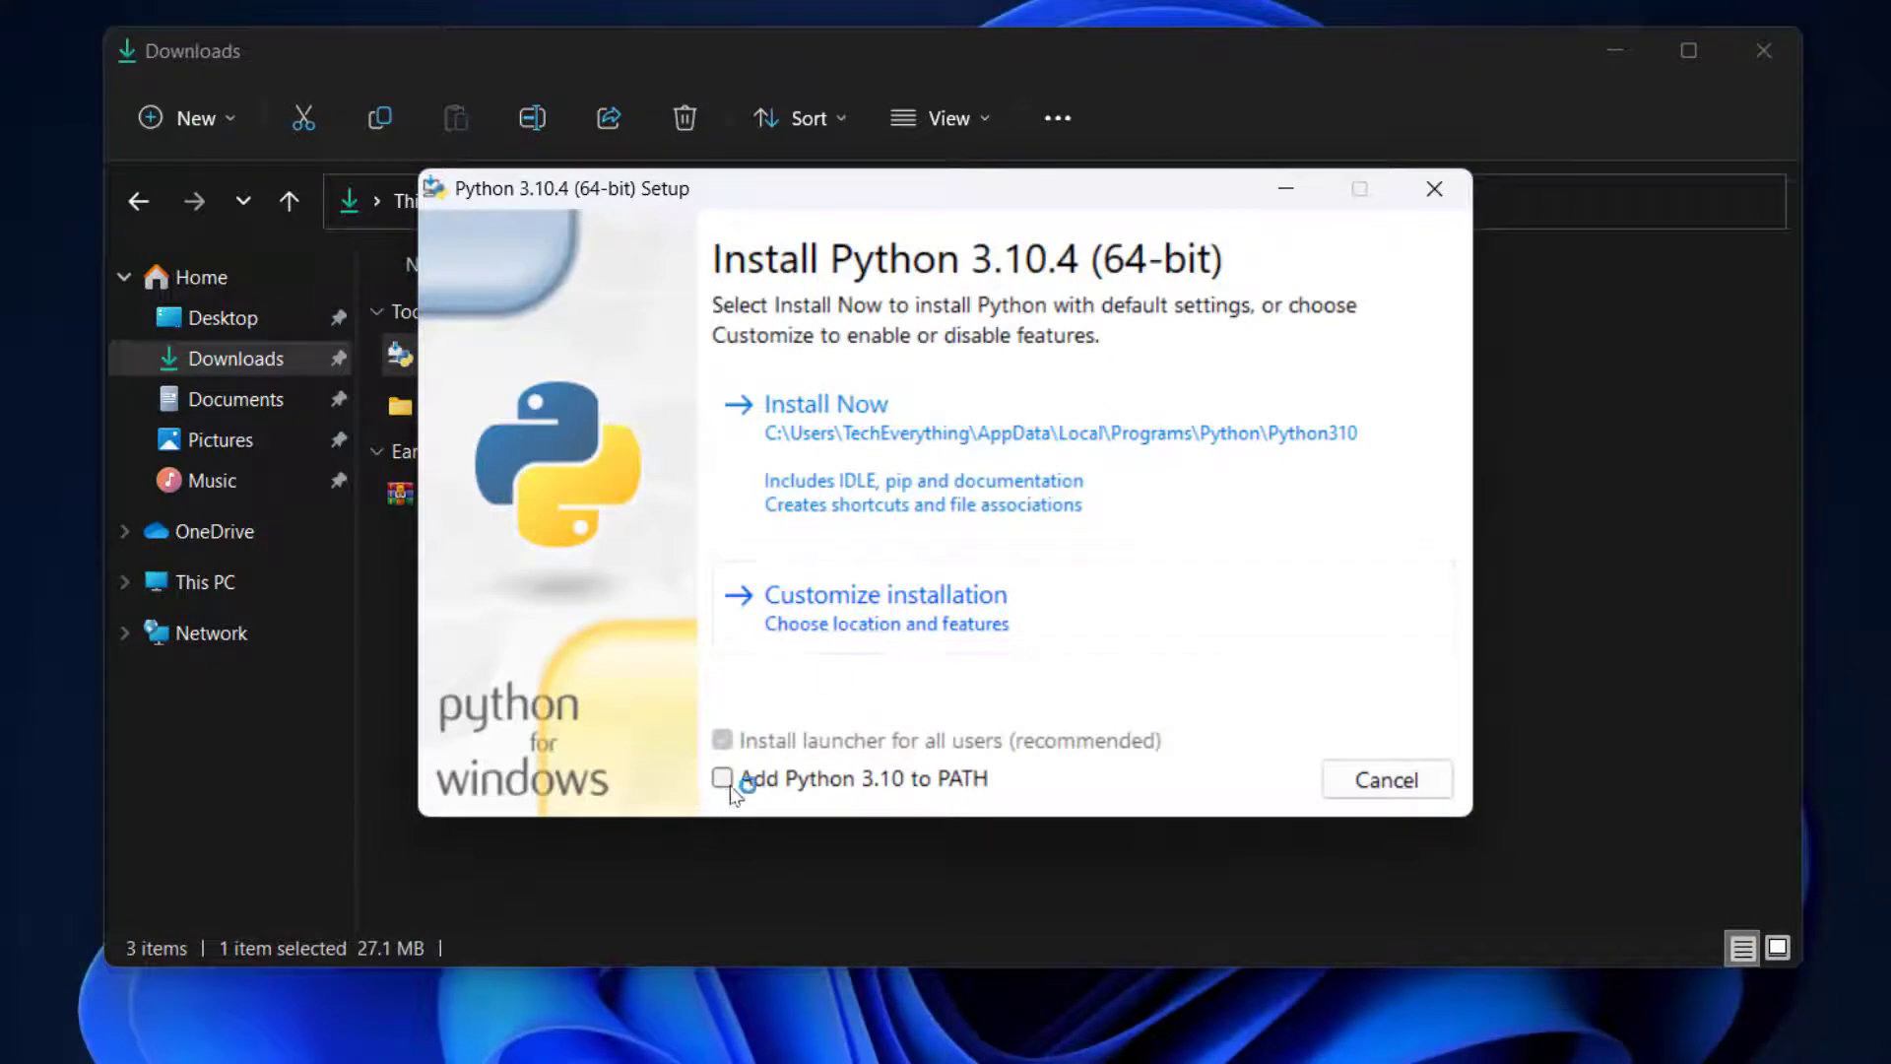
left_click(723, 777)
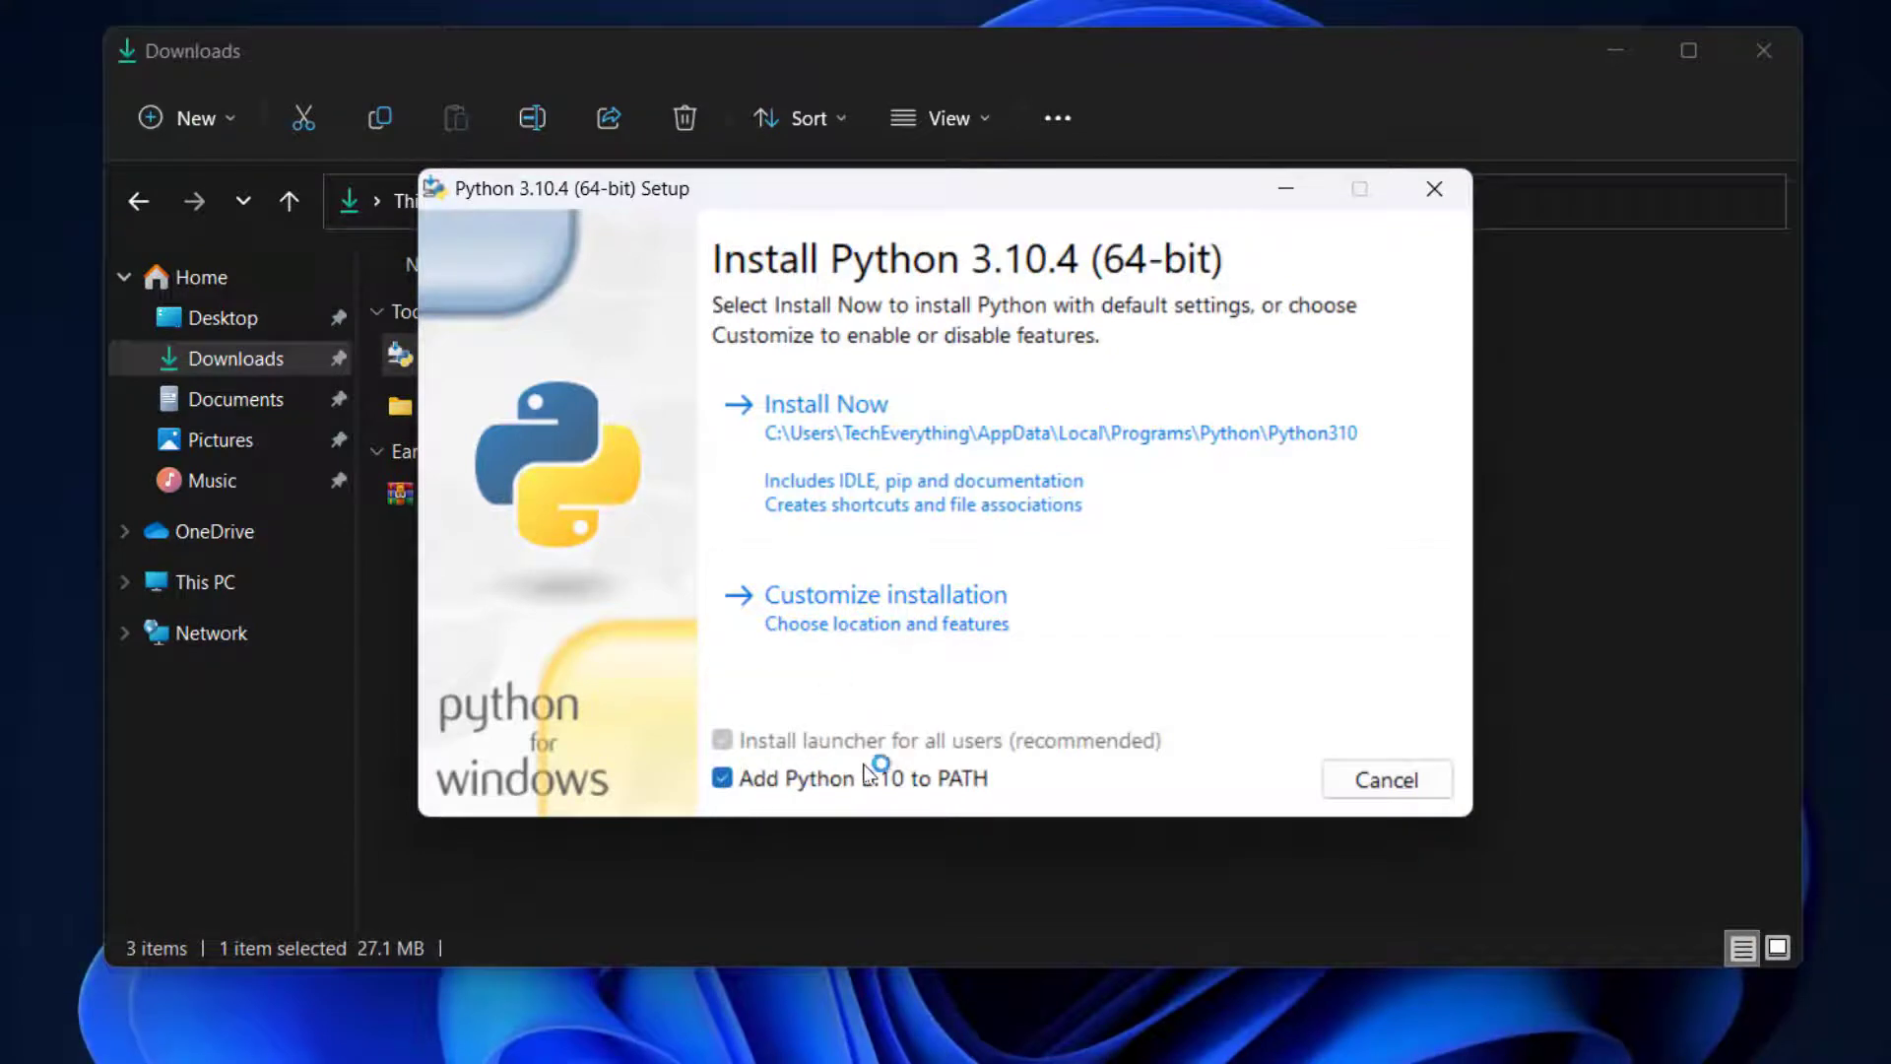
left_click(884, 593)
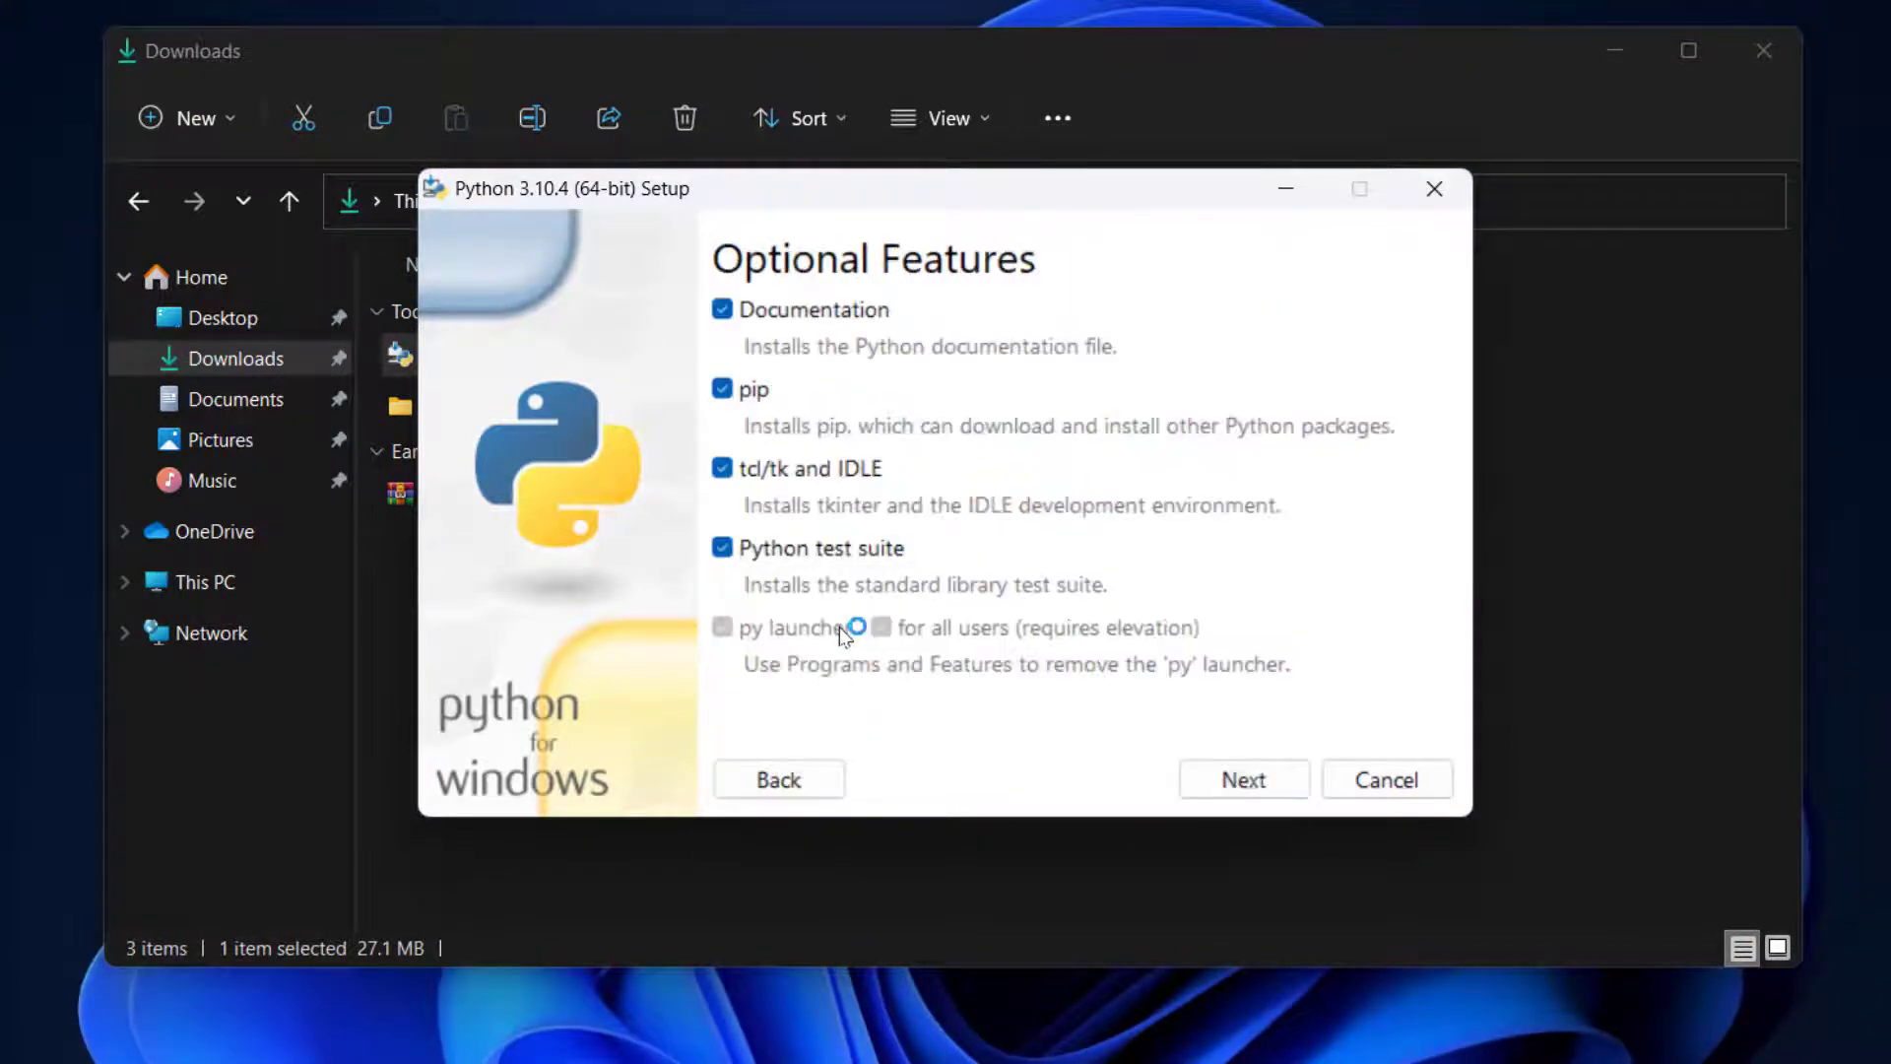
left_click(1243, 780)
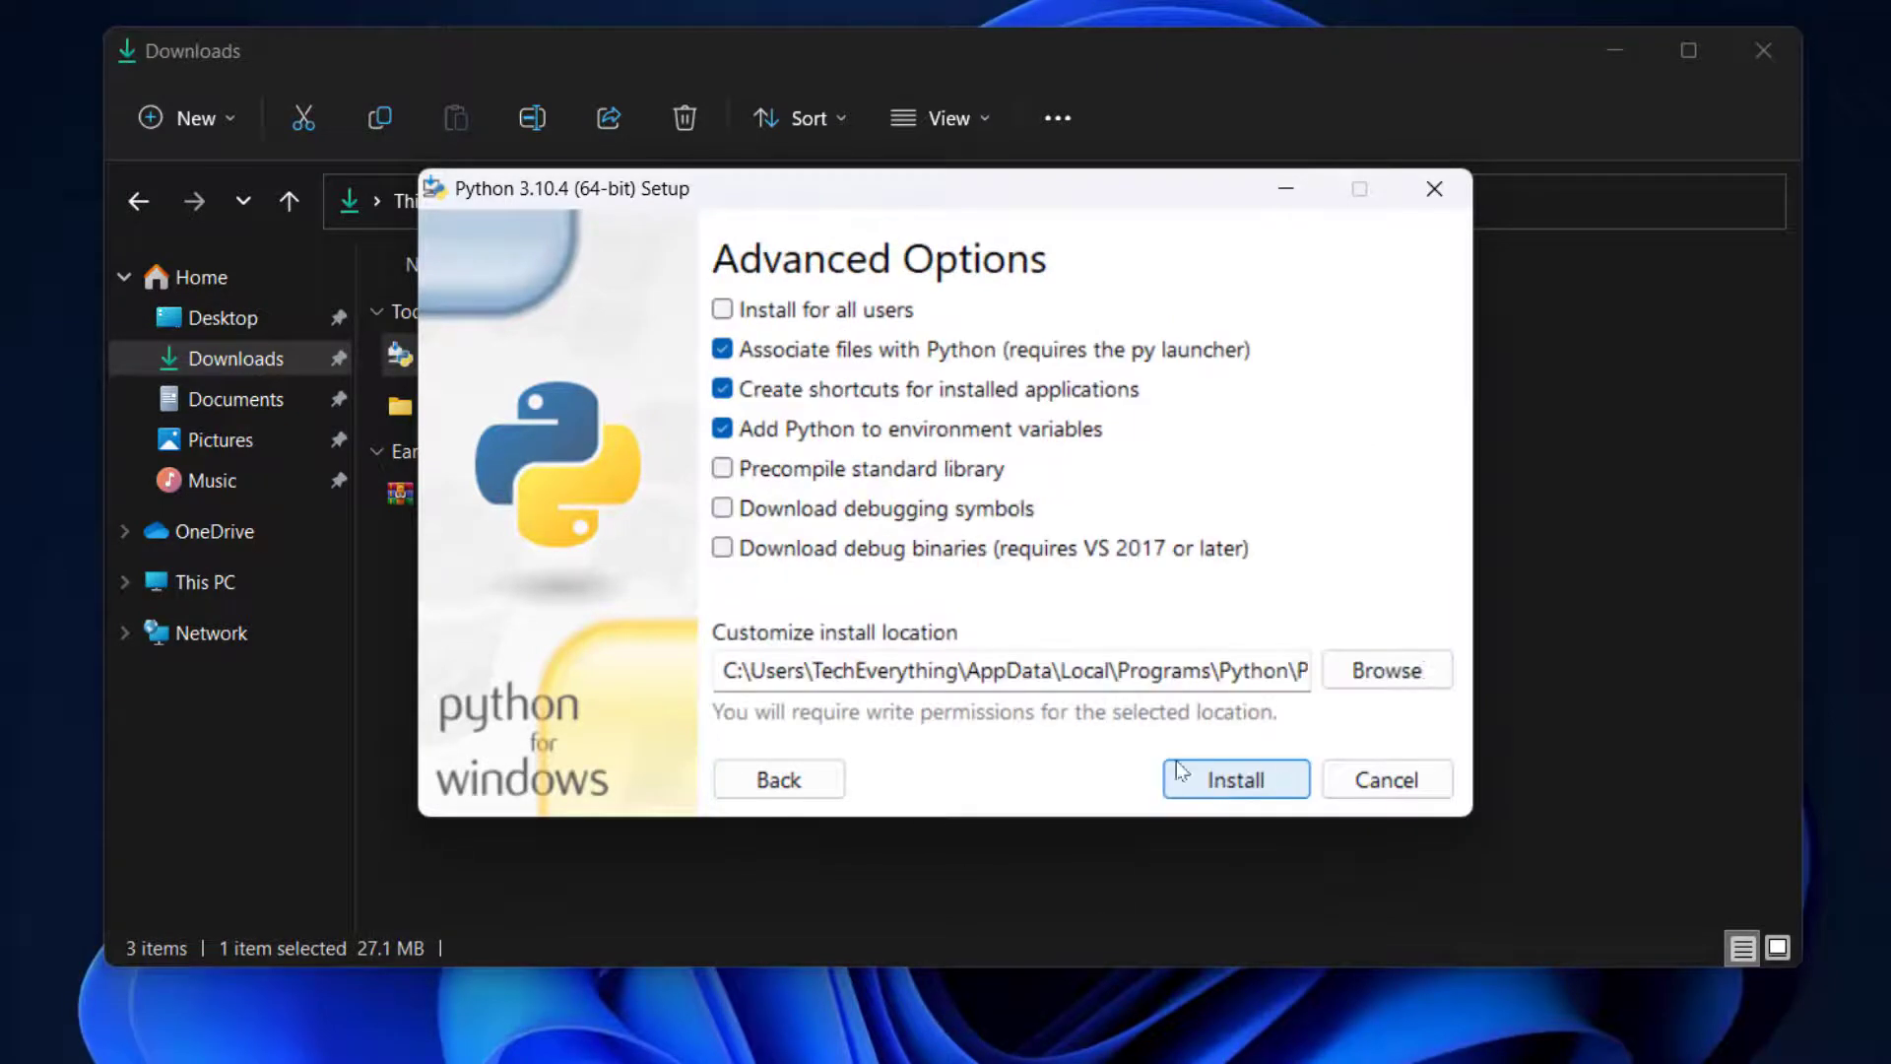
left_click(723, 309)
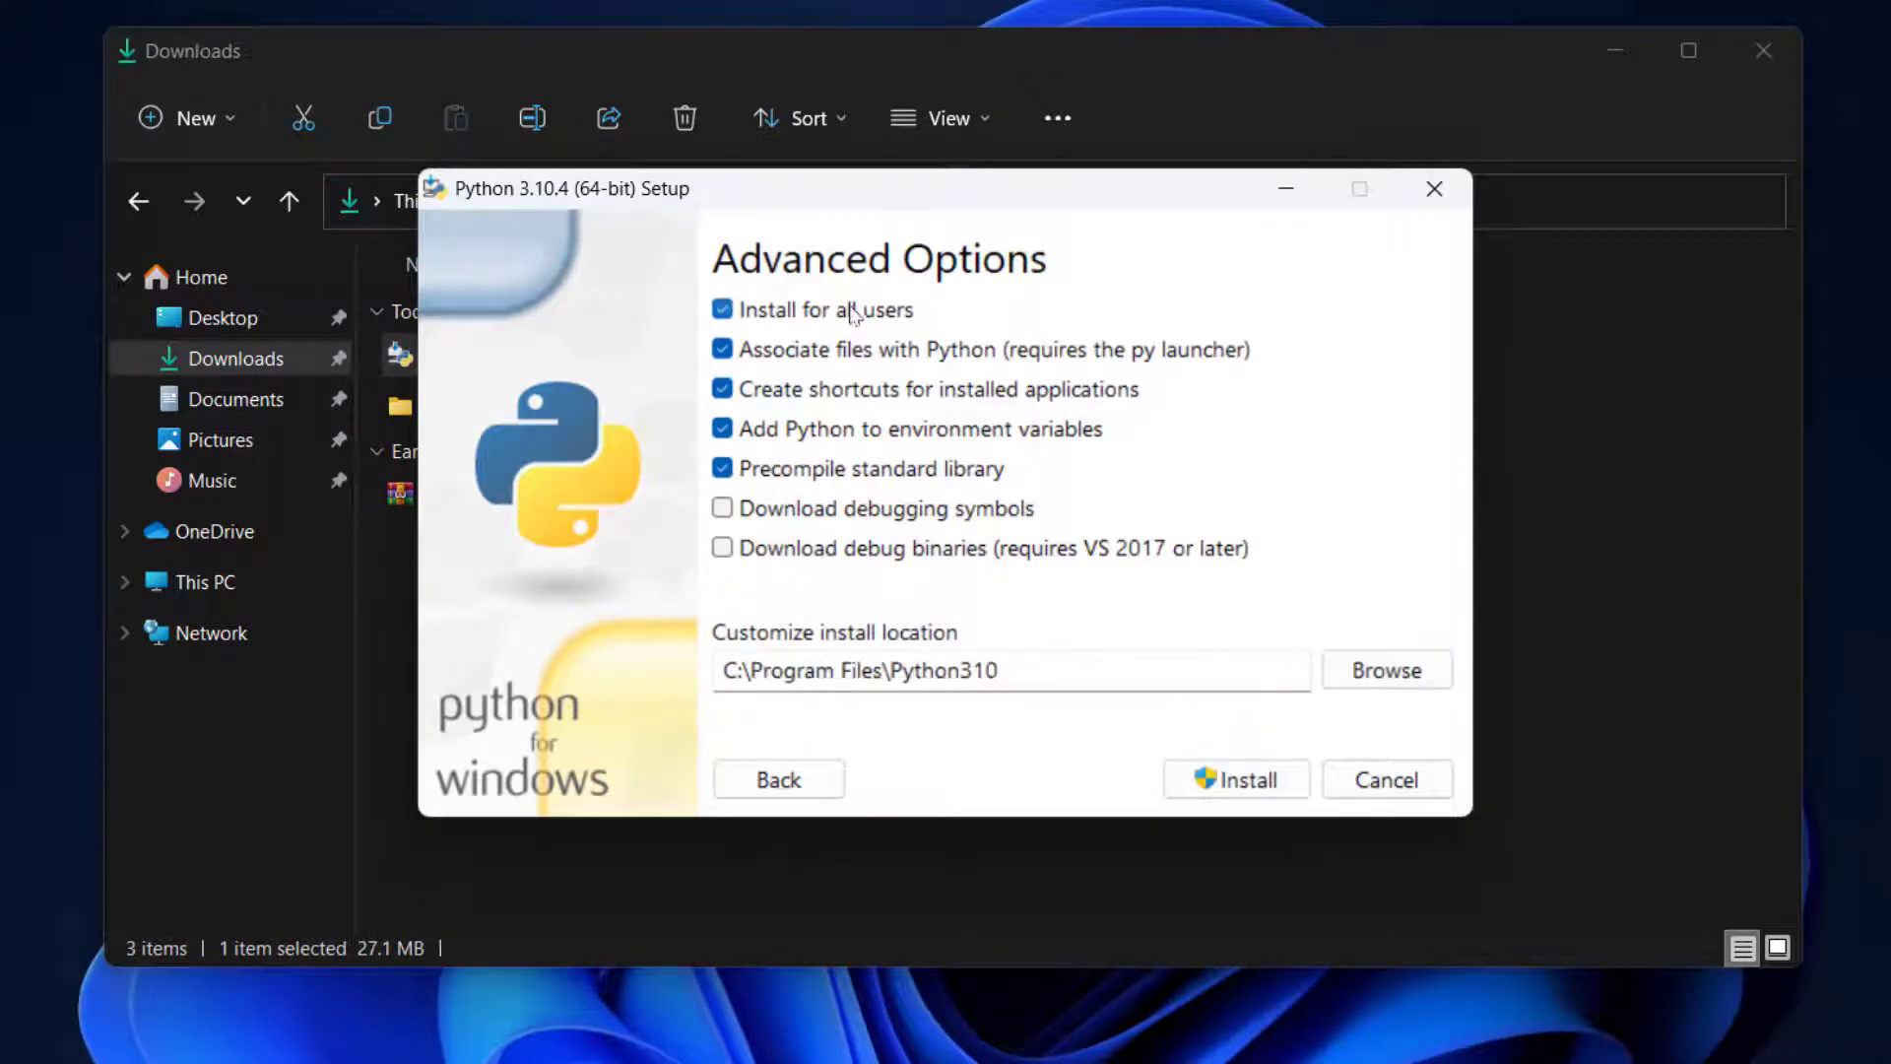
- Begin installing Python 3.10.4 with the chosen advanced options
left_click(1235, 780)
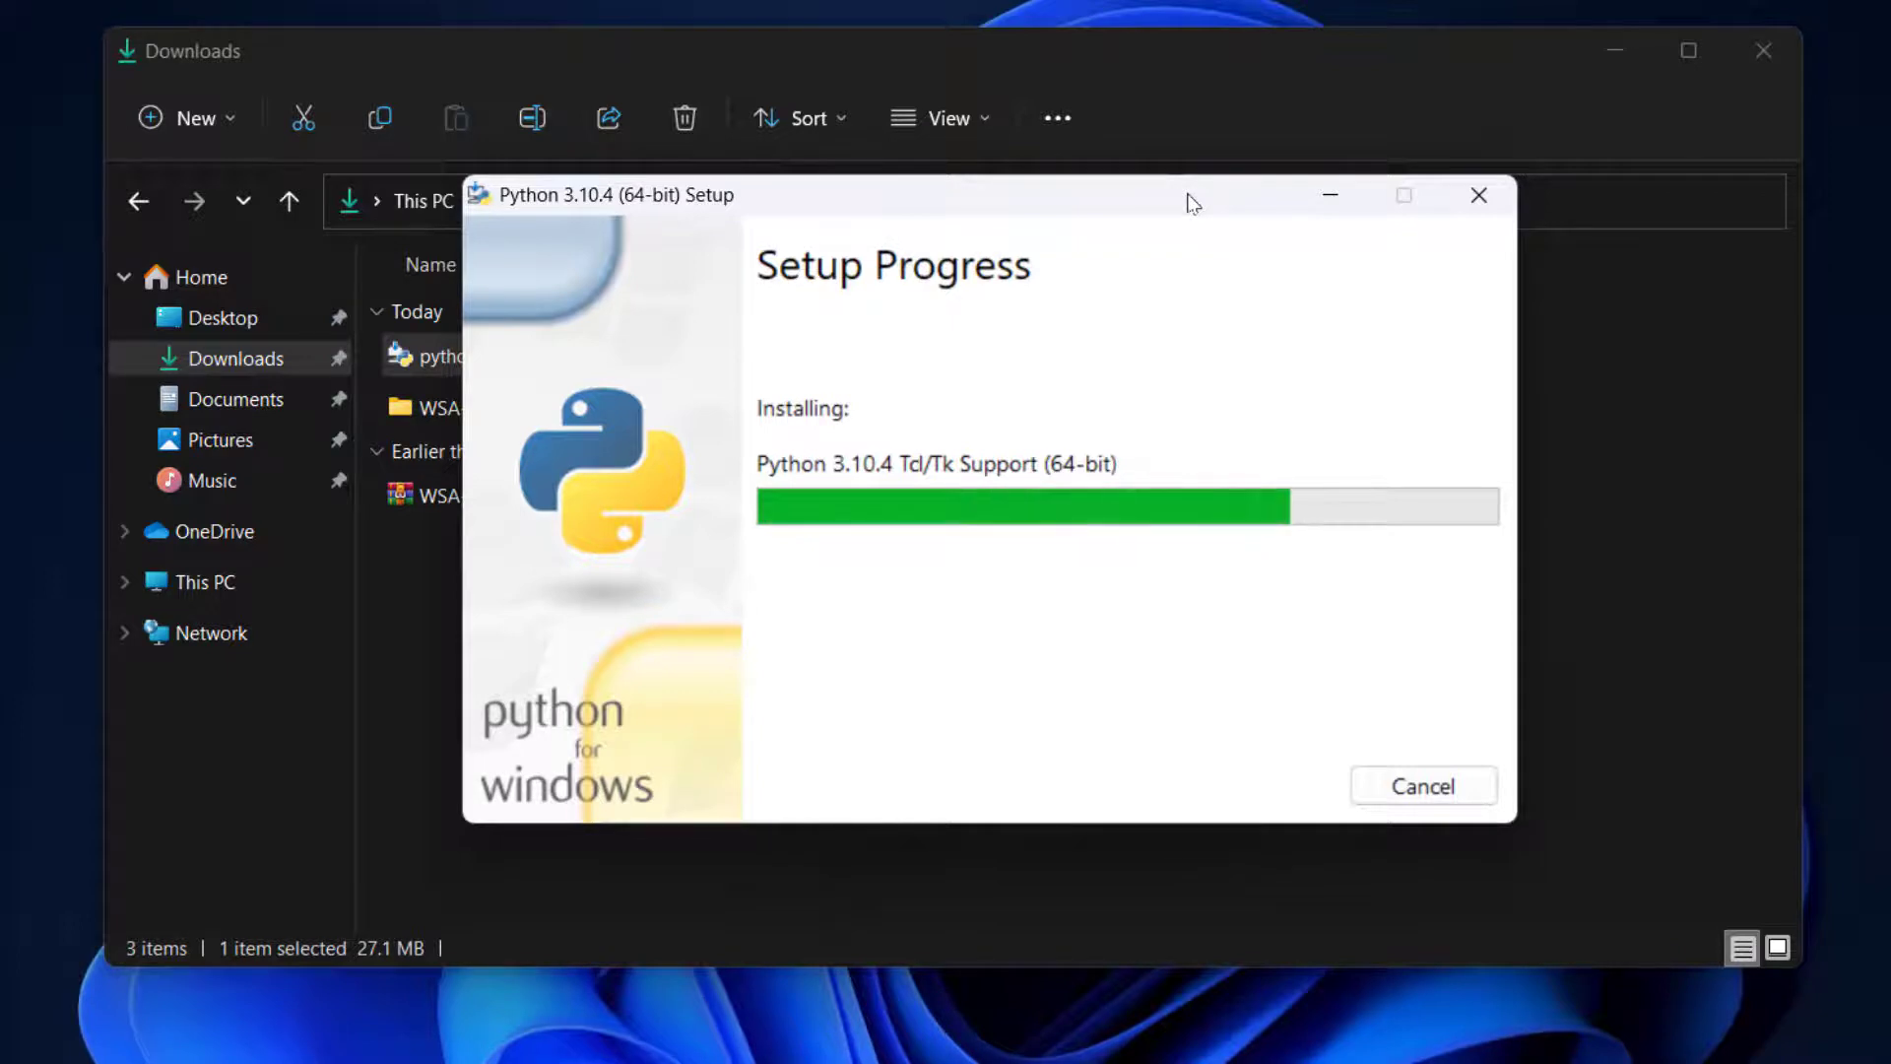
mouse_move(1227, 227)
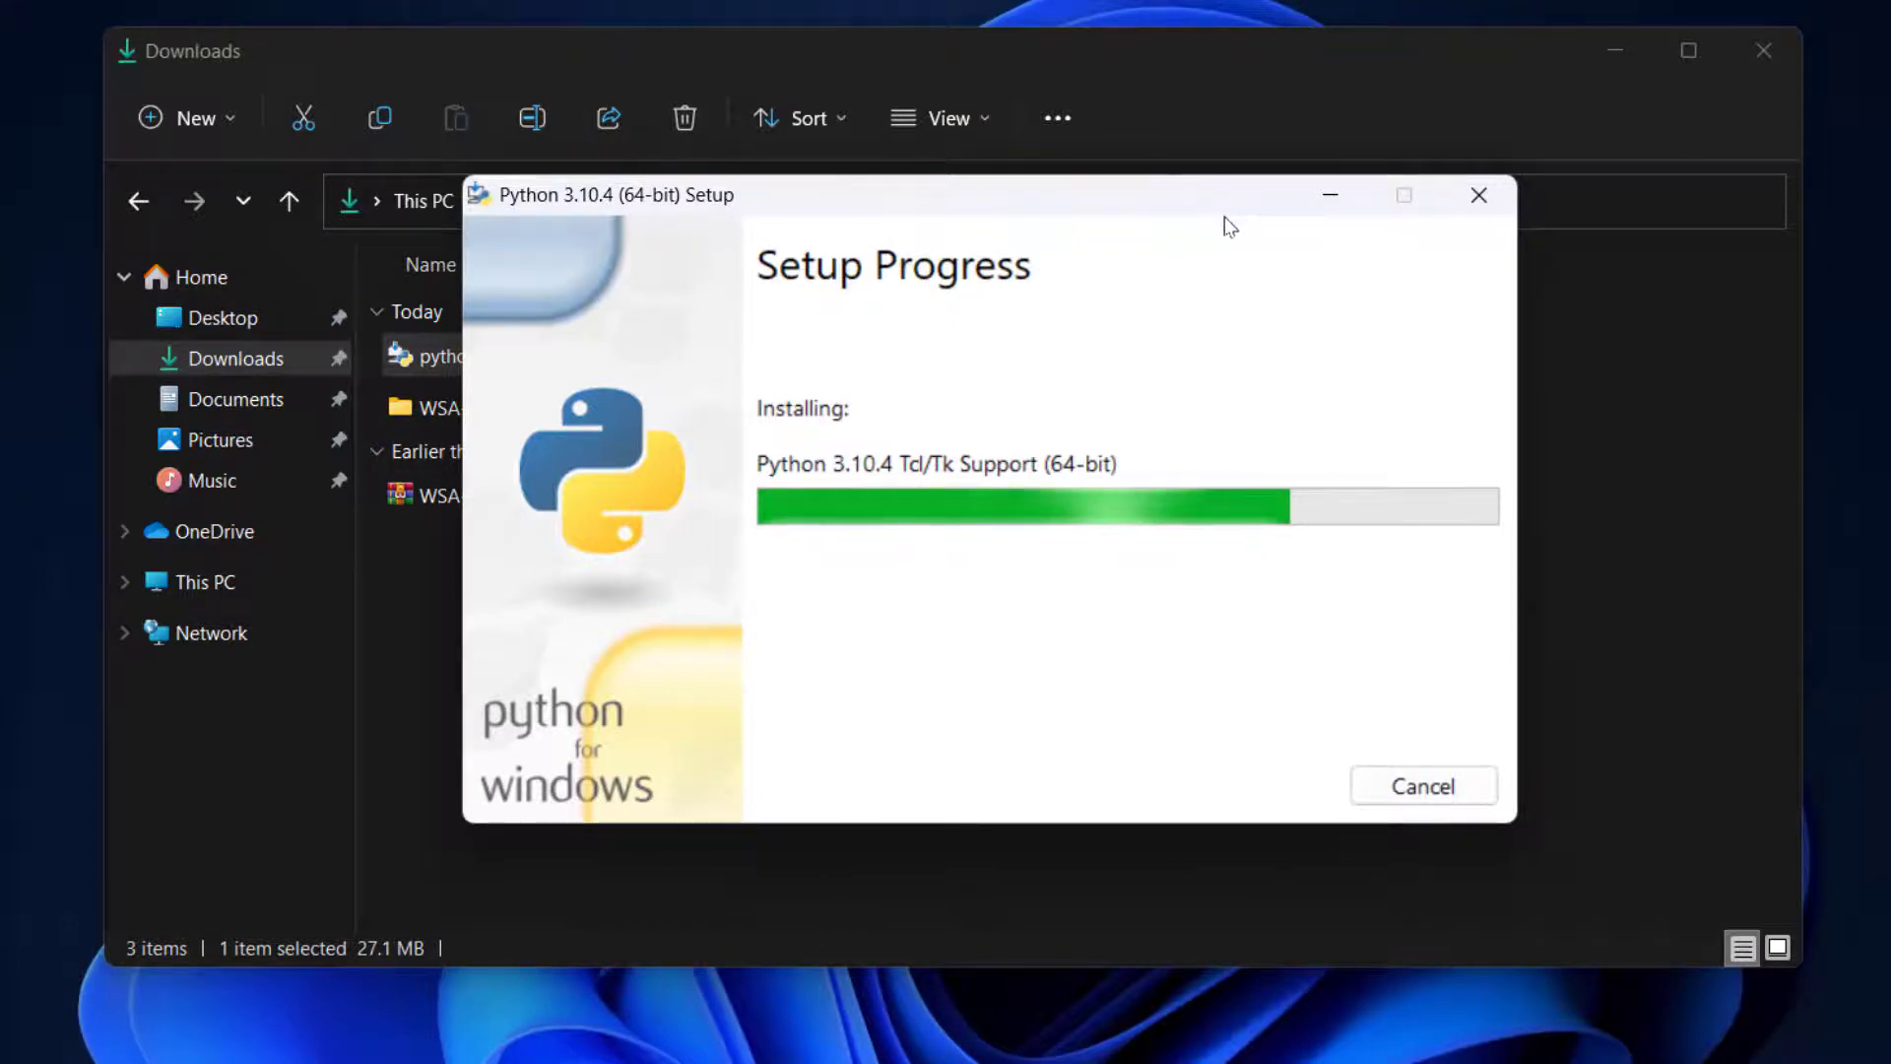
mouse_move(924, 418)
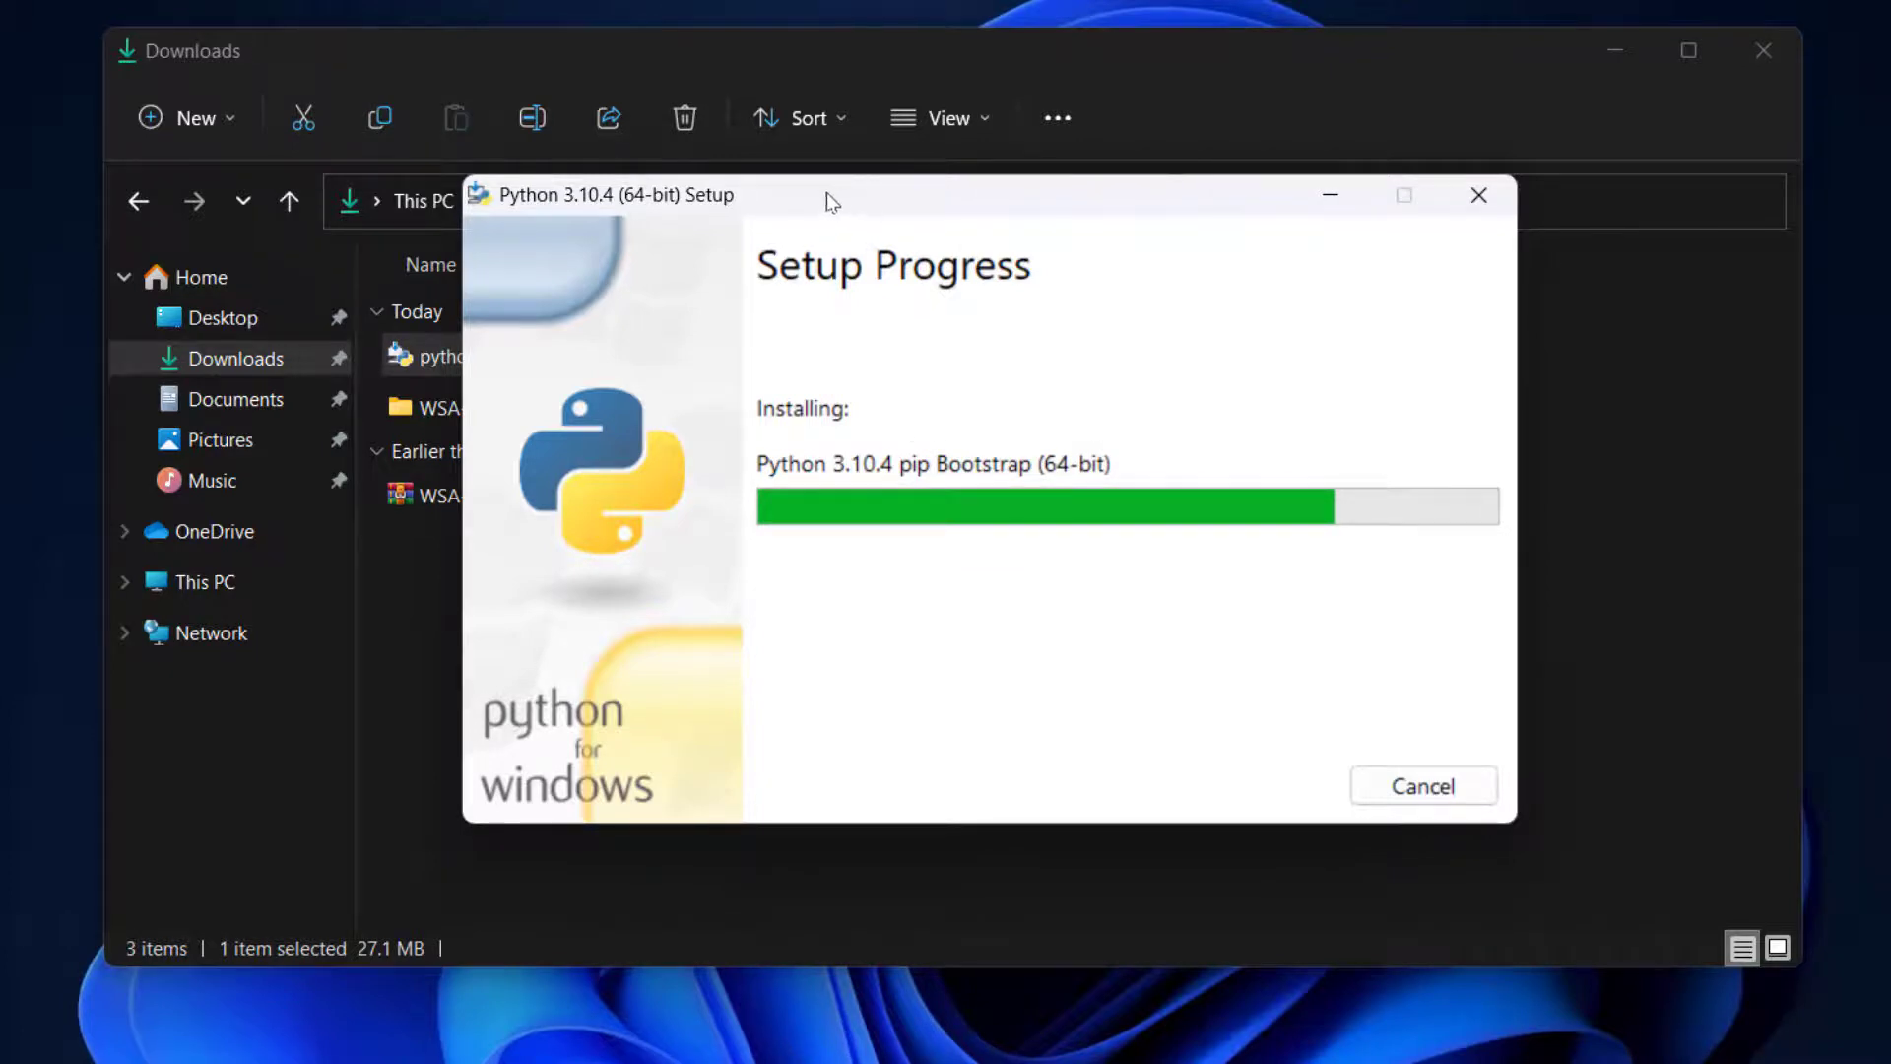
mouse_move(811, 223)
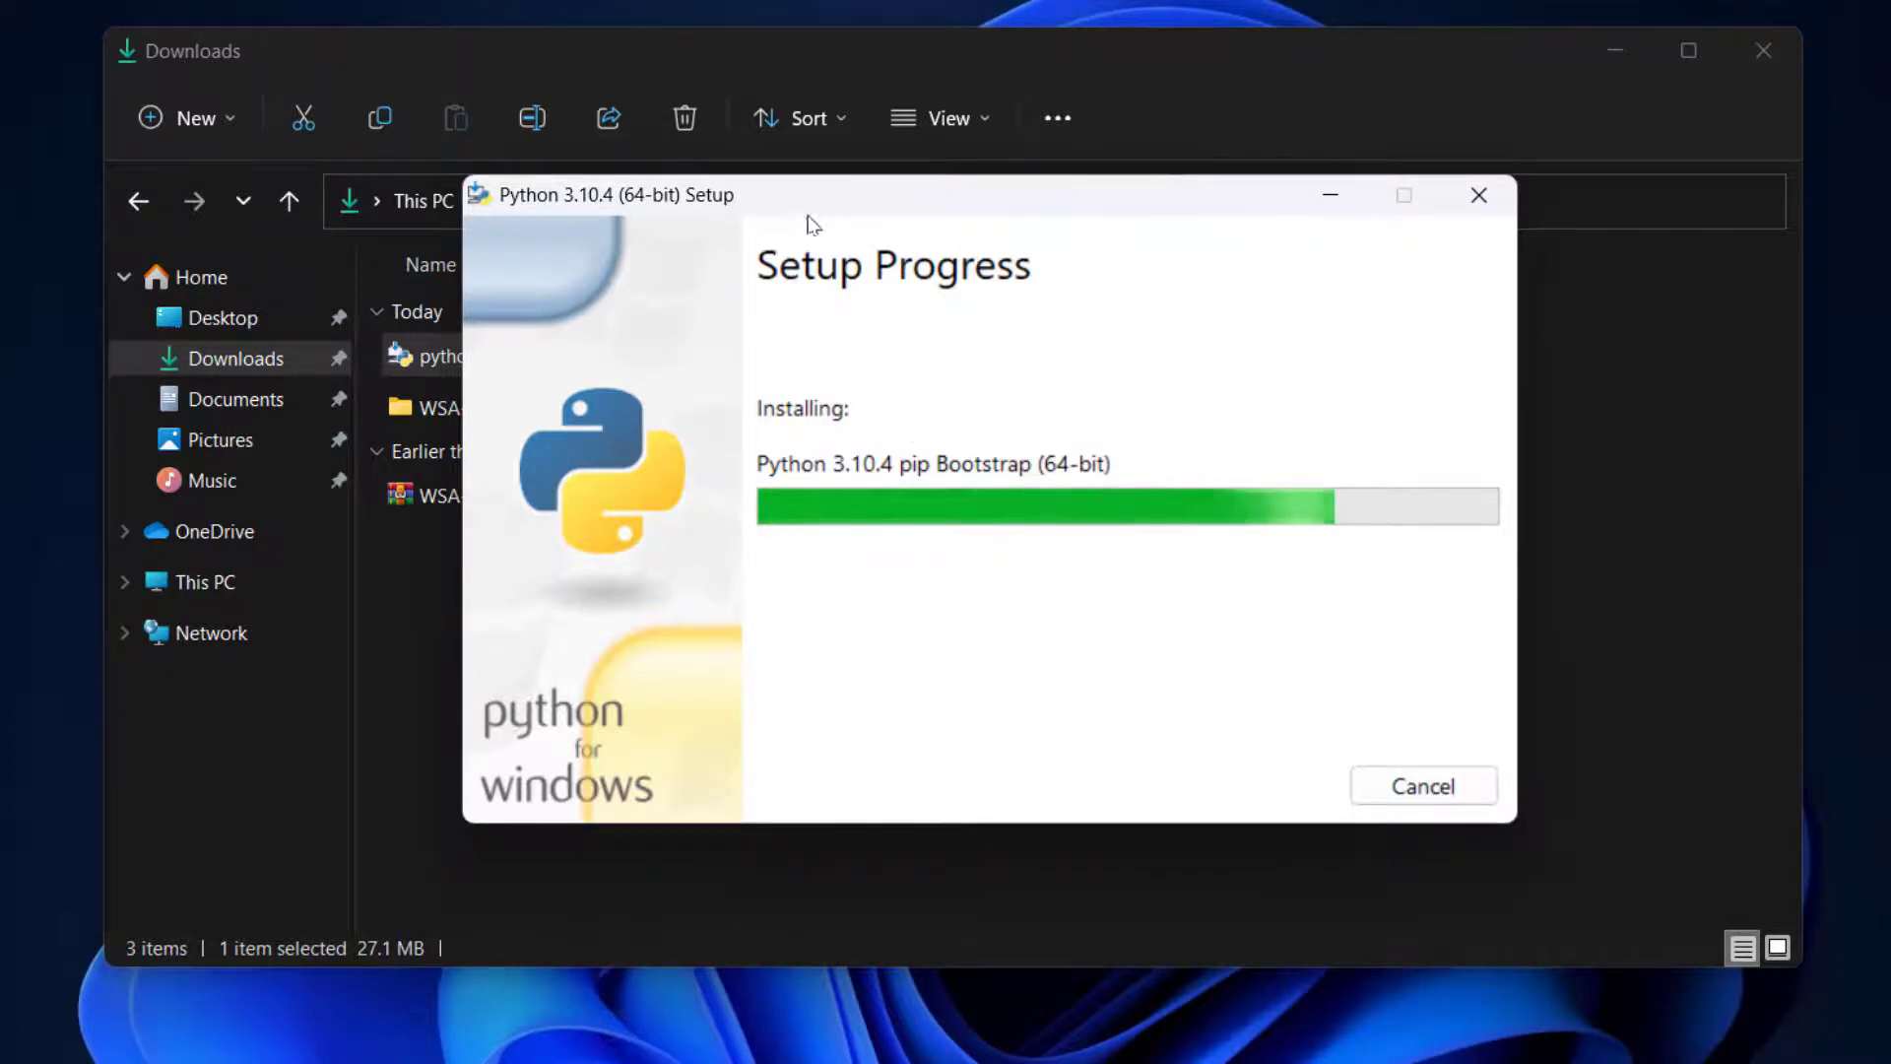
mouse_move(794, 315)
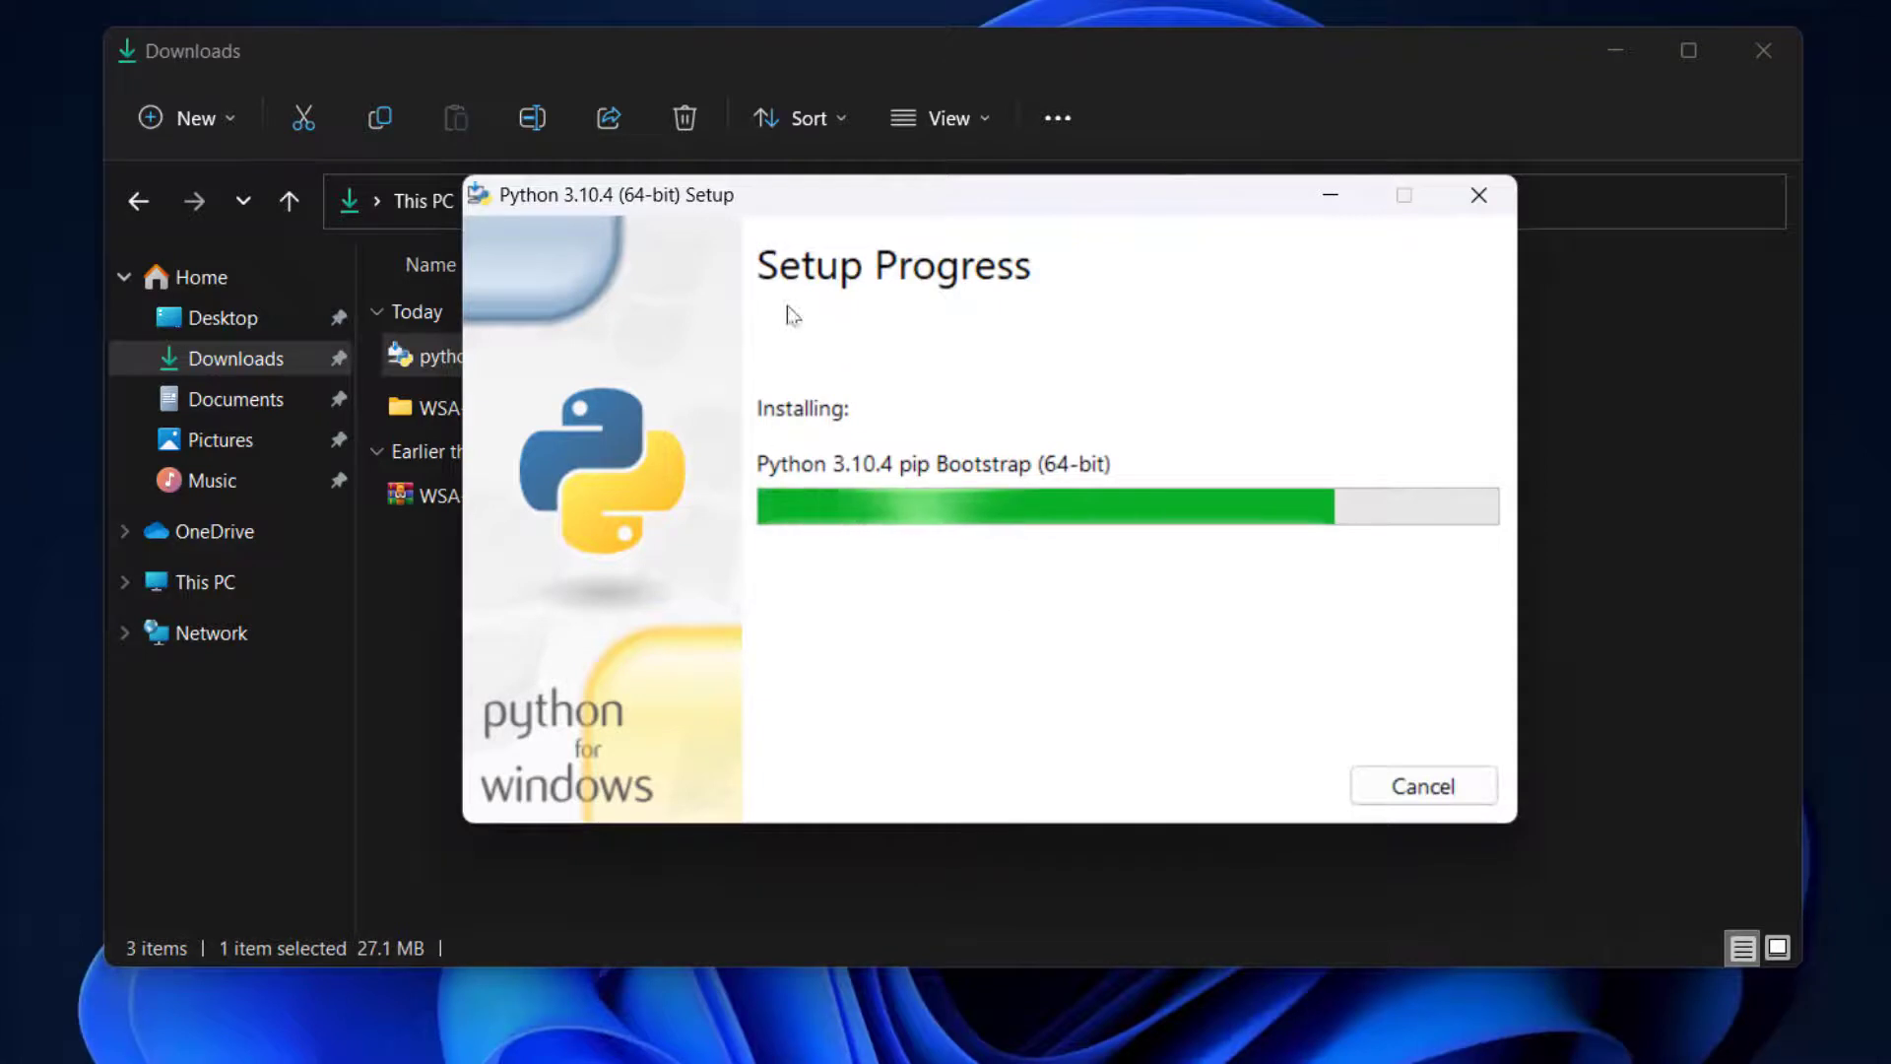
mouse_move(1006, 296)
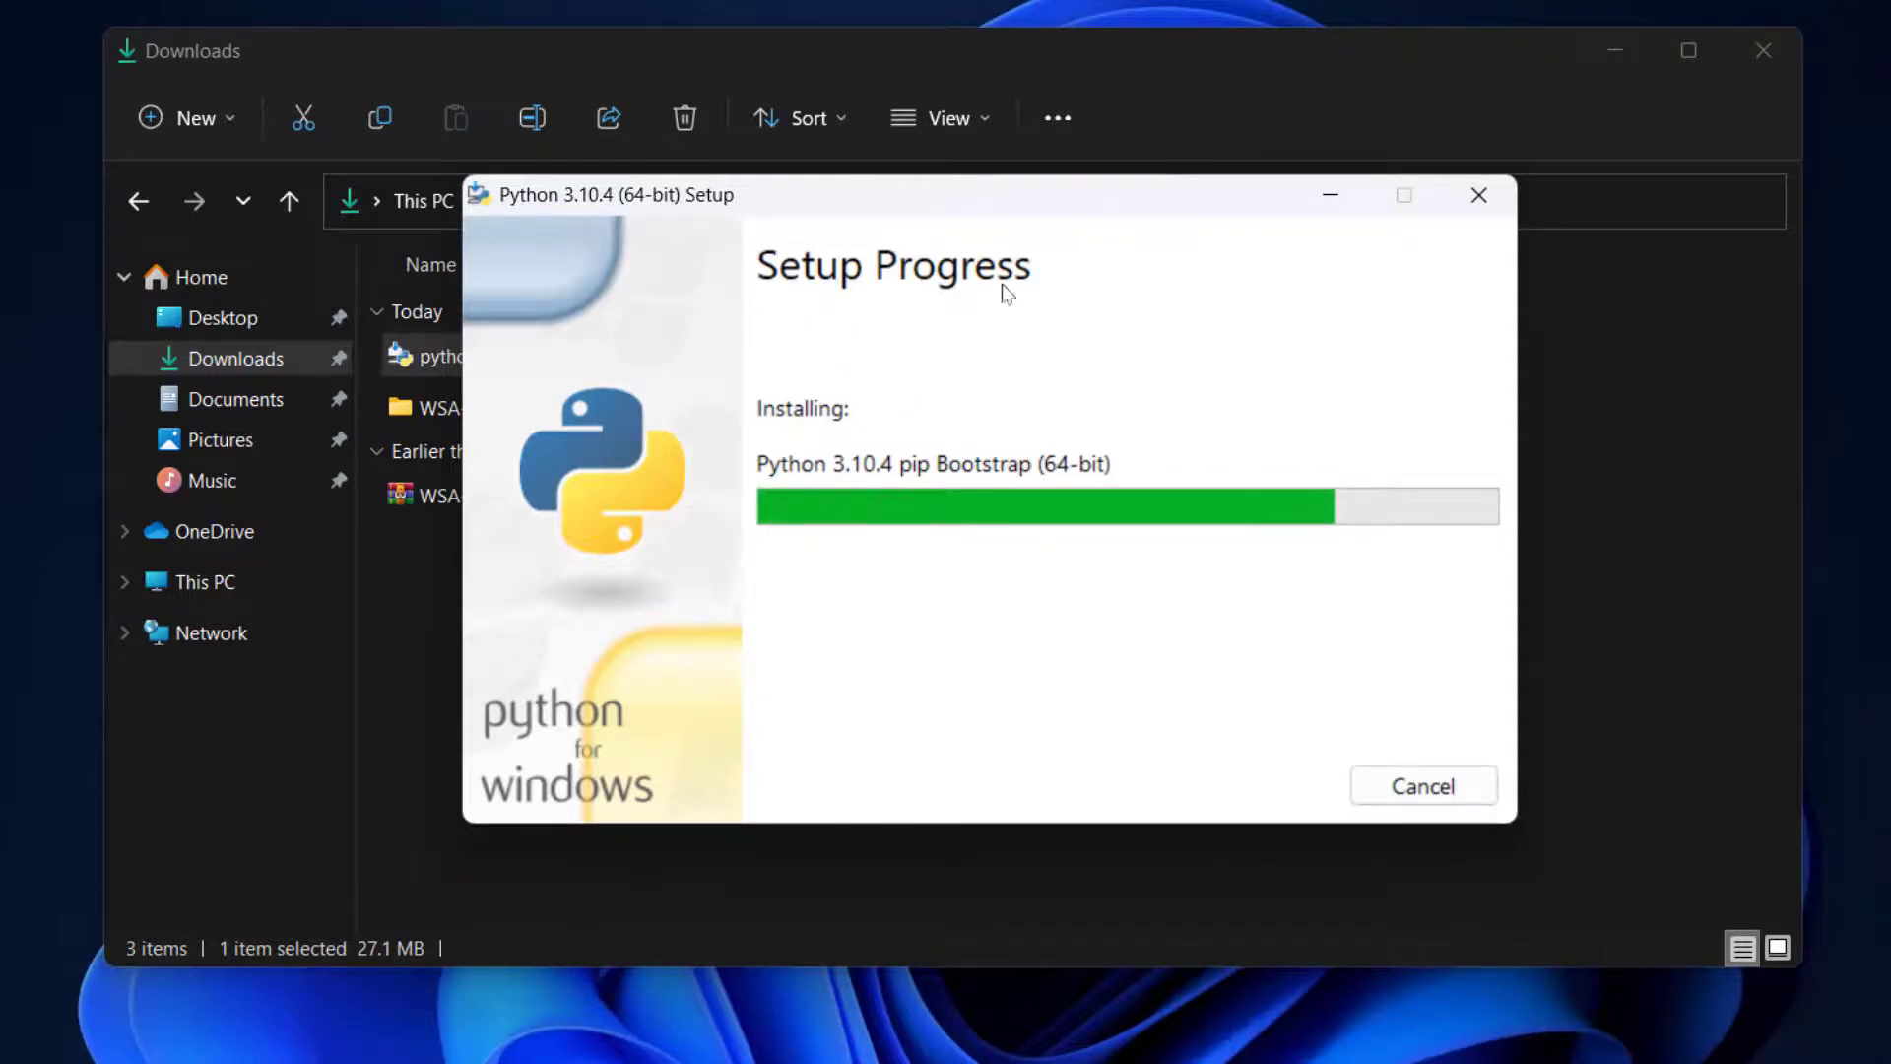
mouse_move(744, 201)
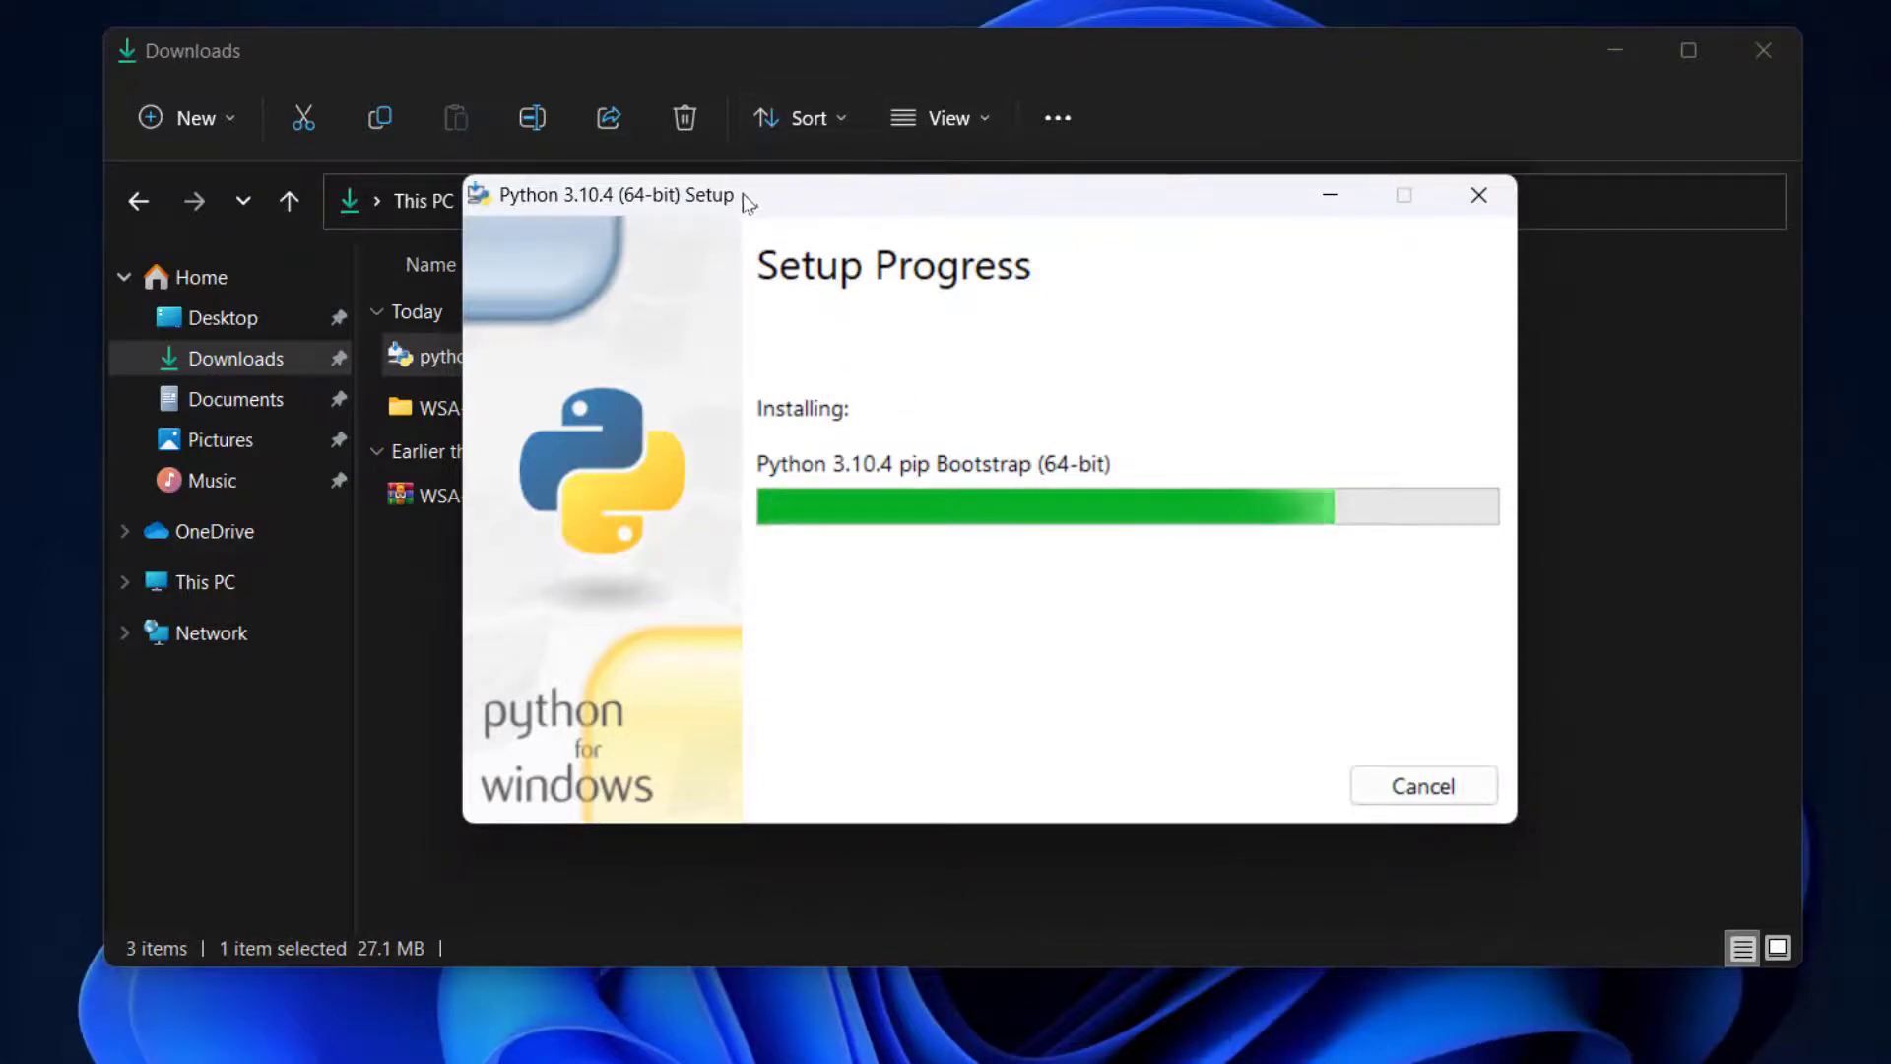
mouse_move(1143, 353)
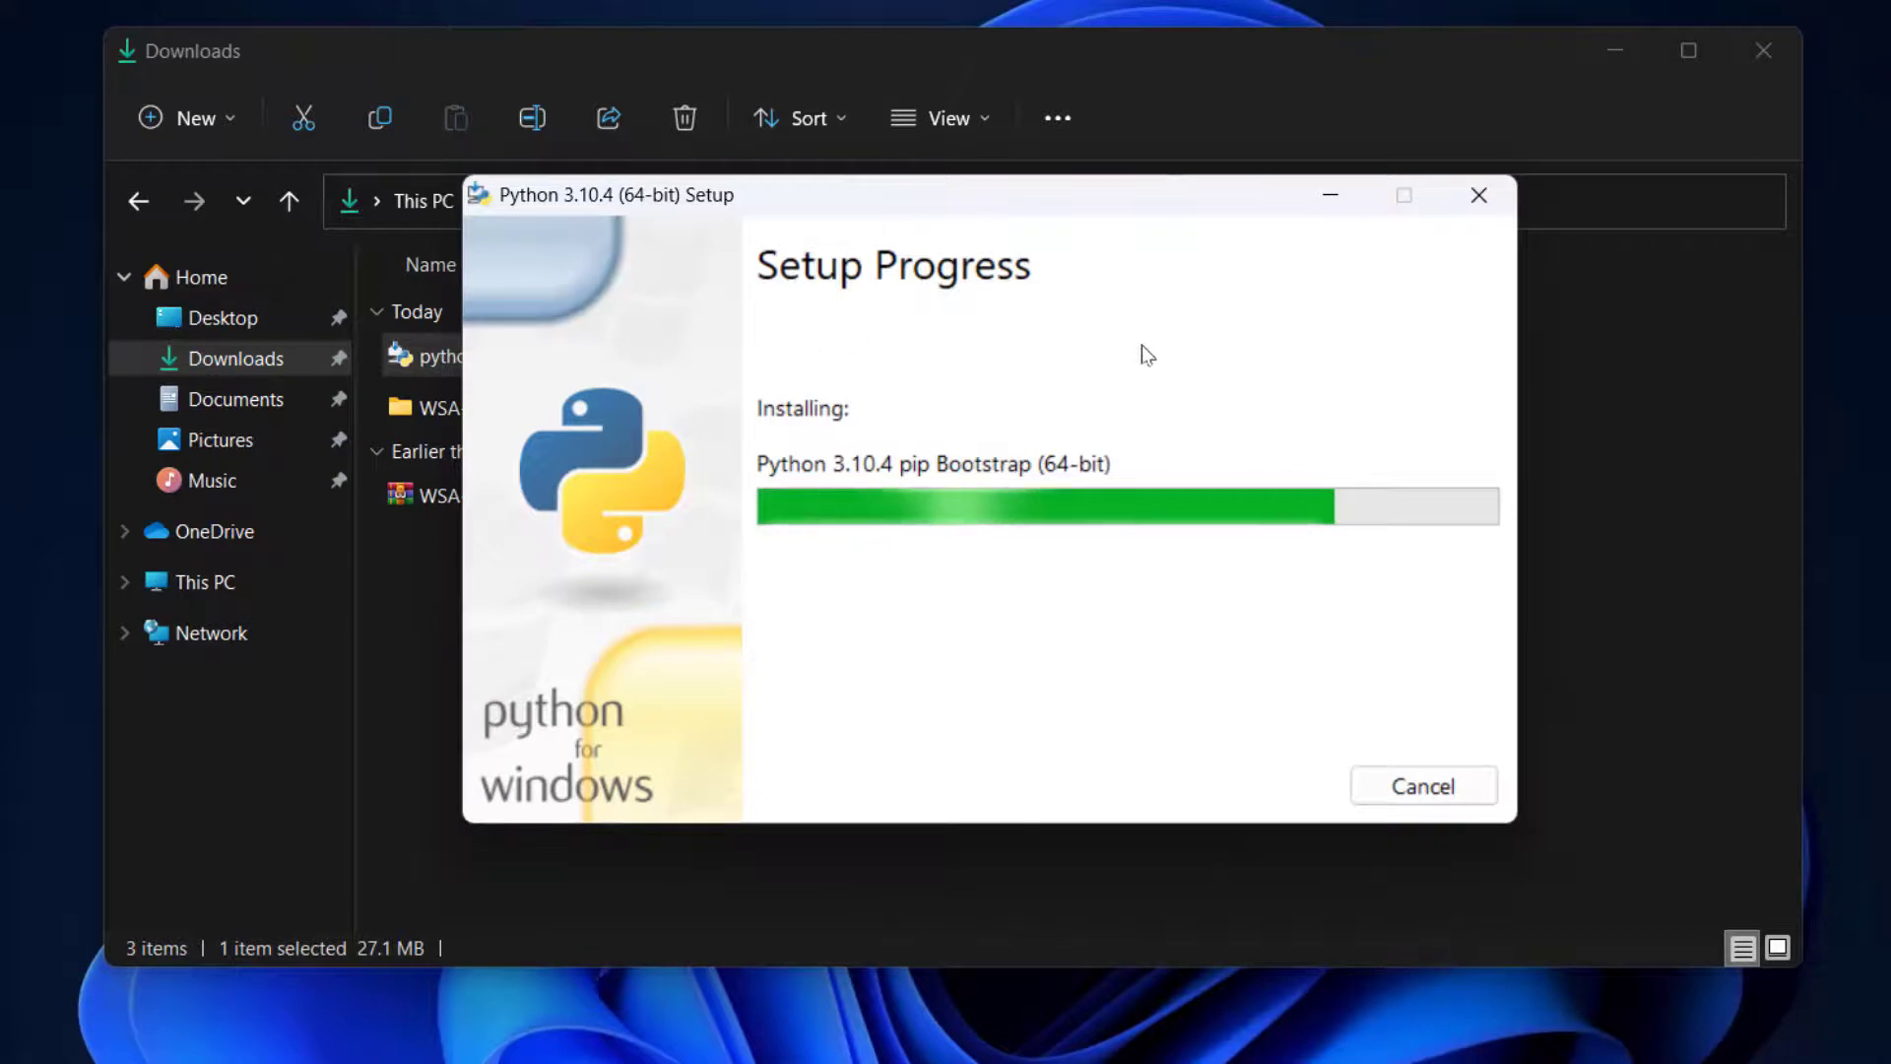
mouse_move(618, 195)
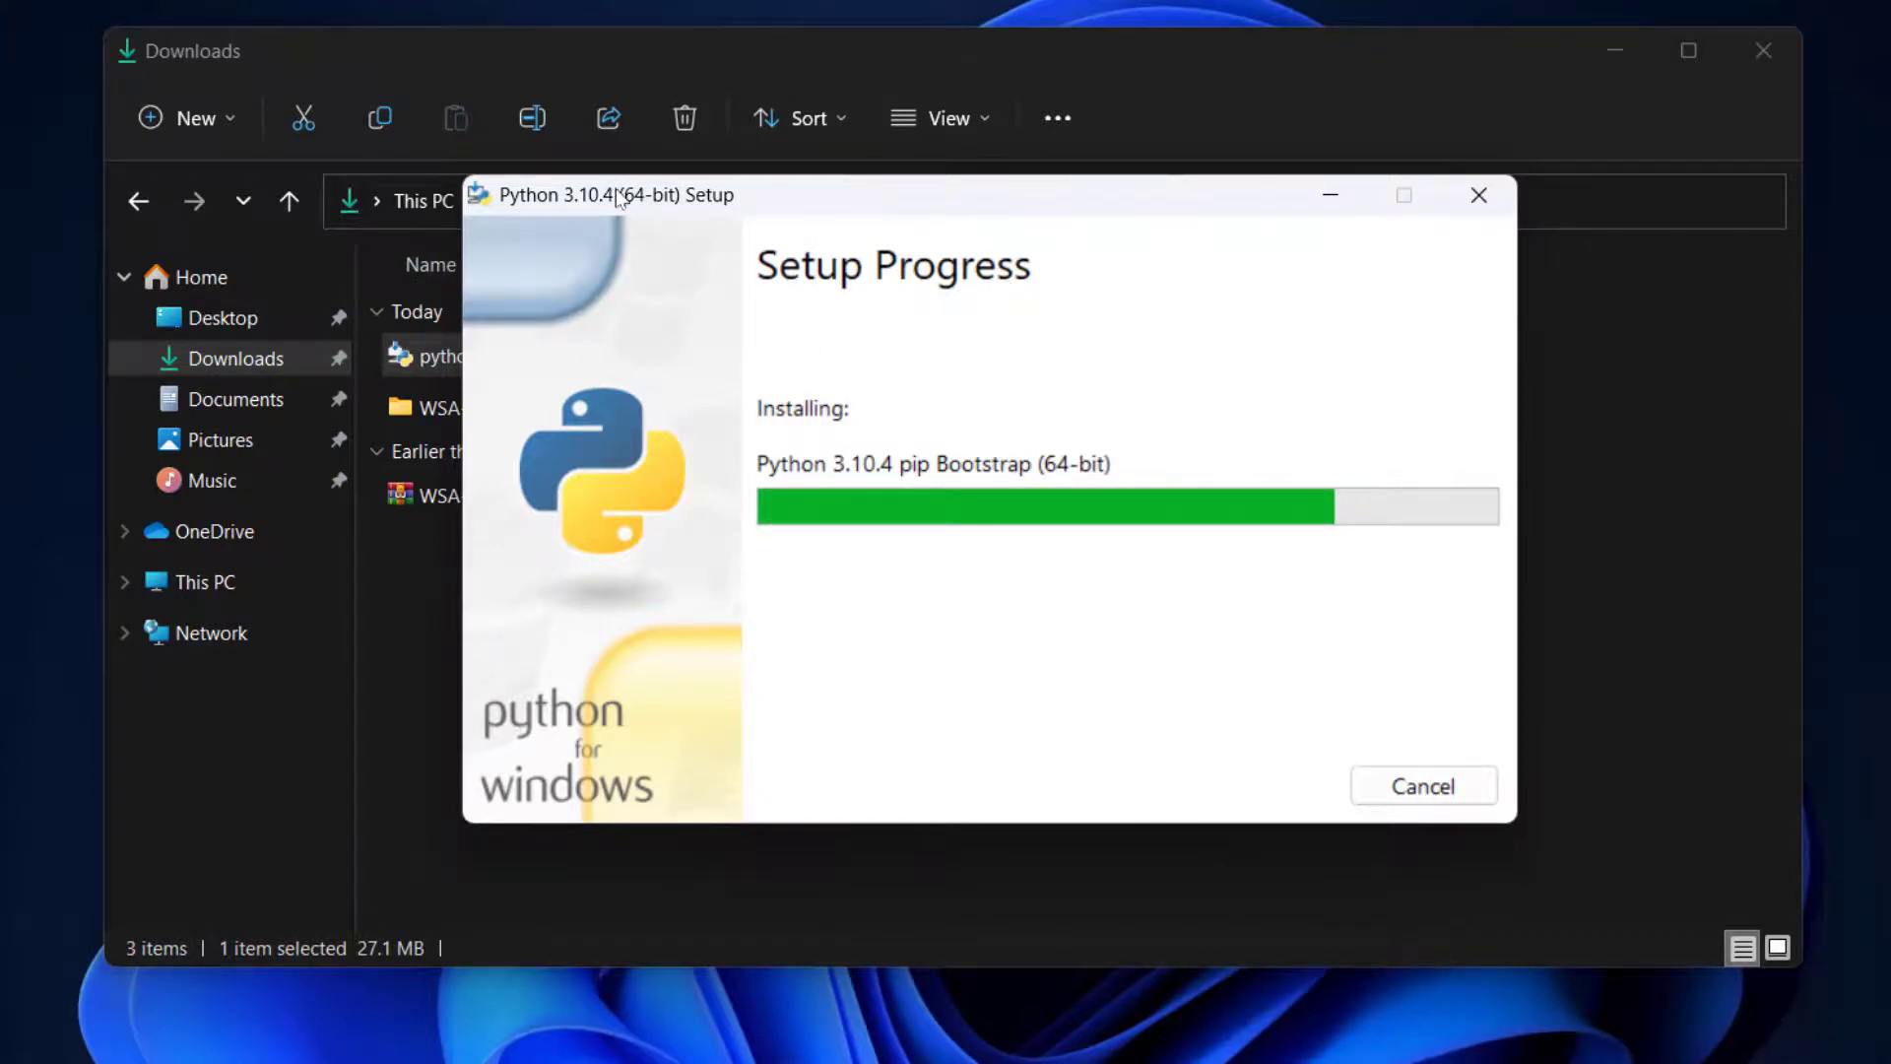